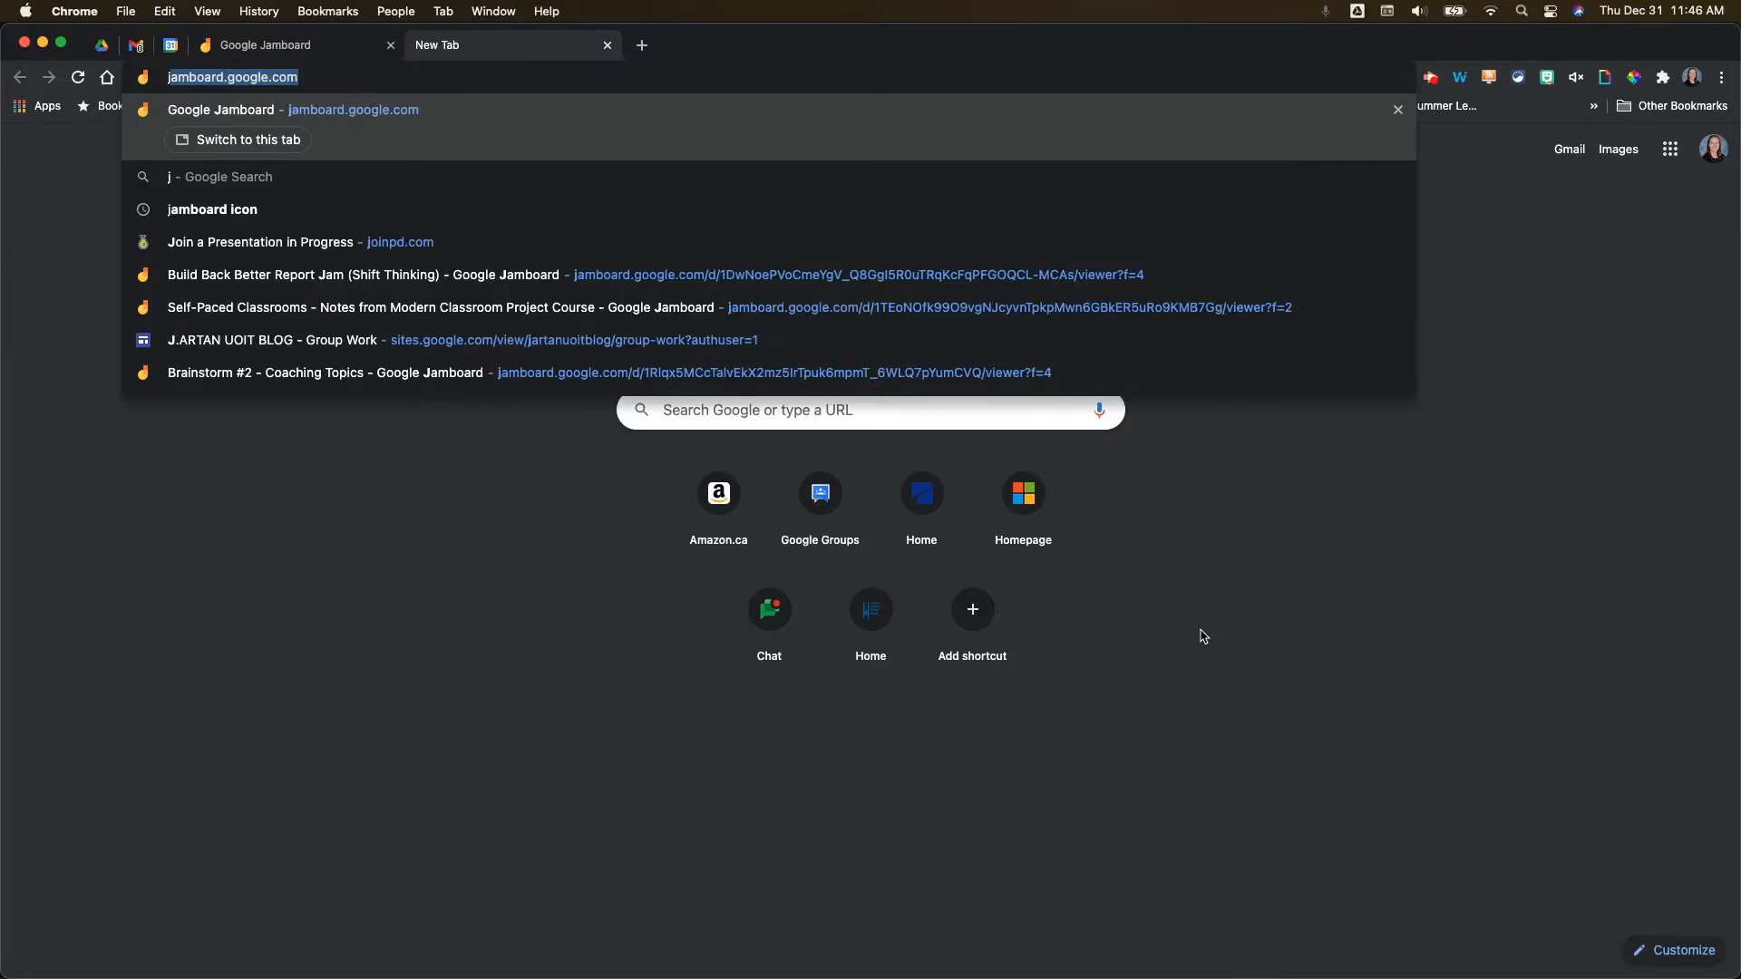
Create a new blank jam by going to jam.new in the address bar.
{"action": "type", "text": "jam.new"}
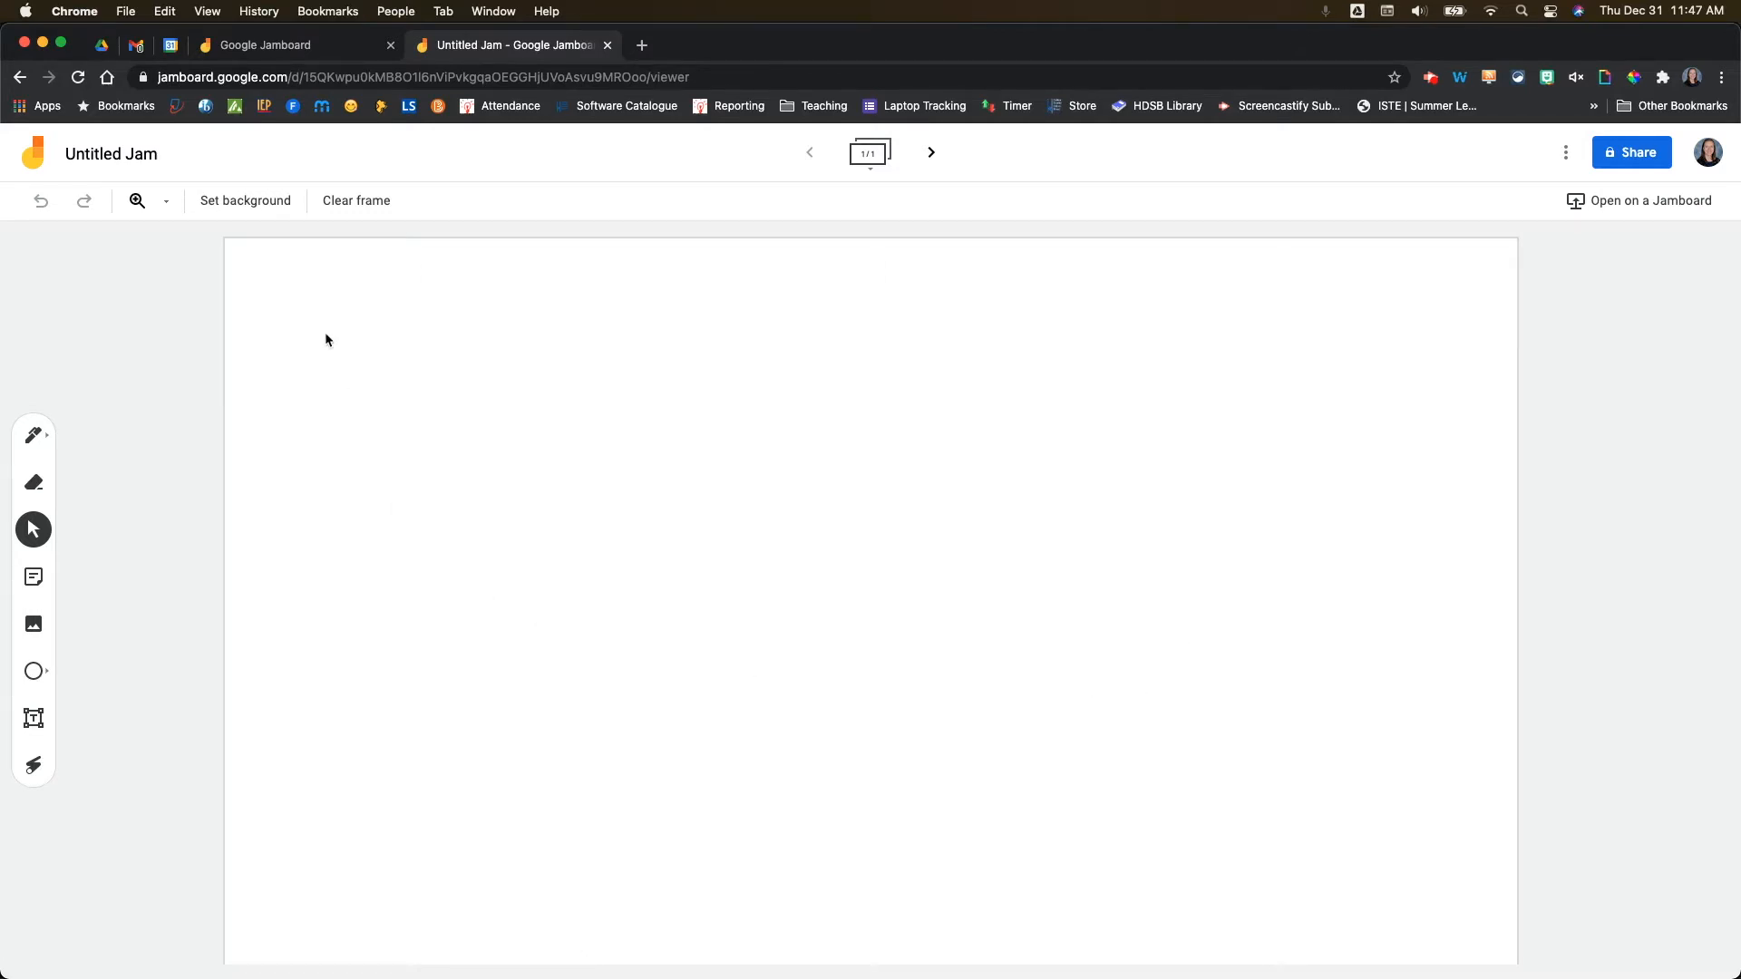
{"action": "mouse_move", "coordinate": [245, 201]}
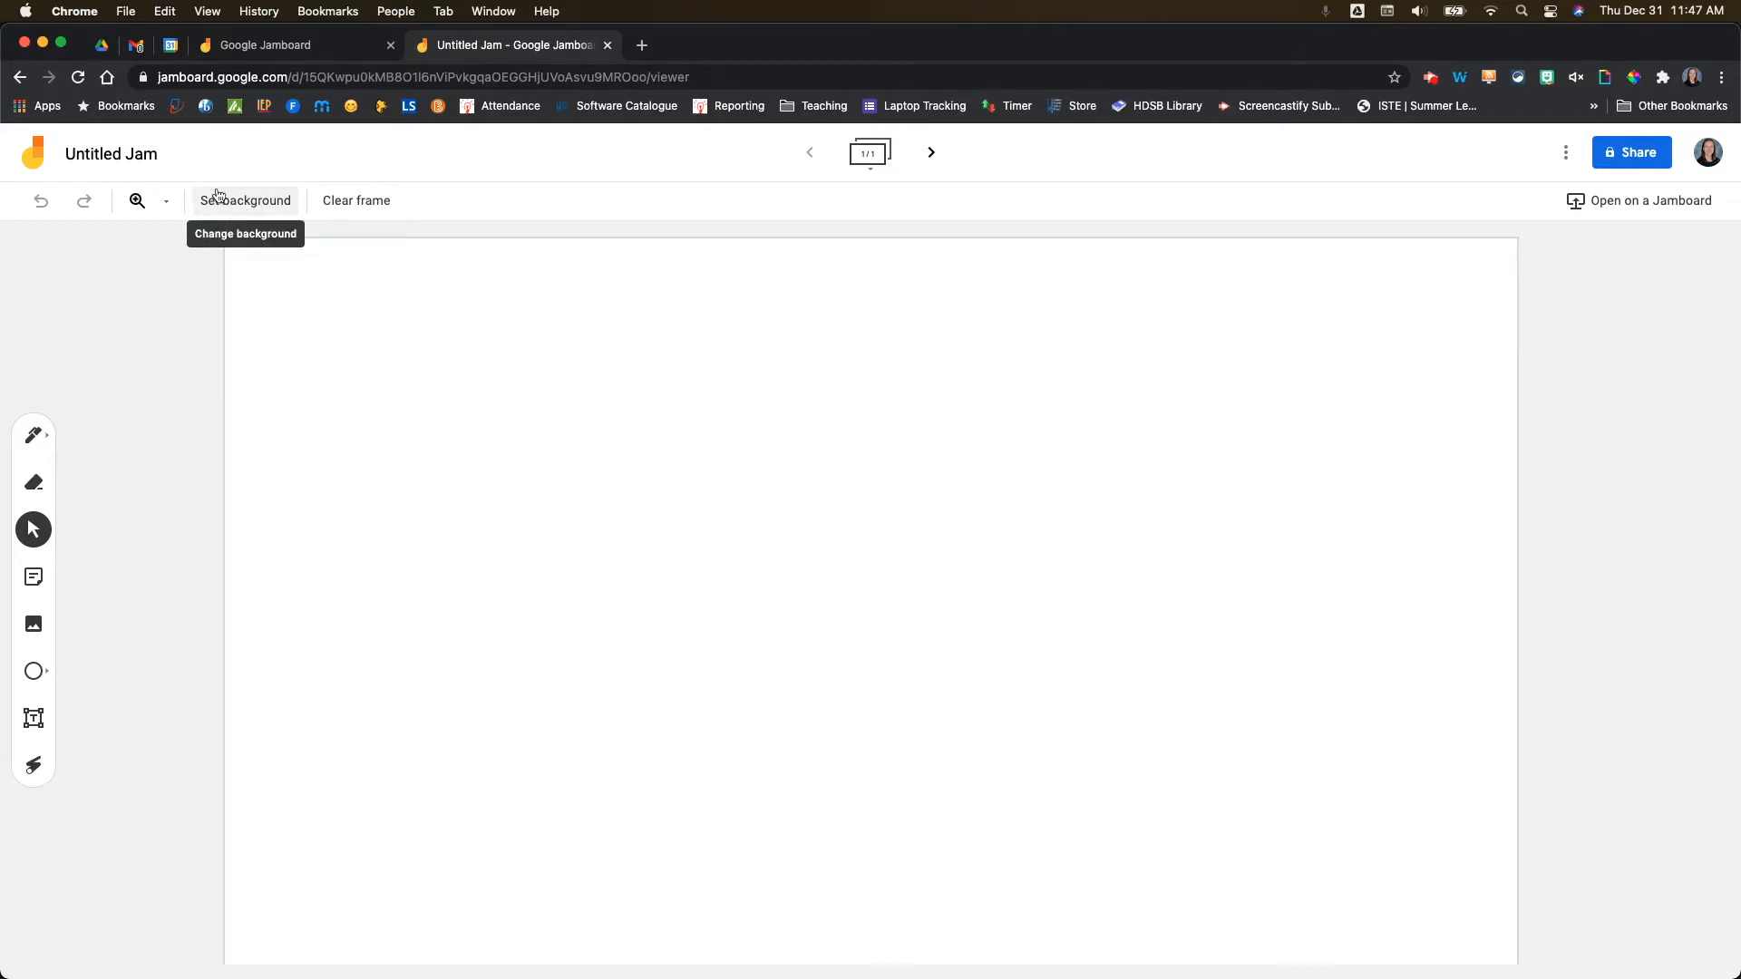
Show the Set background choices for the first frame.
{"action": "left_click", "coordinate": [245, 200]}
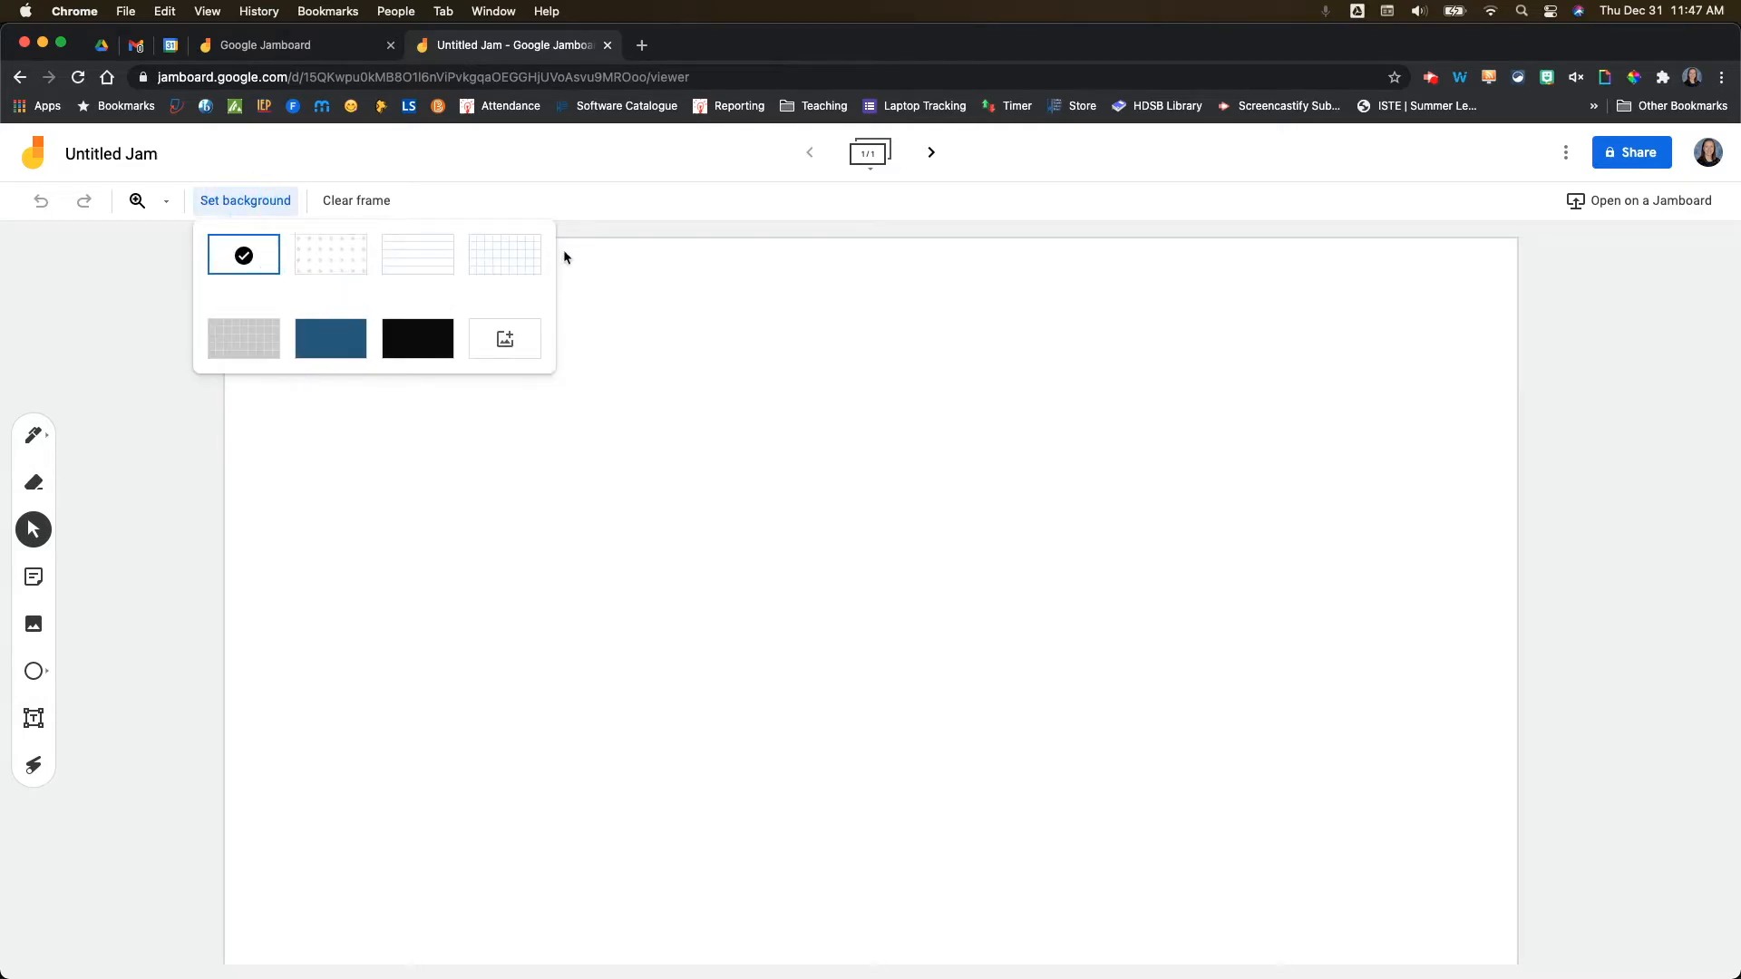
{"action": "mouse_move", "coordinate": [417, 254]}
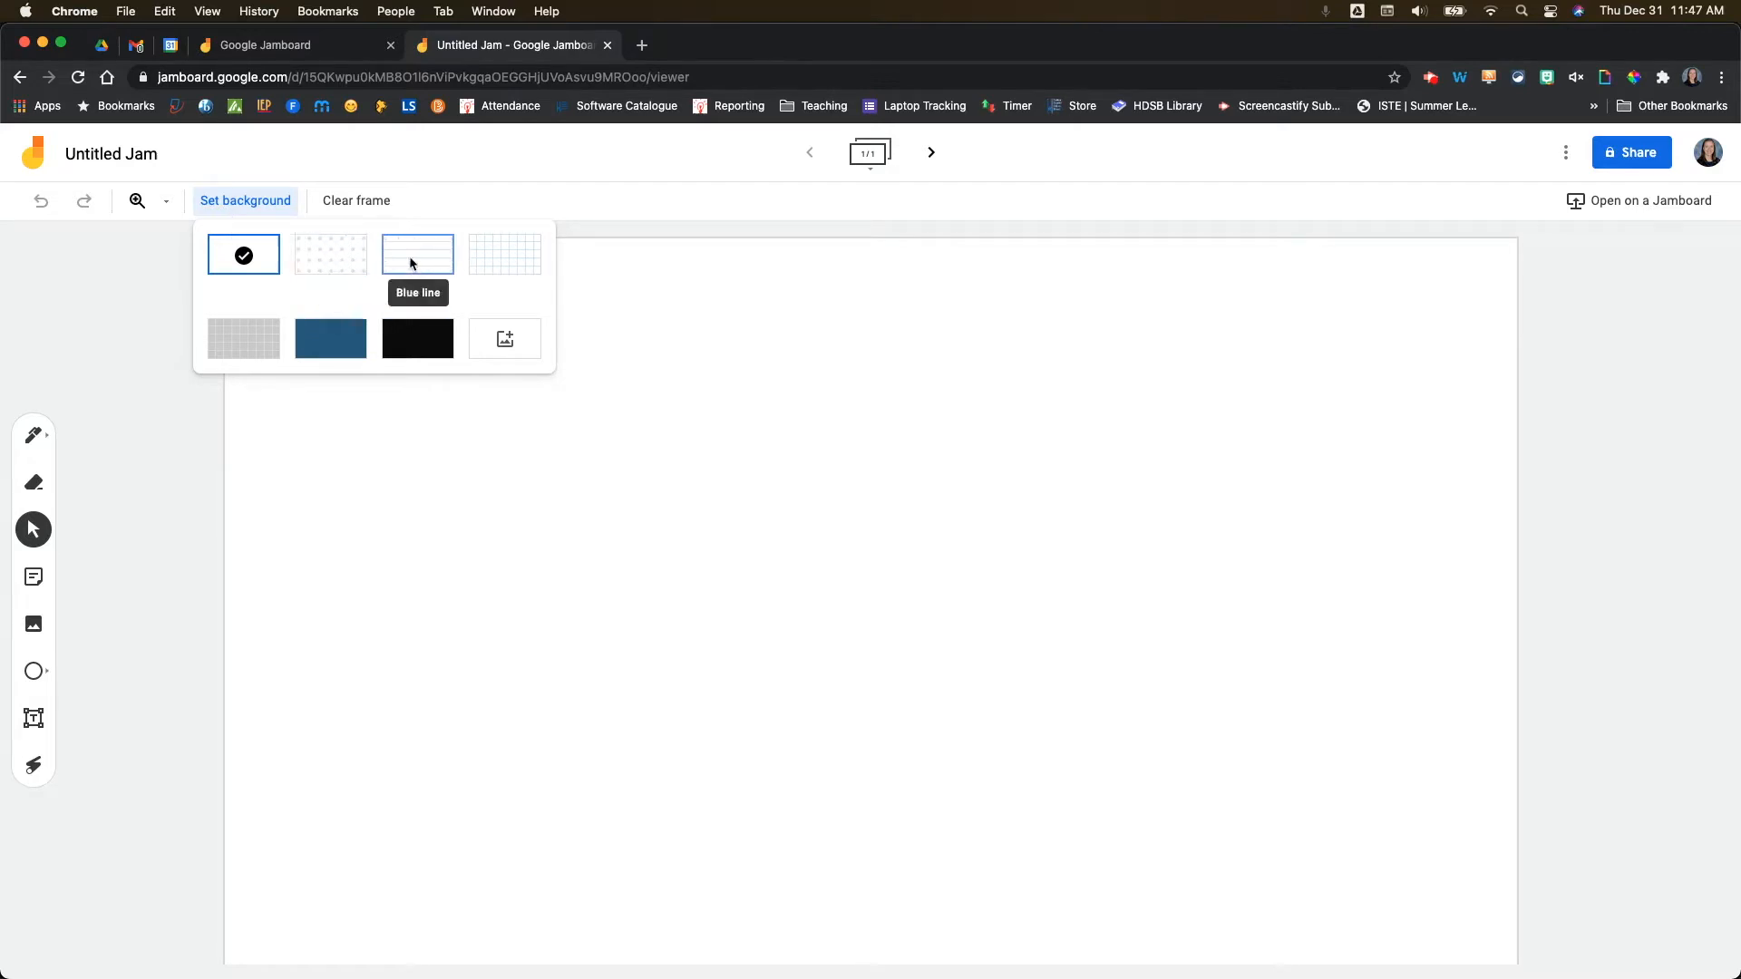
{"action": "mouse_move", "coordinate": [243, 339]}
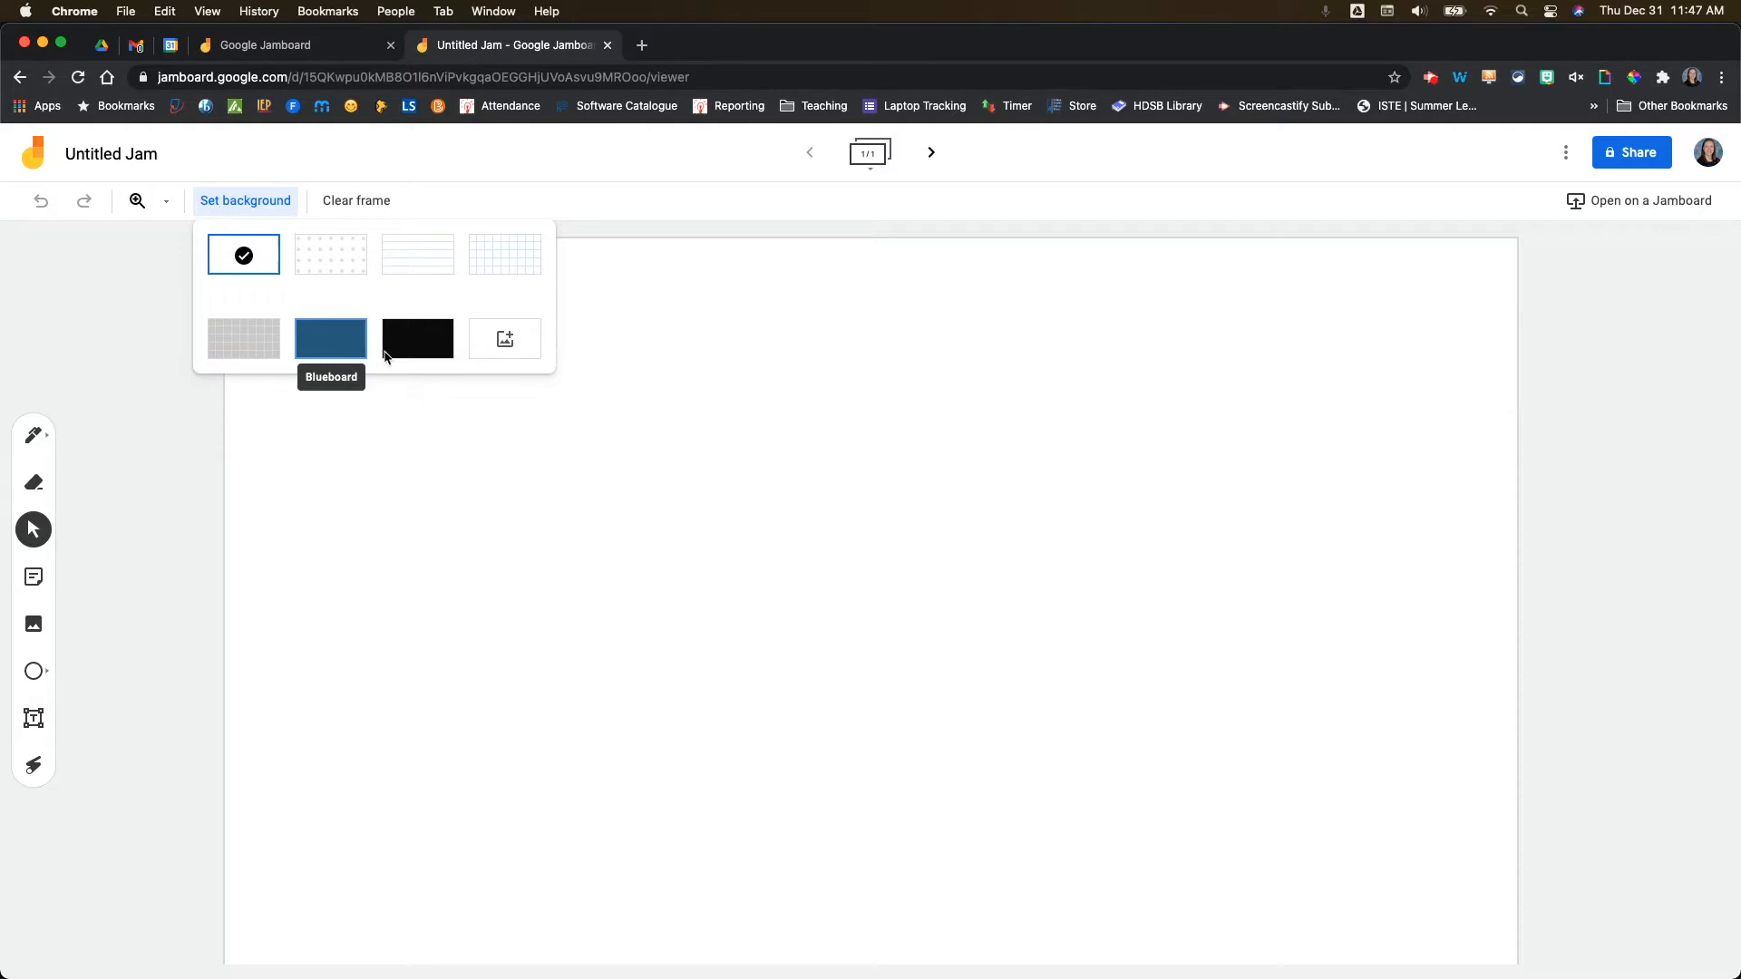
{"action": "mouse_move", "coordinate": [505, 339]}
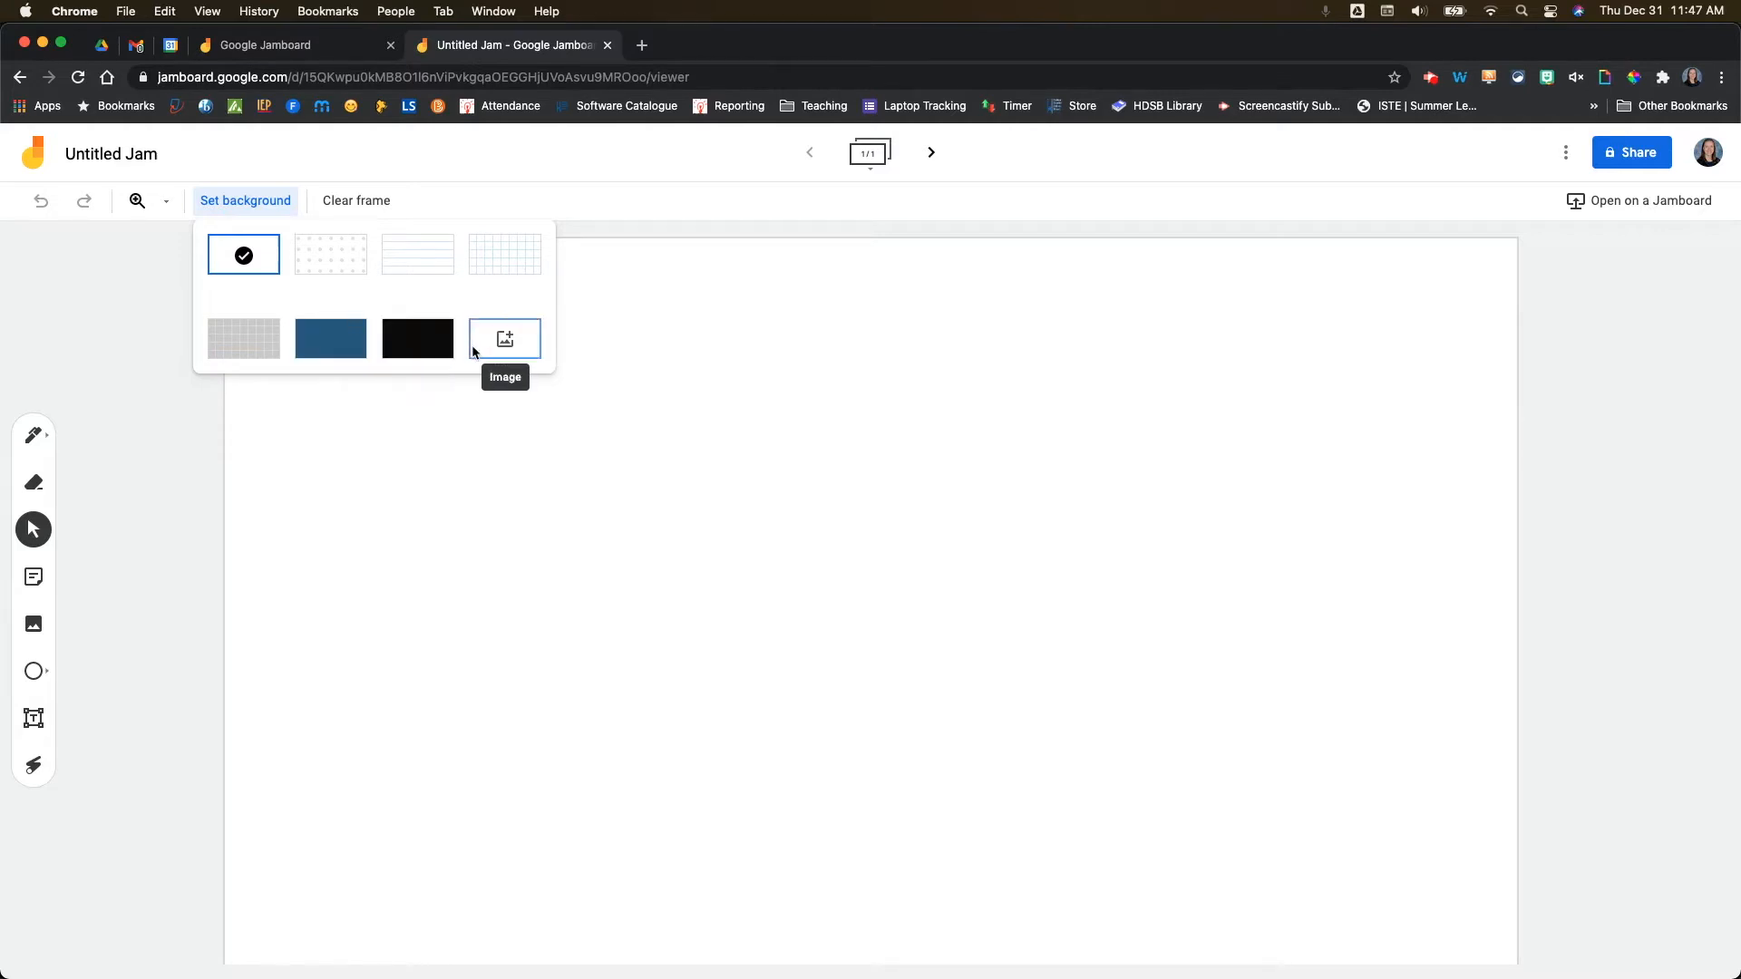
{"action": "mouse_move", "coordinate": [518, 343]}
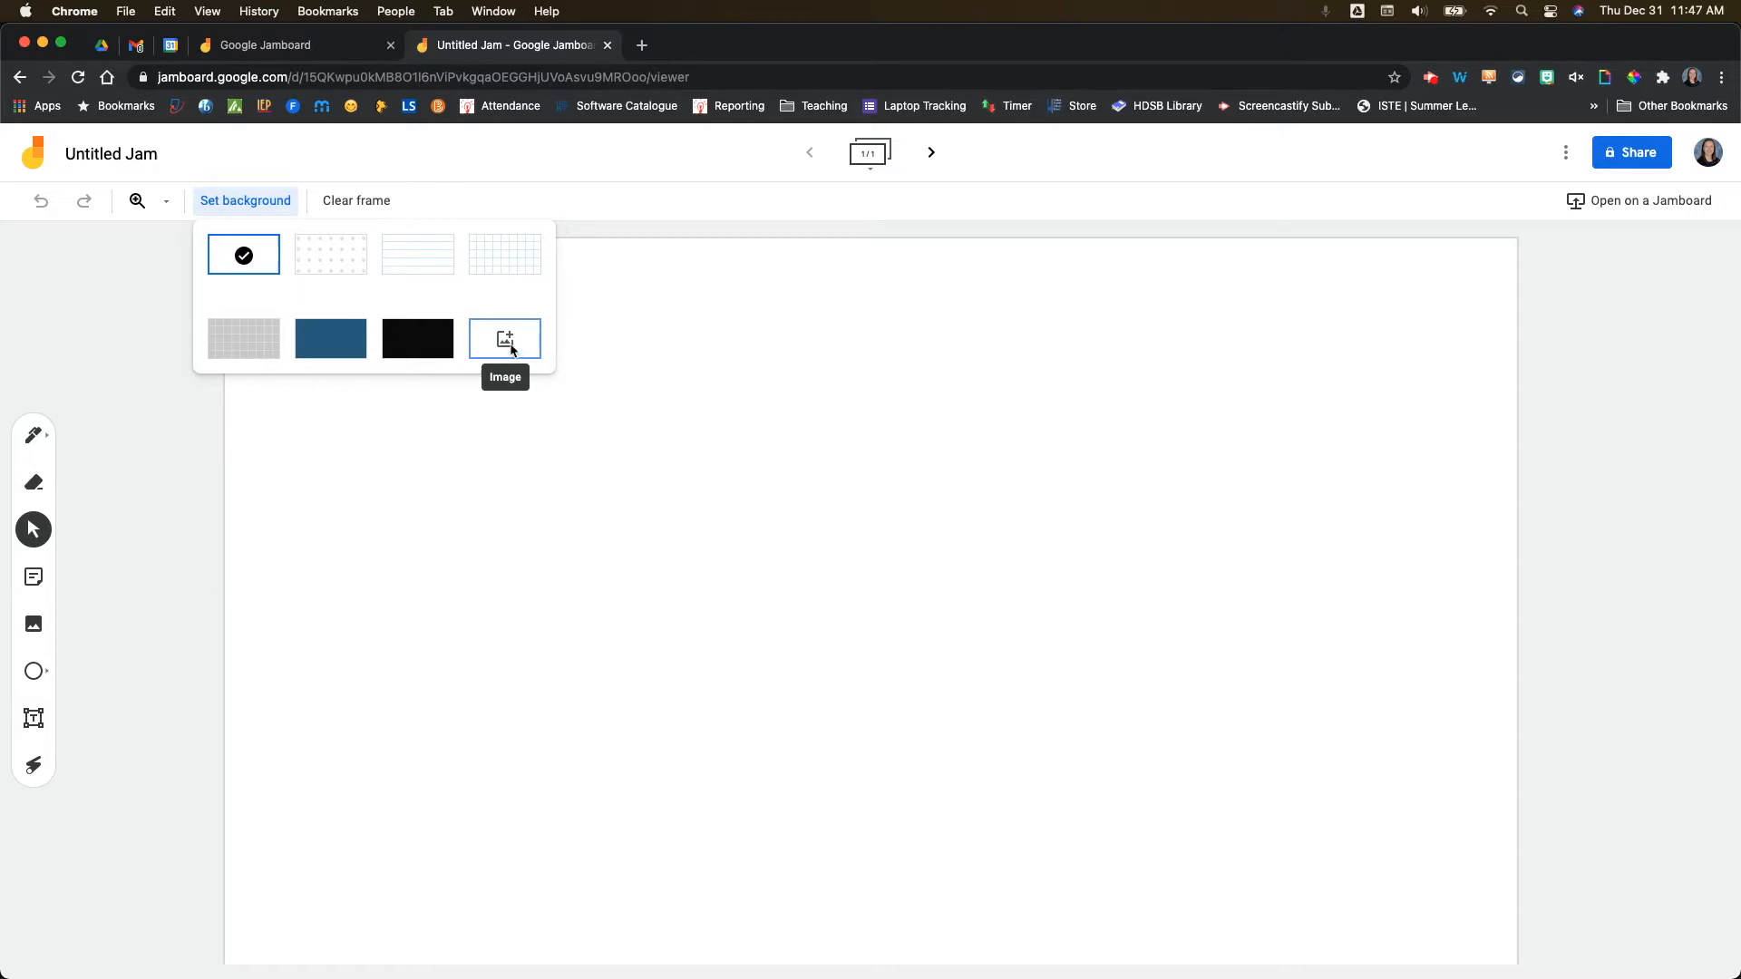
Choose the Image background option to get the Select a file dialog.
{"action": "left_click", "coordinate": [504, 339]}
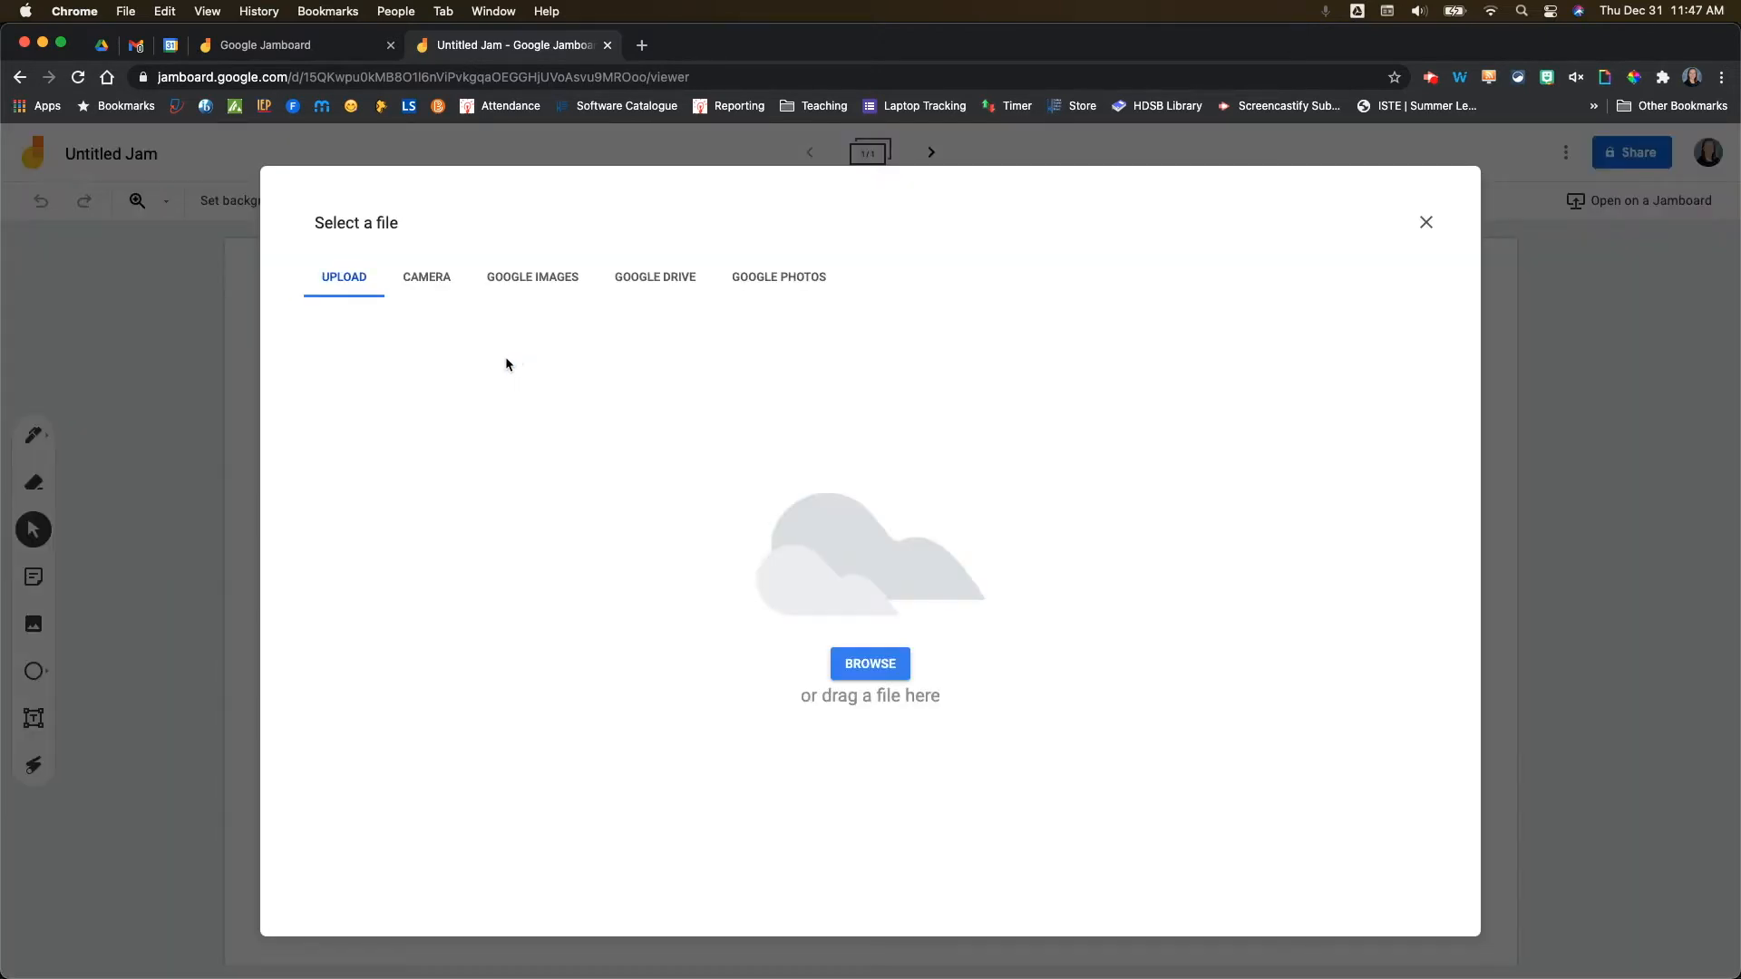
{"action": "mouse_move", "coordinate": [462, 402]}
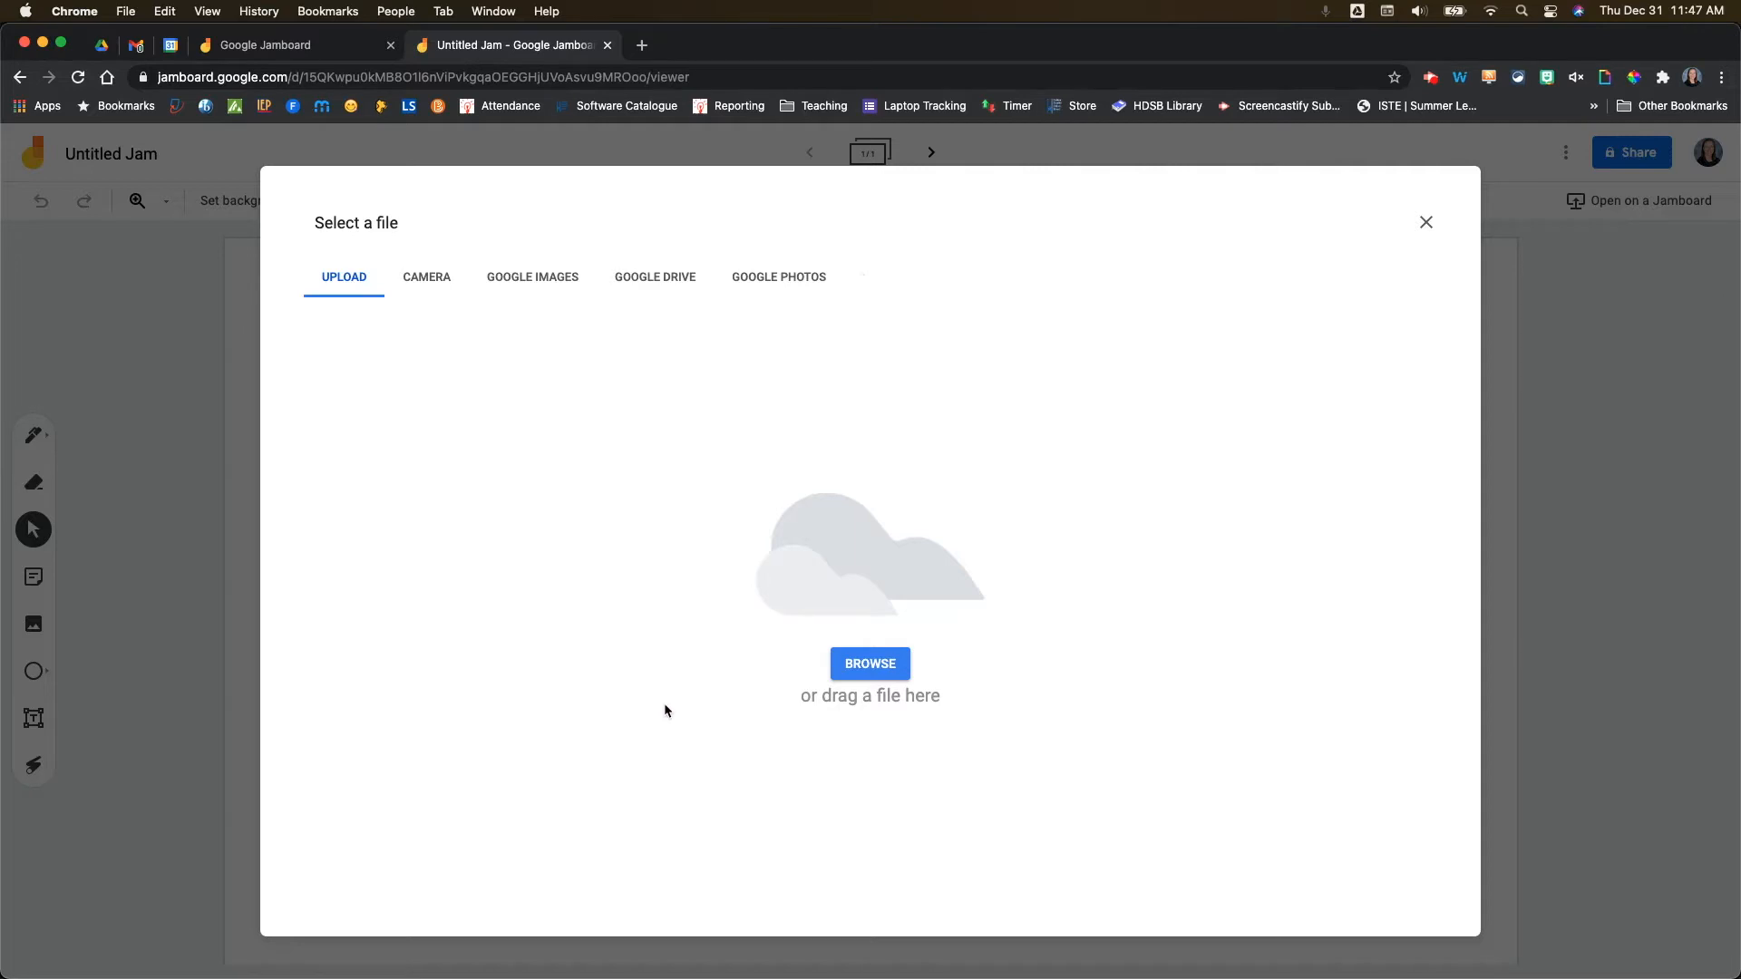
{"action": "mouse_move", "coordinate": [486, 406]}
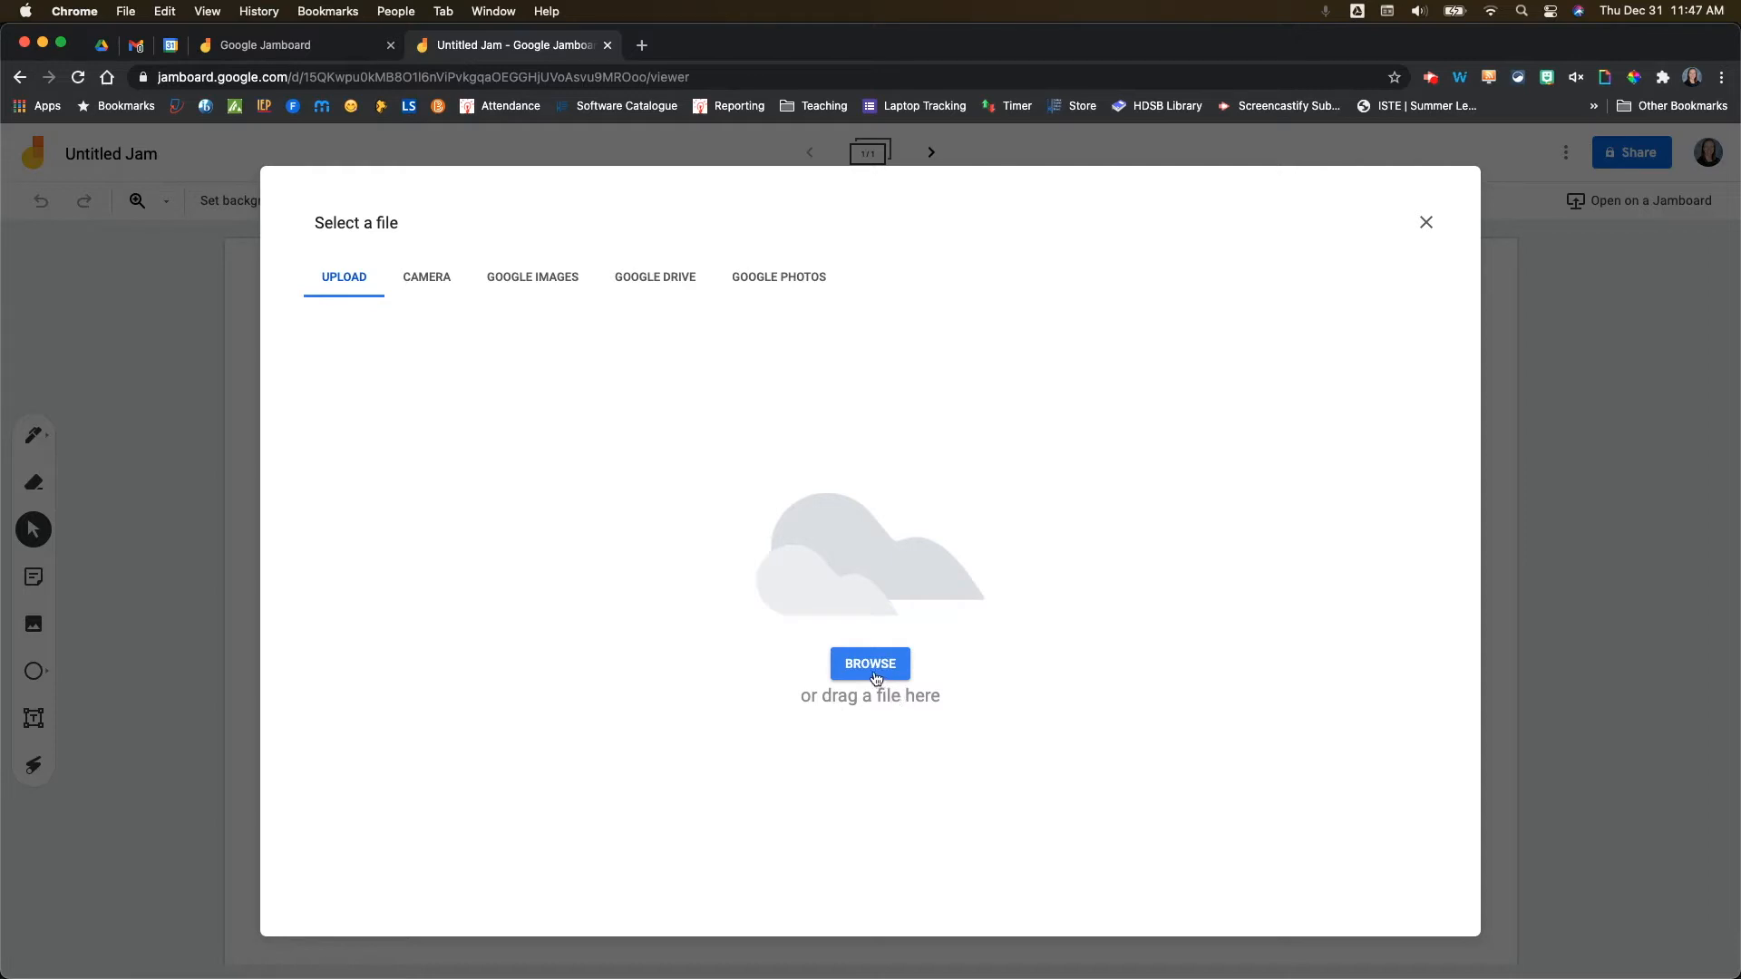
Browse the Desktop, preview daltonslaw.tiff, kingdom.bmp and stars.png, then upload ohm401.gif.
{"action": "left_click", "coordinate": [868, 664]}
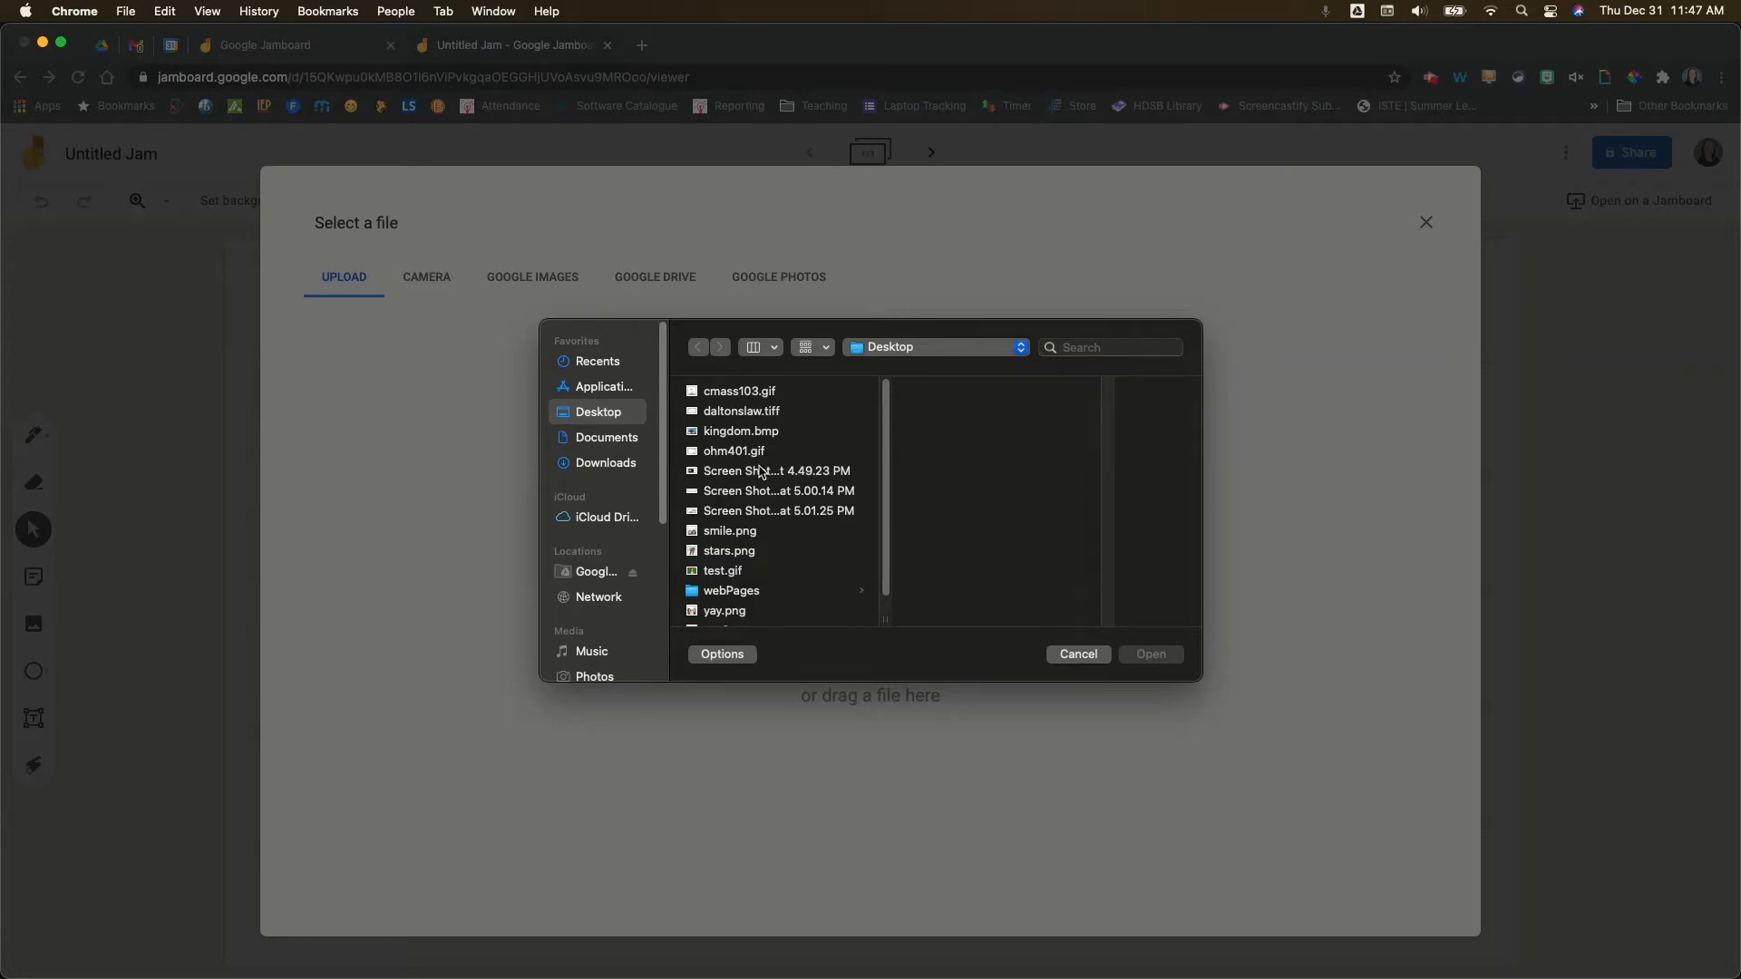
{"action": "mouse_move", "coordinate": [725, 439]}
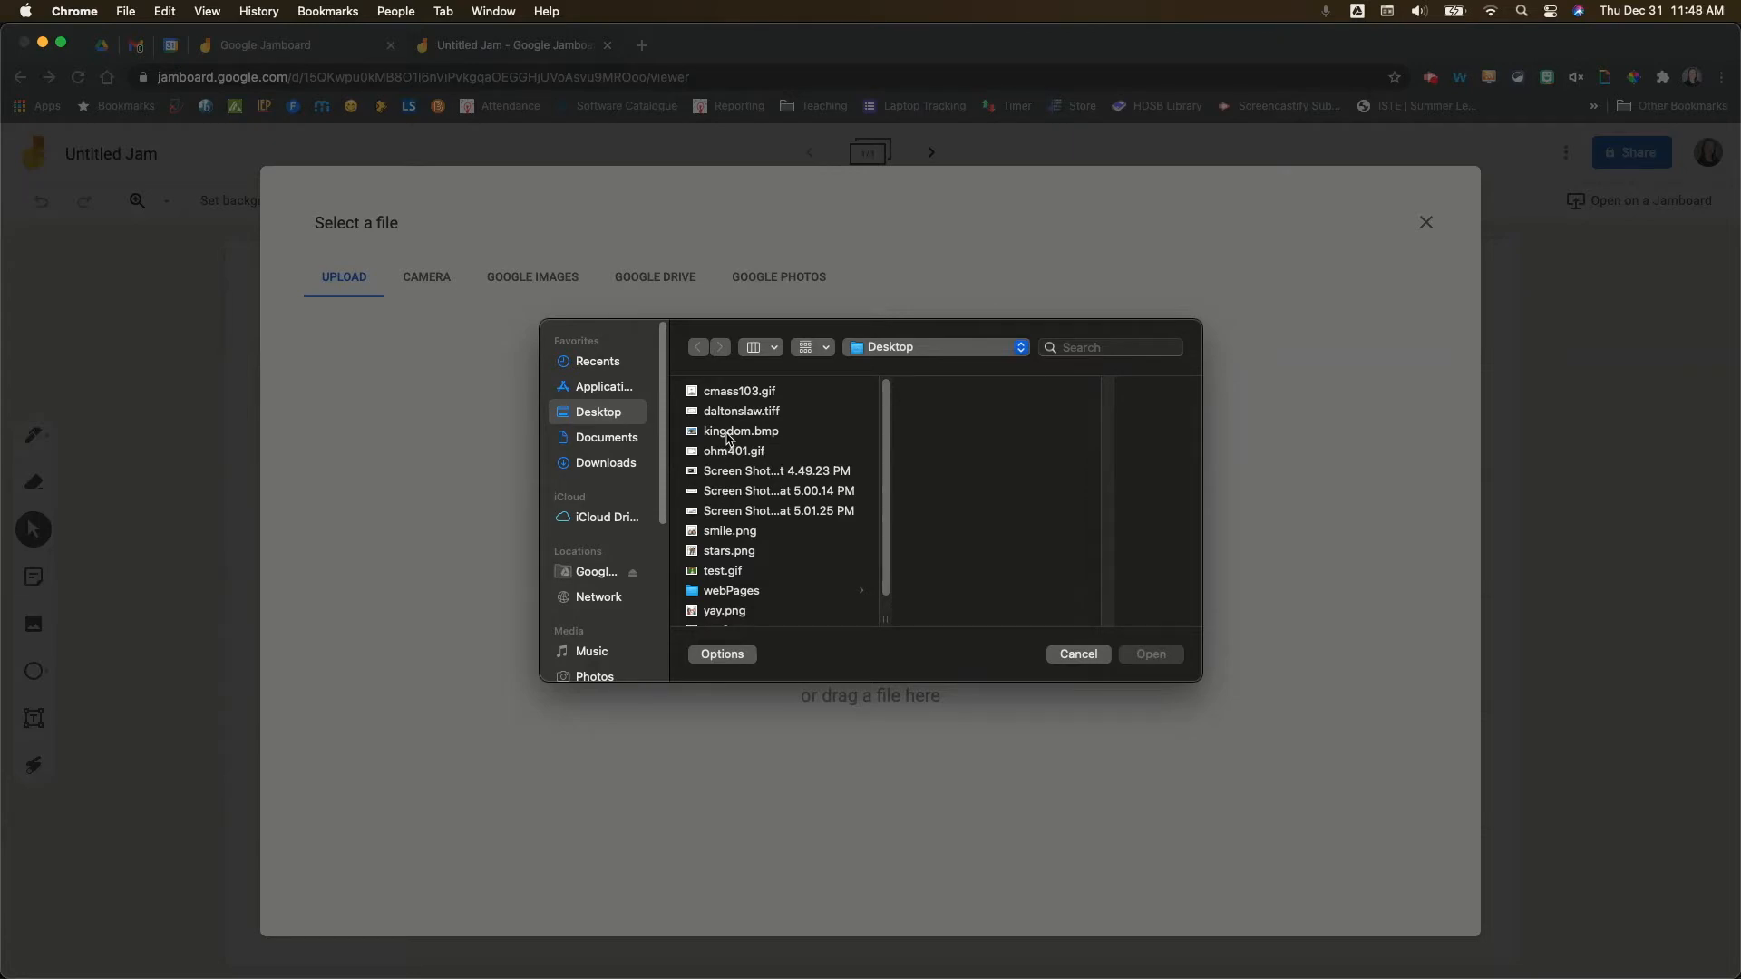
{"action": "left_click", "coordinate": [740, 412]}
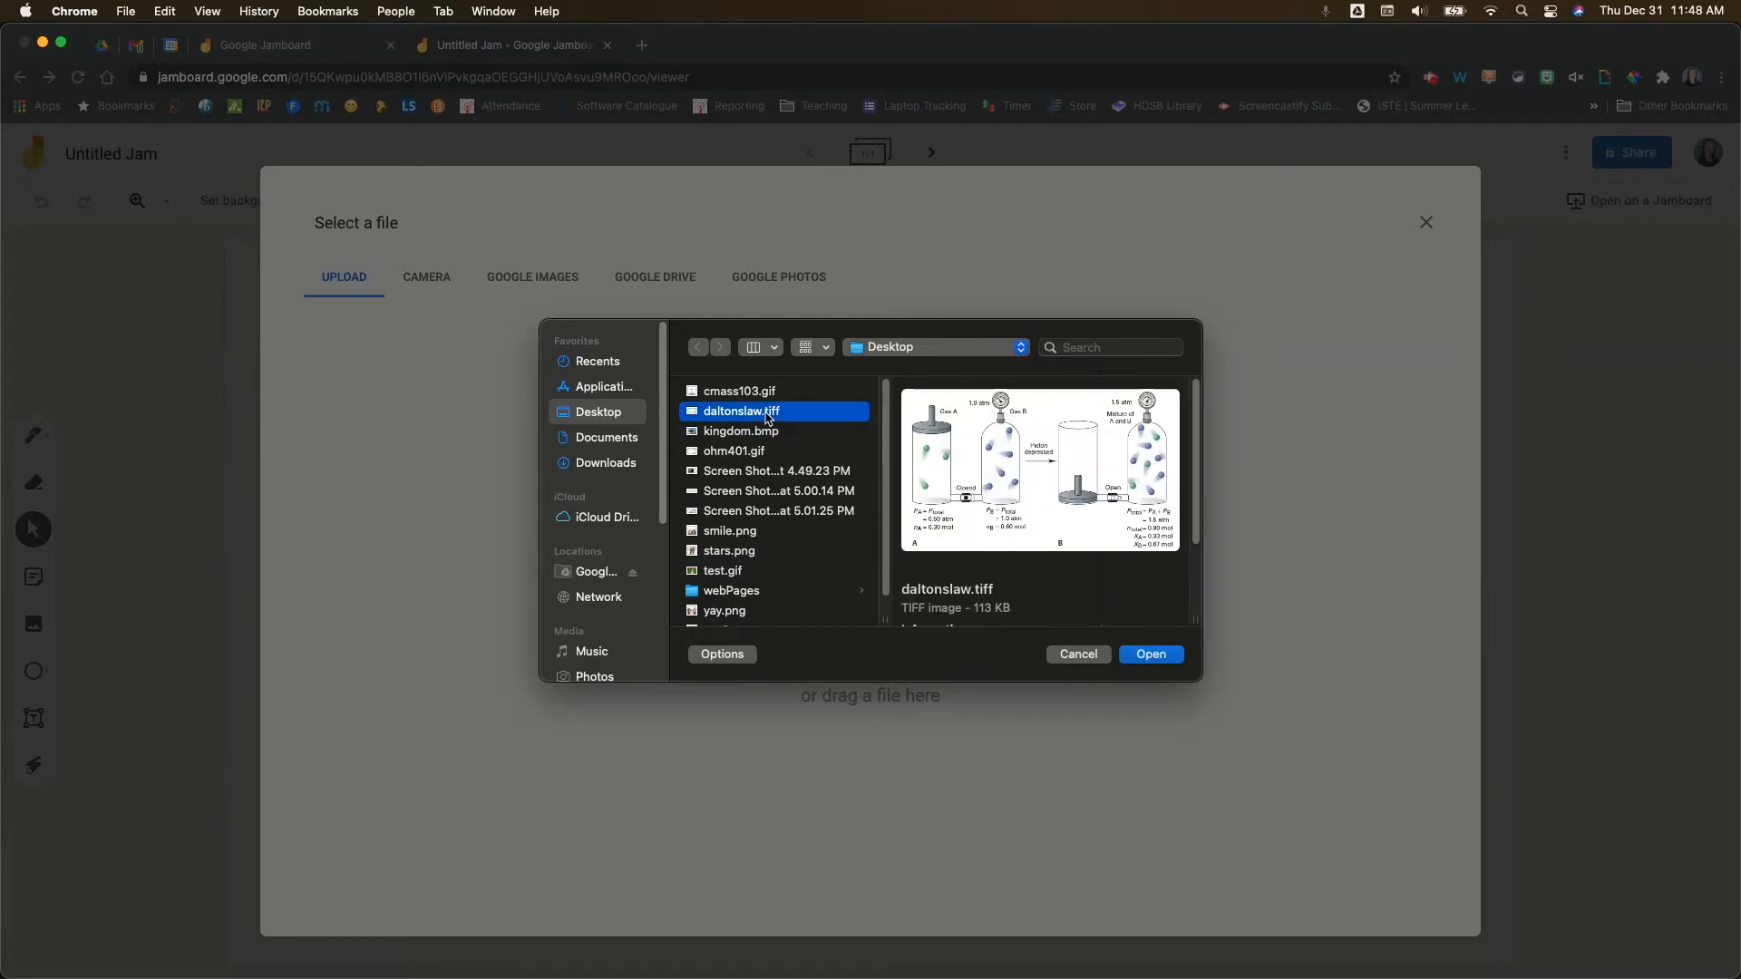
{"action": "left_click", "coordinate": [740, 432]}
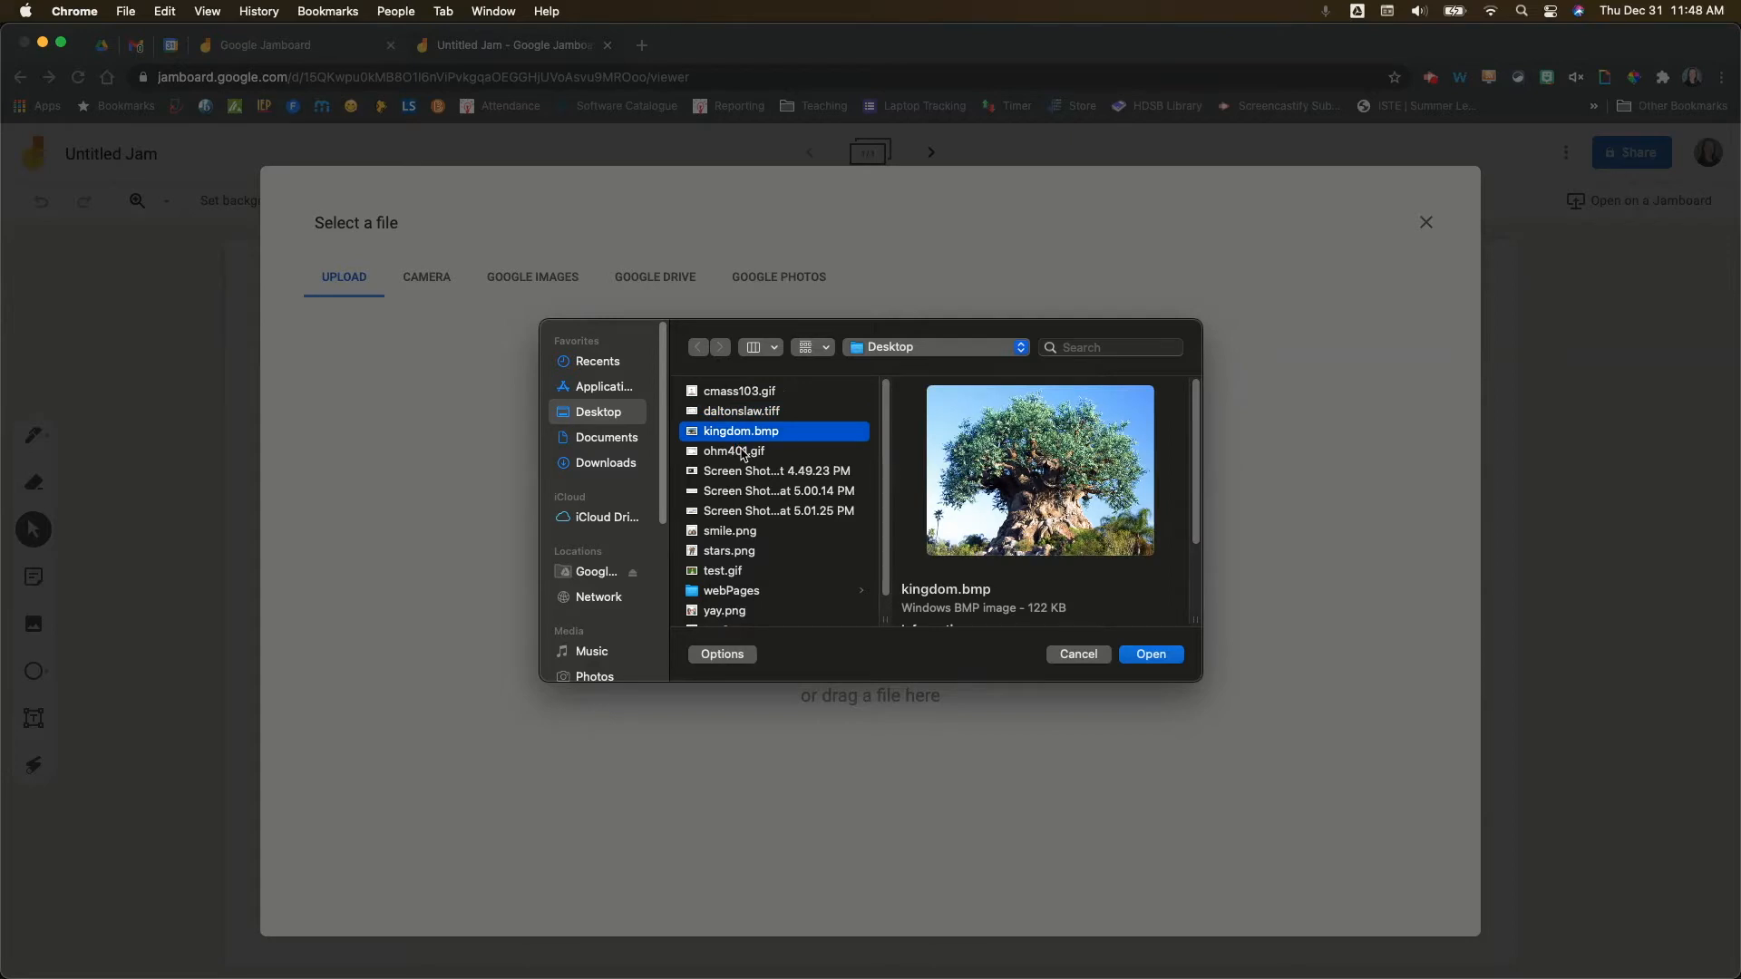
{"action": "left_click", "coordinate": [729, 550]}
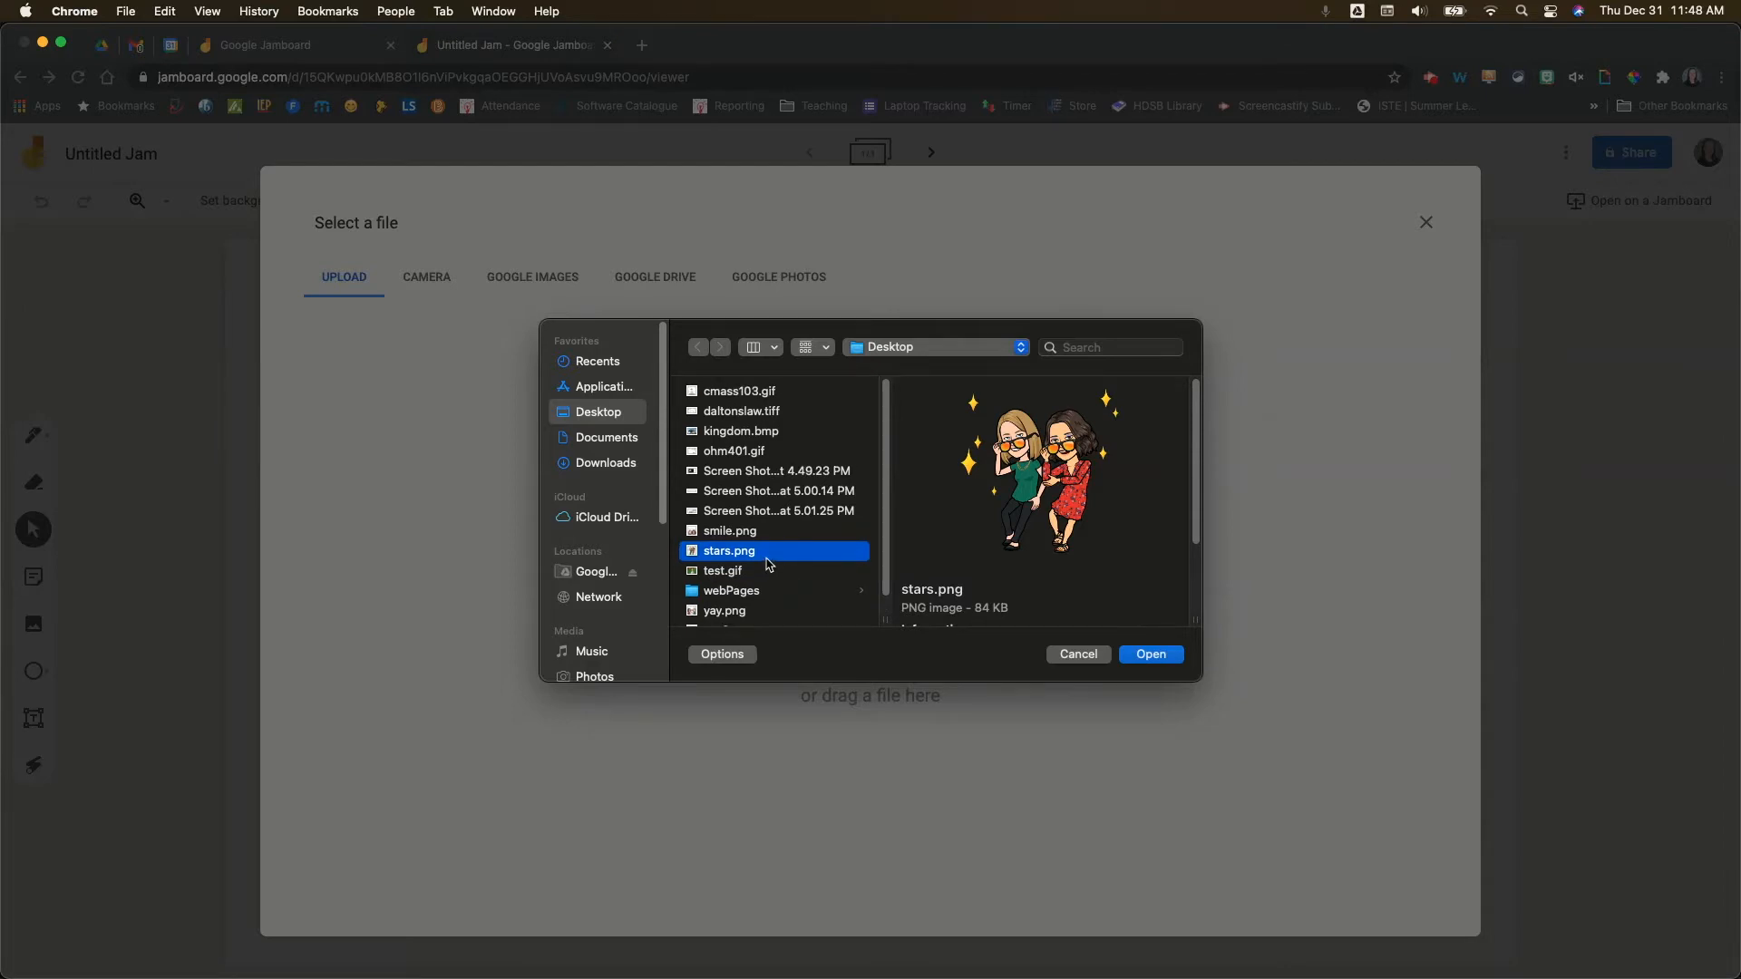
{"action": "mouse_move", "coordinate": [729, 459]}
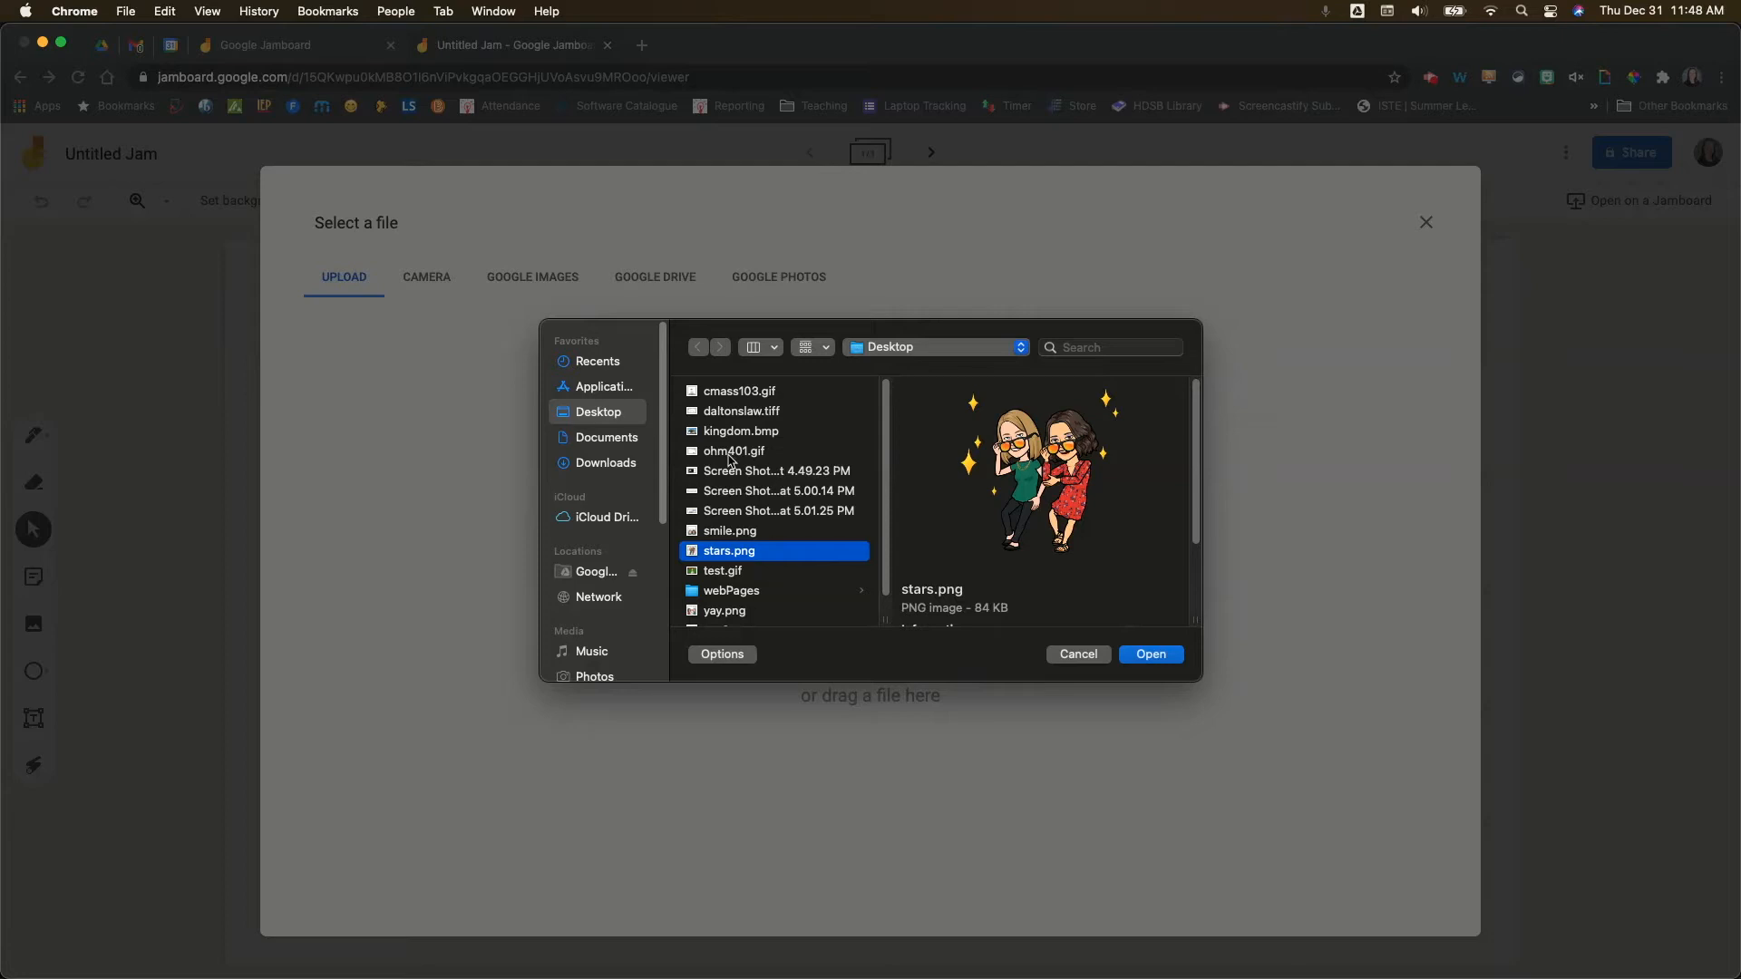
{"action": "left_click", "coordinate": [735, 451]}
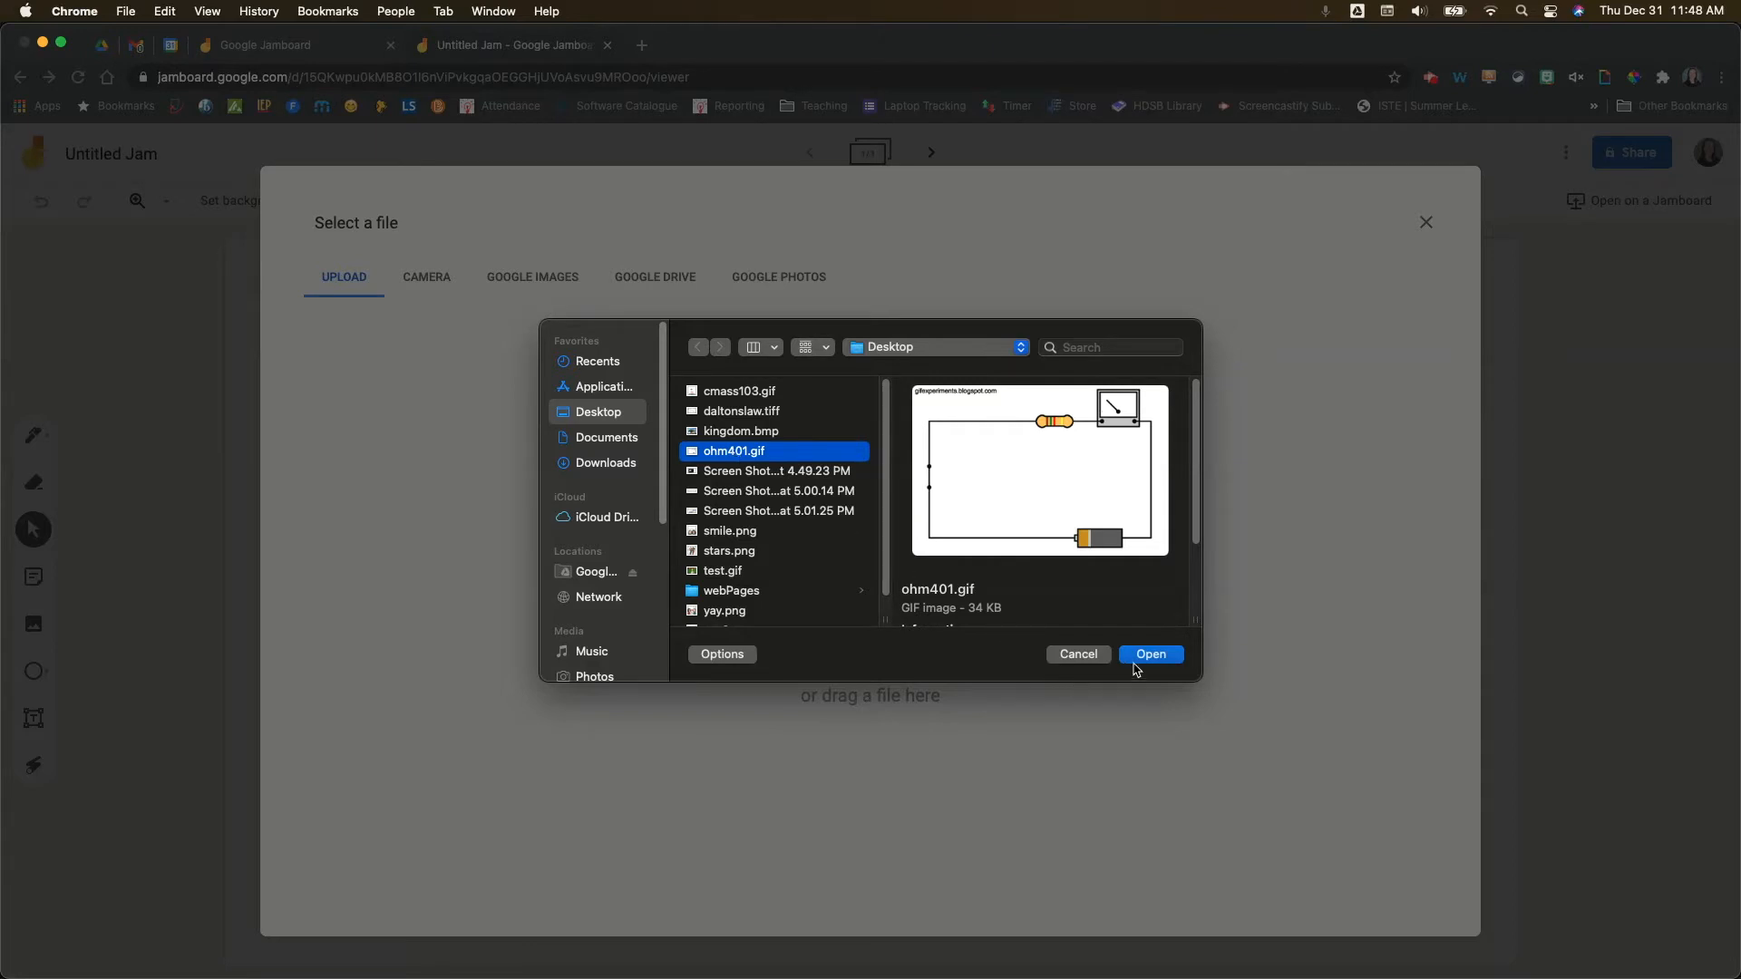
{"action": "left_click", "coordinate": [1150, 655]}
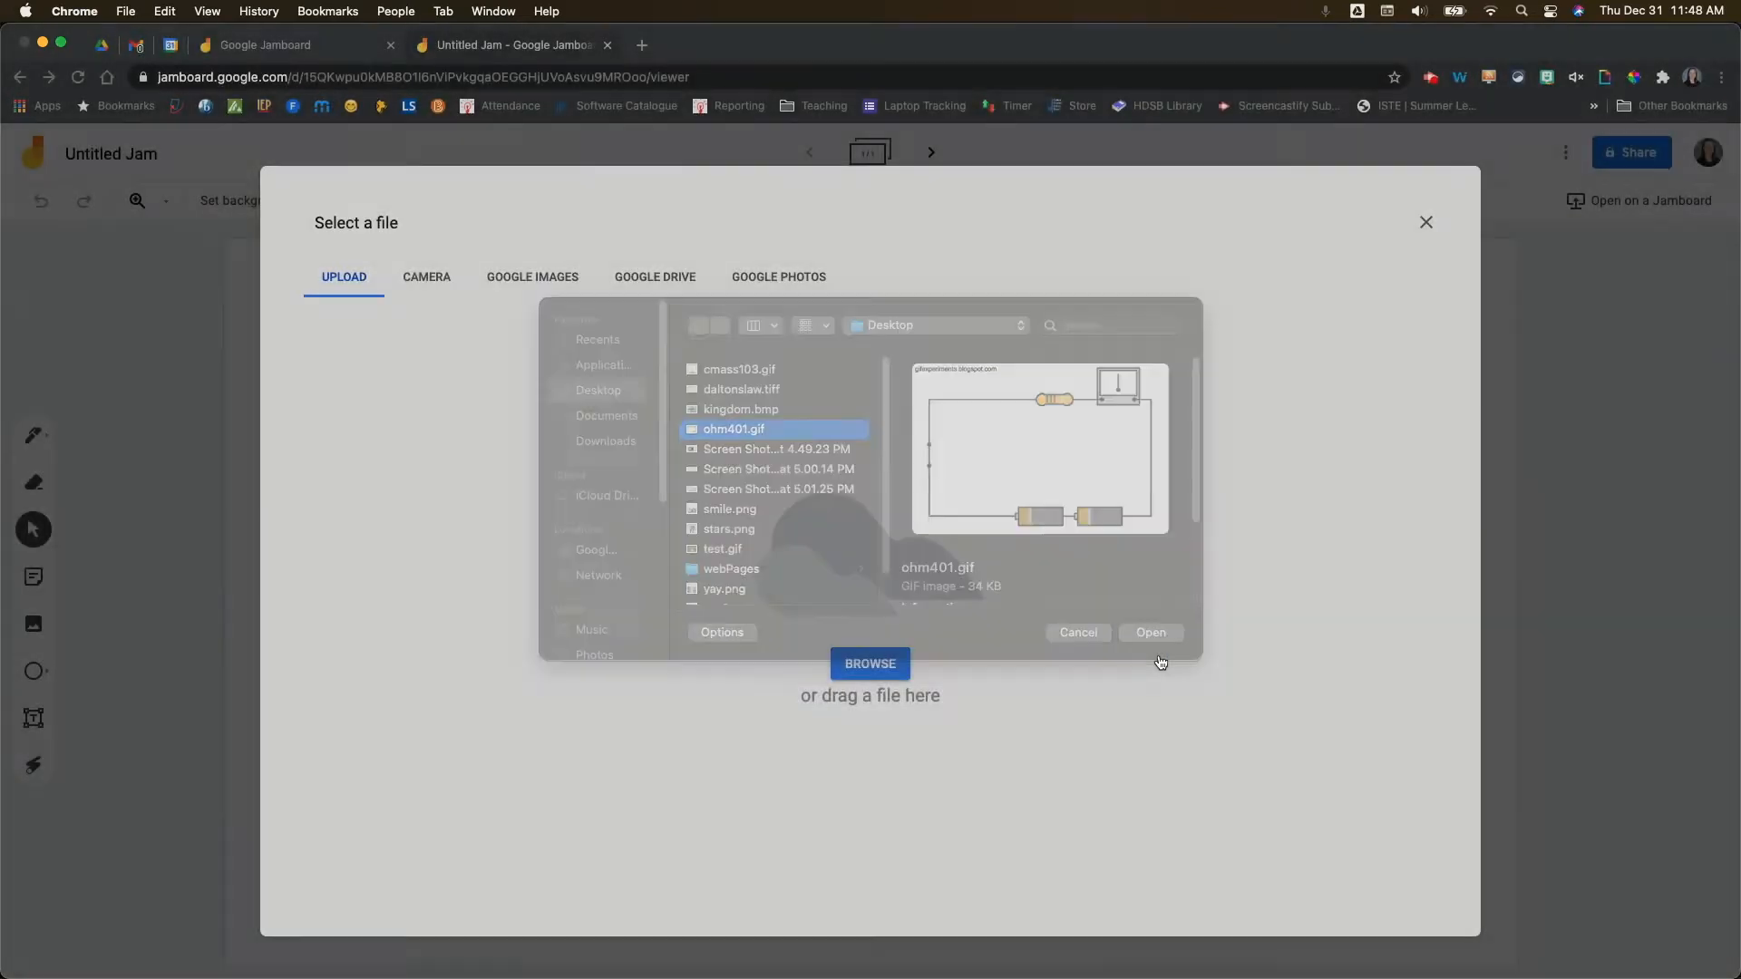
Confirm so the ohm401.gif circuit diagram loads as the frame background.
{"action": "left_click", "coordinate": [1150, 633]}
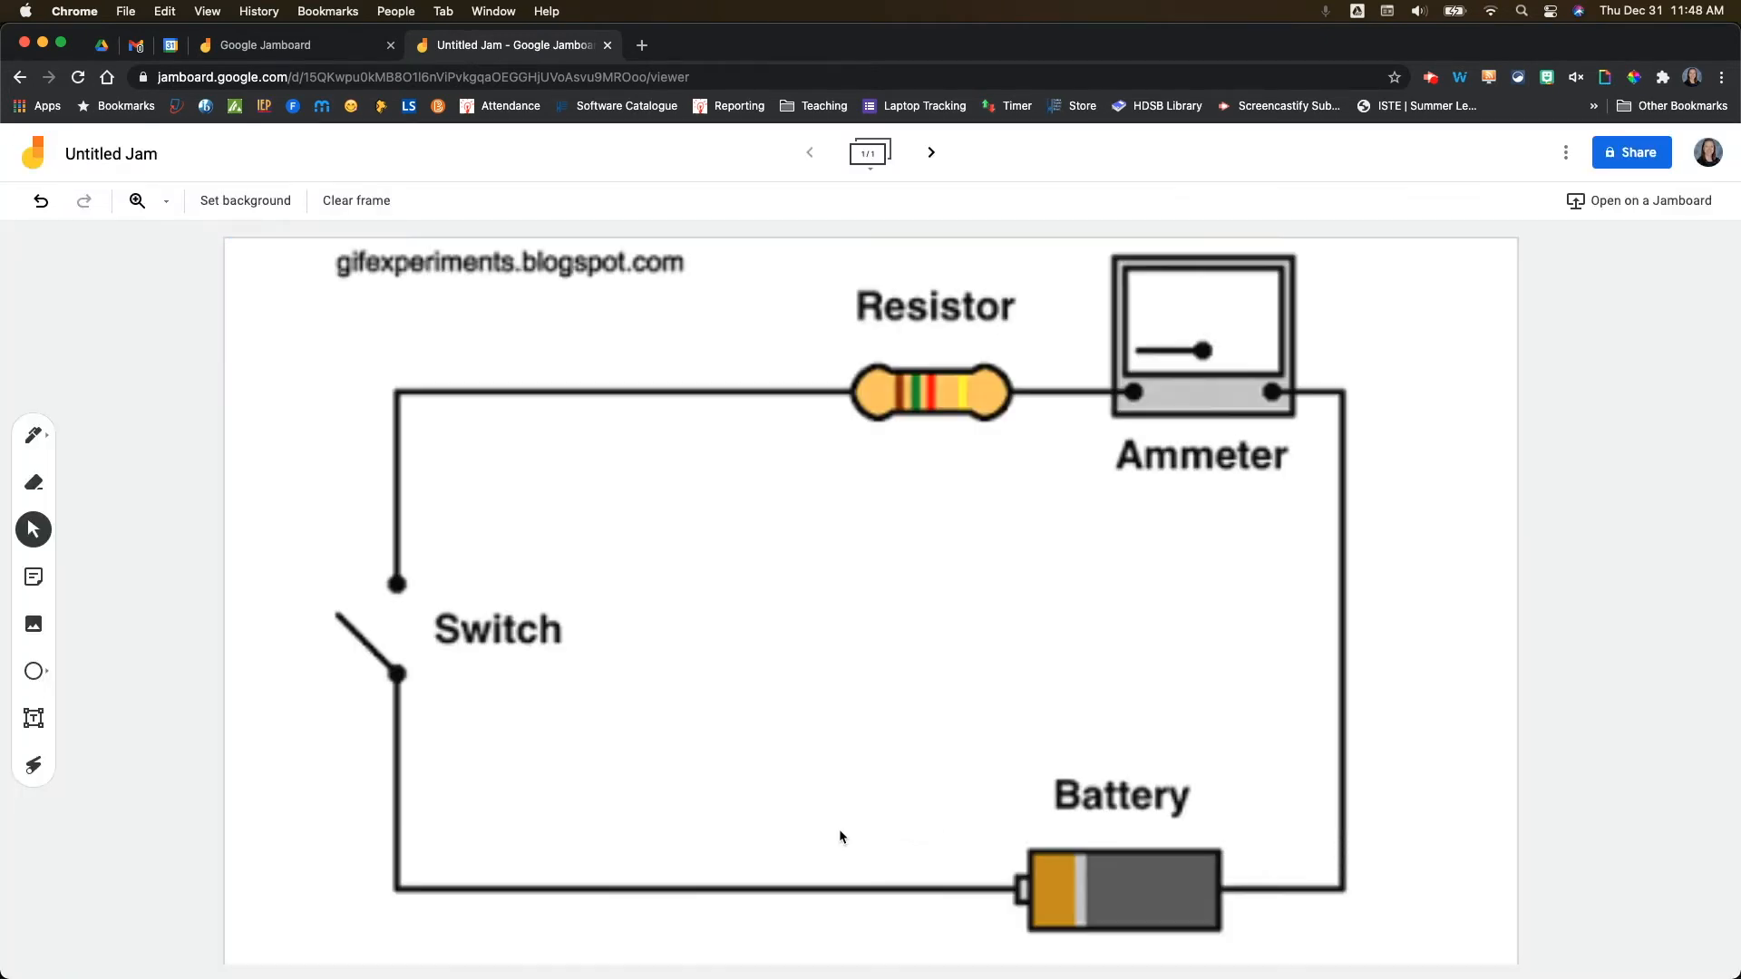
{"action": "mouse_move", "coordinate": [921, 342]}
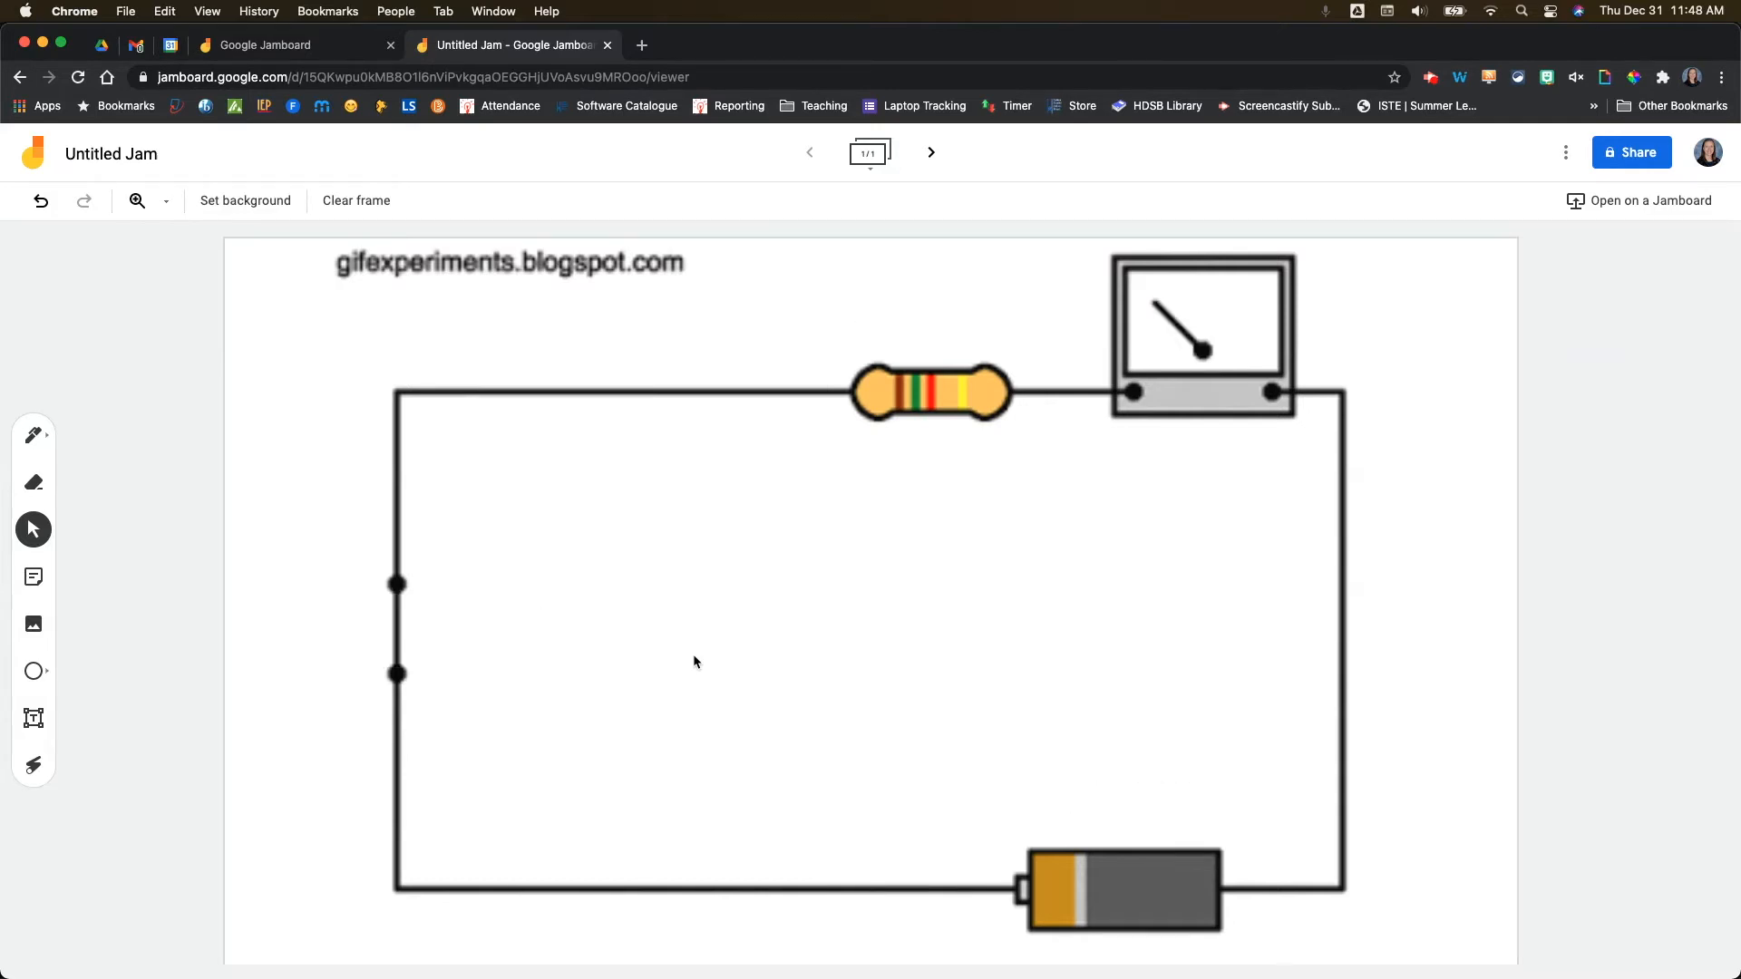
{"action": "mouse_move", "coordinate": [798, 216]}
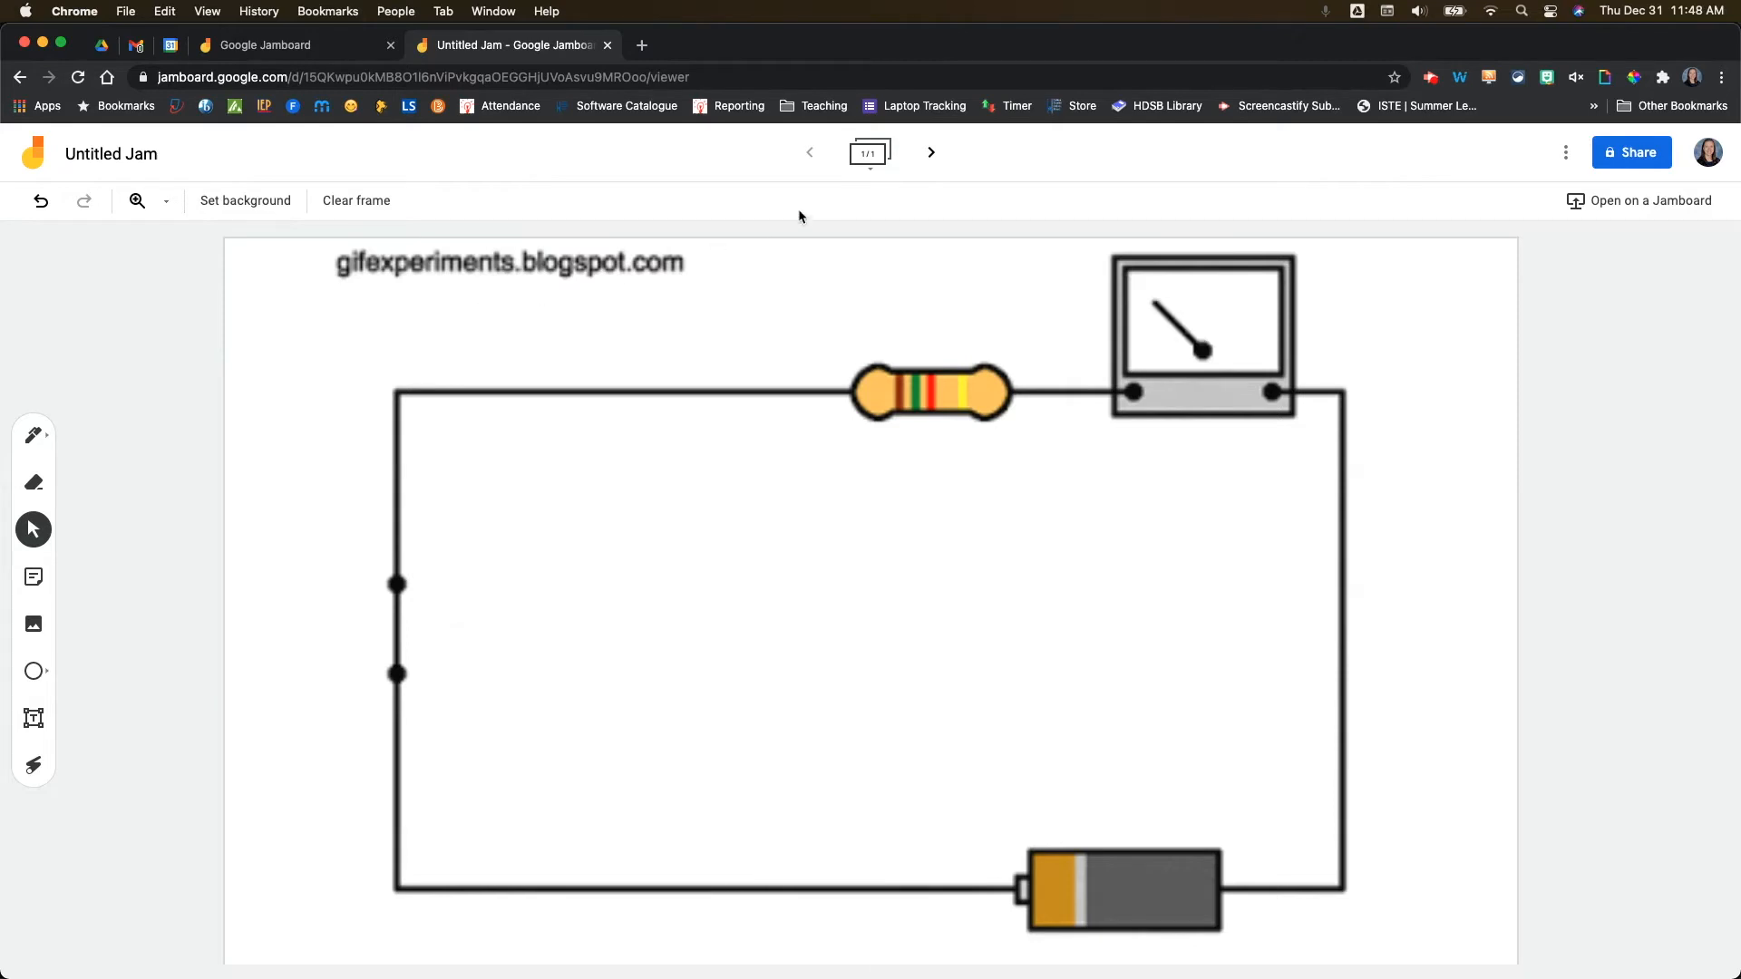
Add a second frame and reach its Image background file chooser.
{"action": "left_click", "coordinate": [930, 152]}
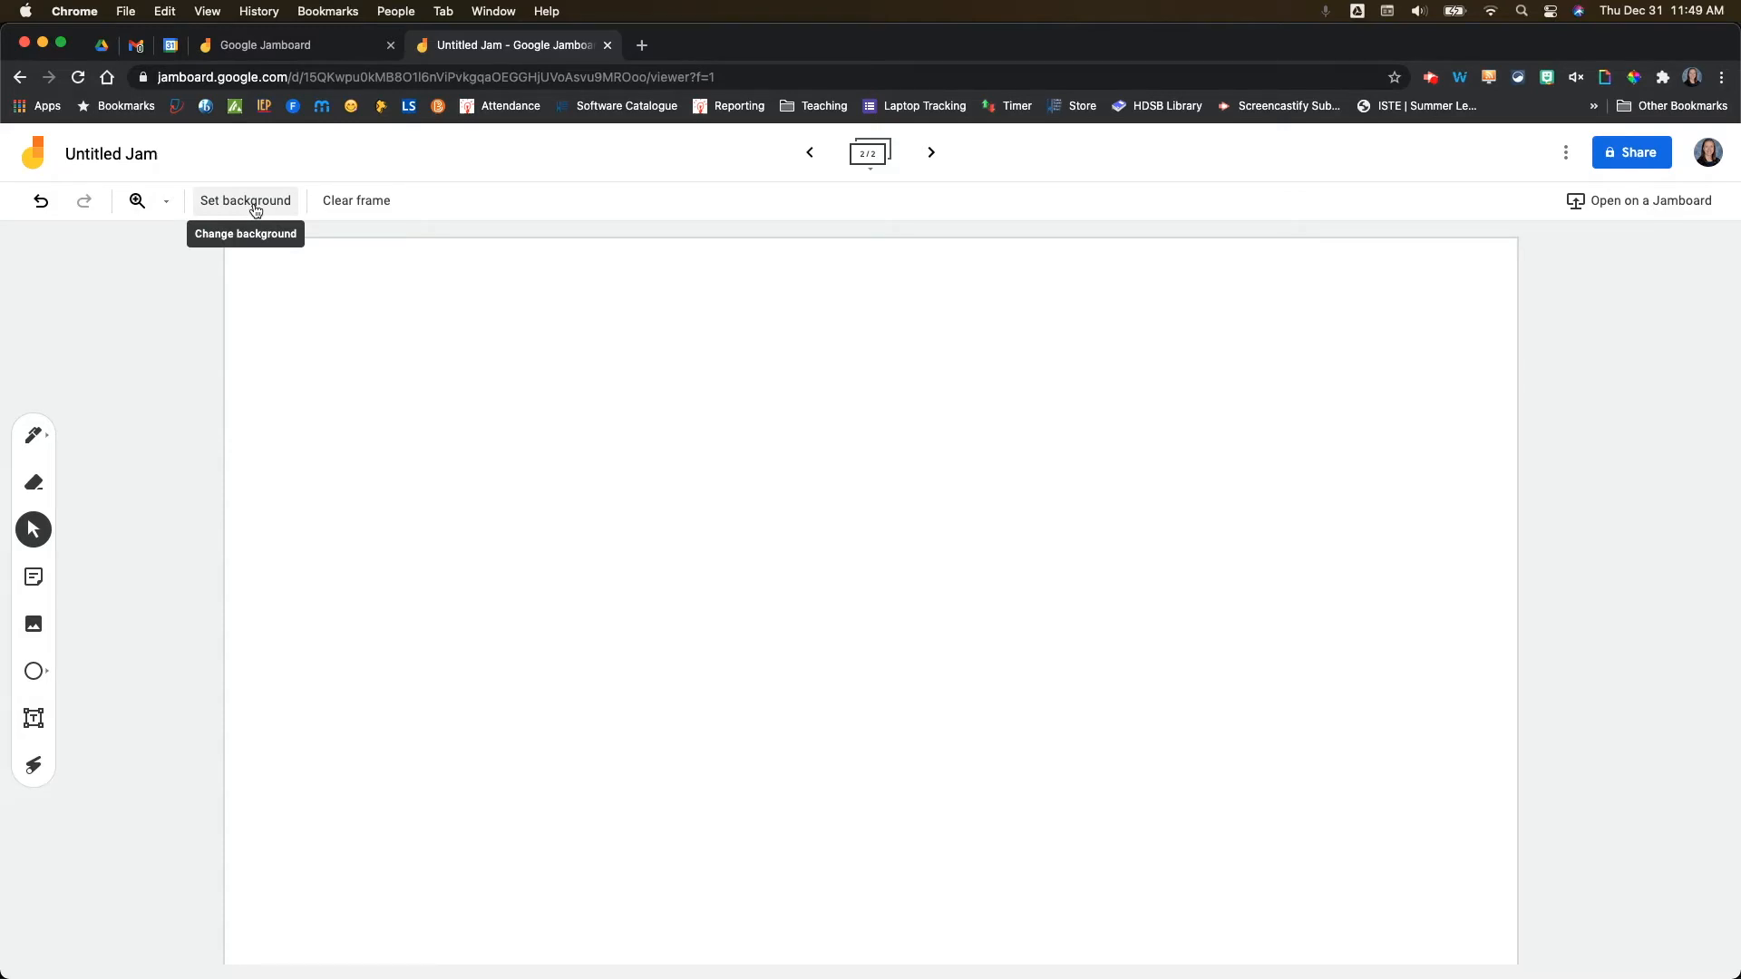
{"action": "left_click", "coordinate": [245, 202]}
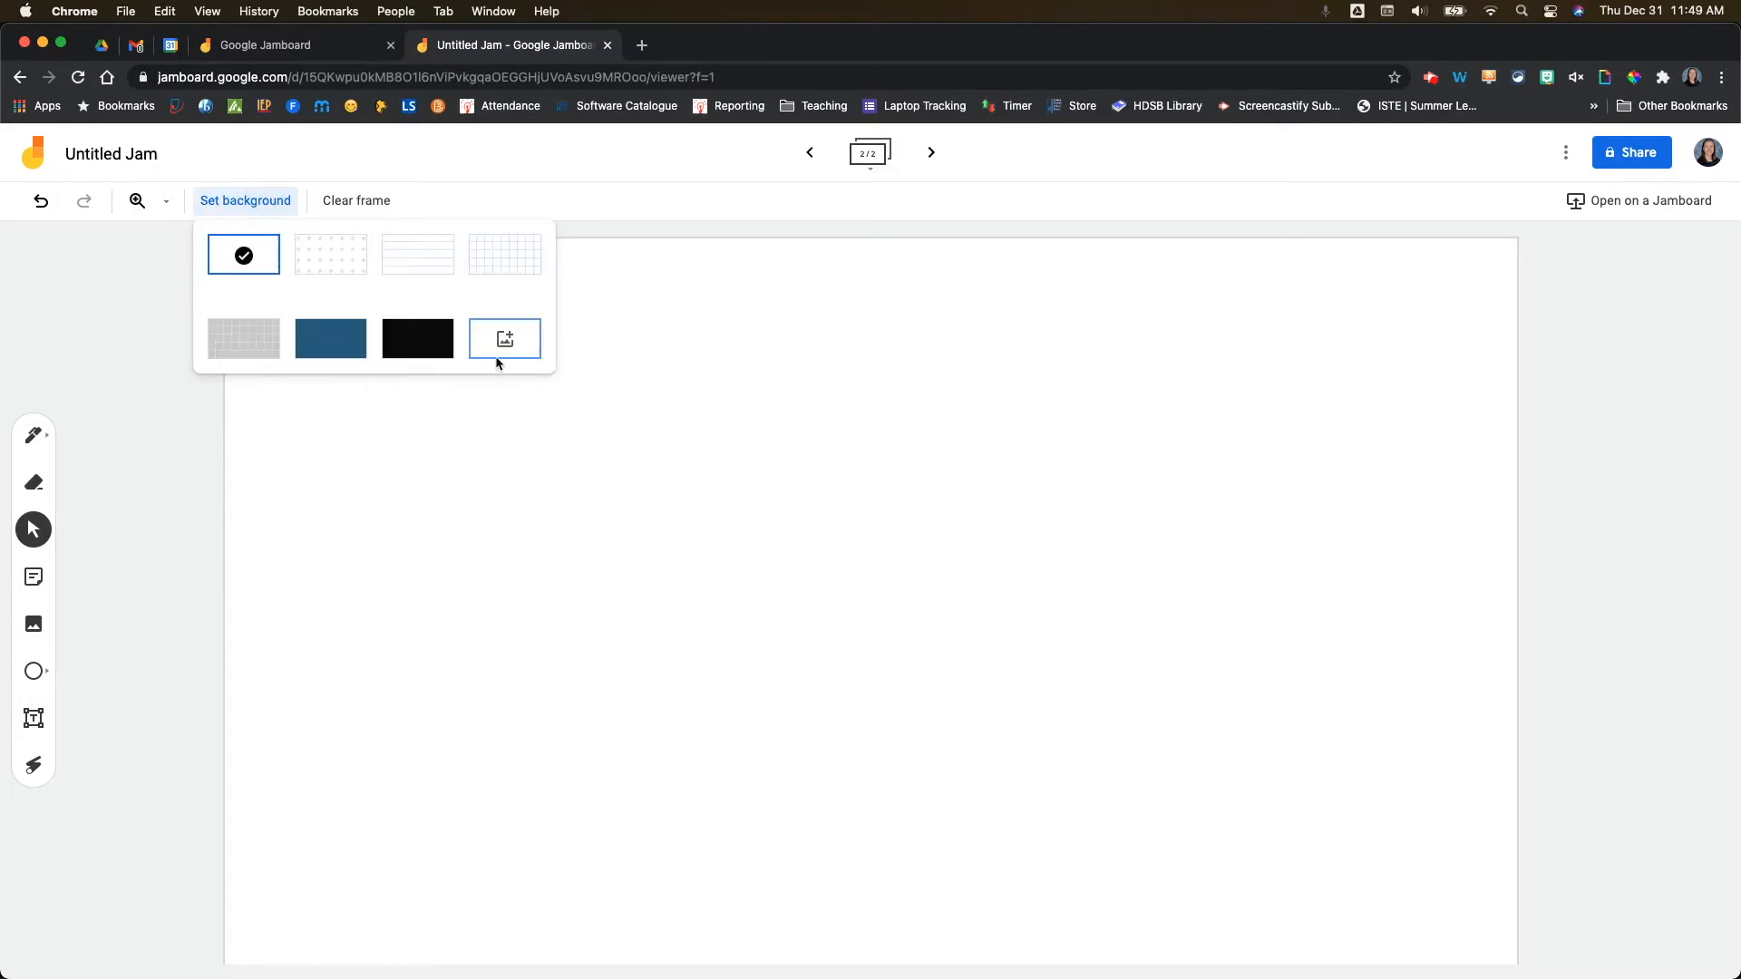
{"action": "mouse_move", "coordinate": [505, 339]}
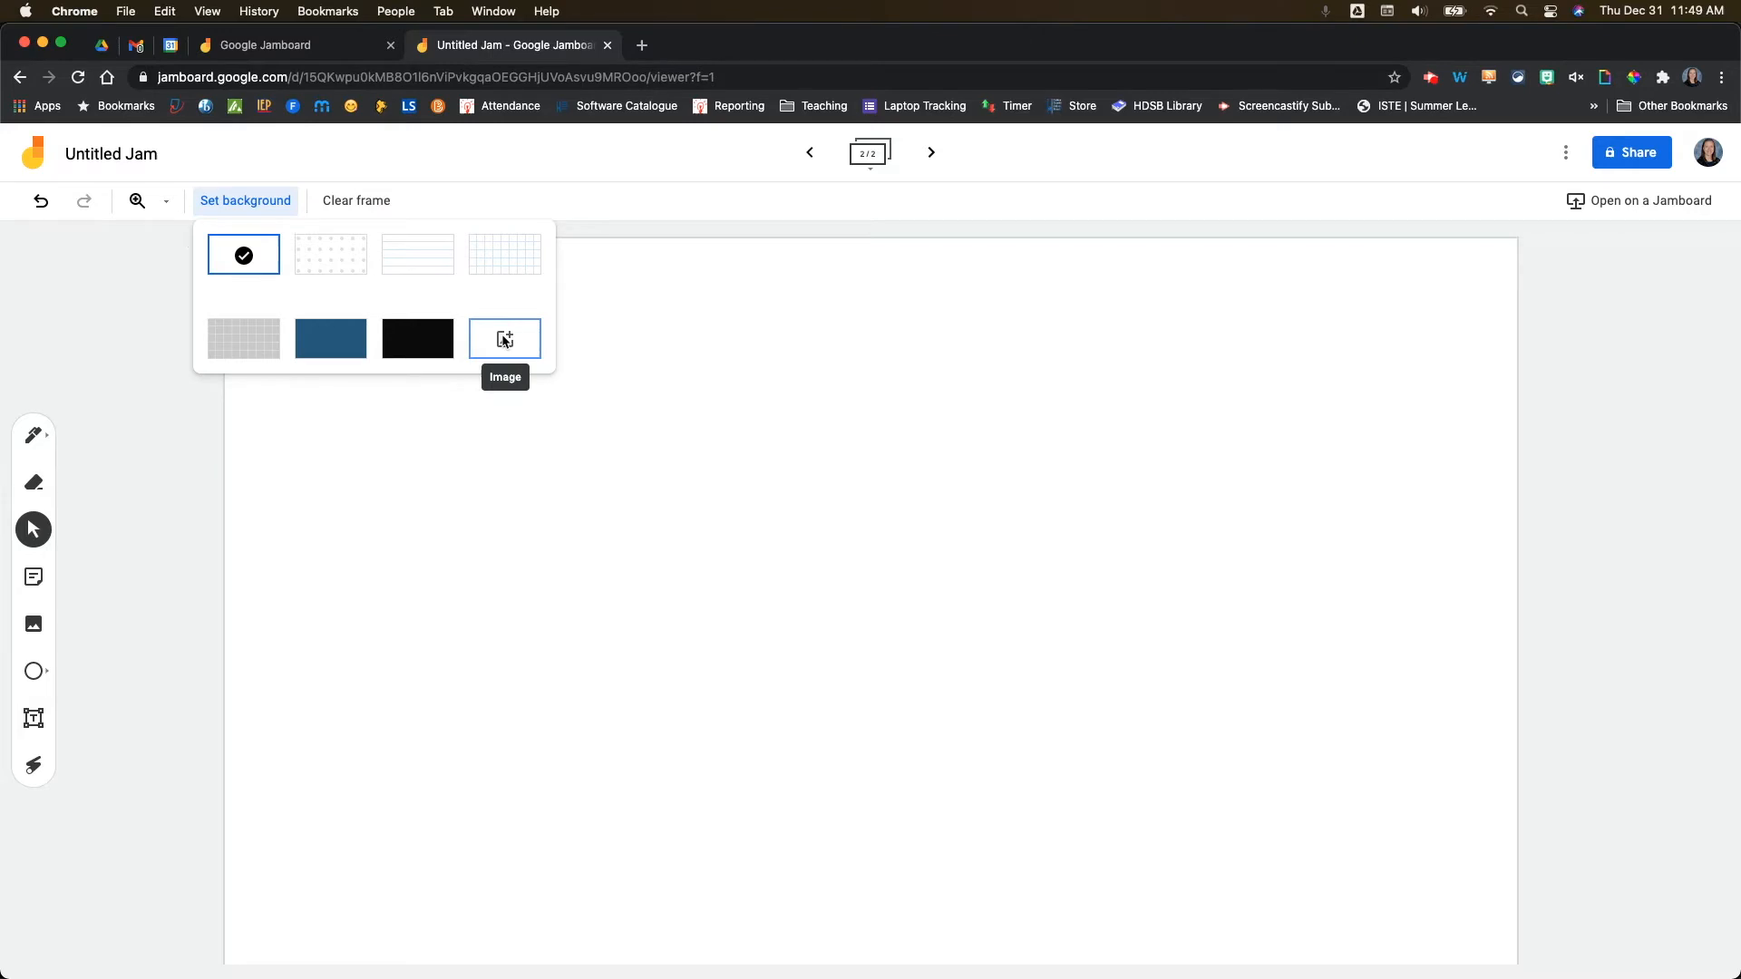
{"action": "left_click", "coordinate": [505, 339]}
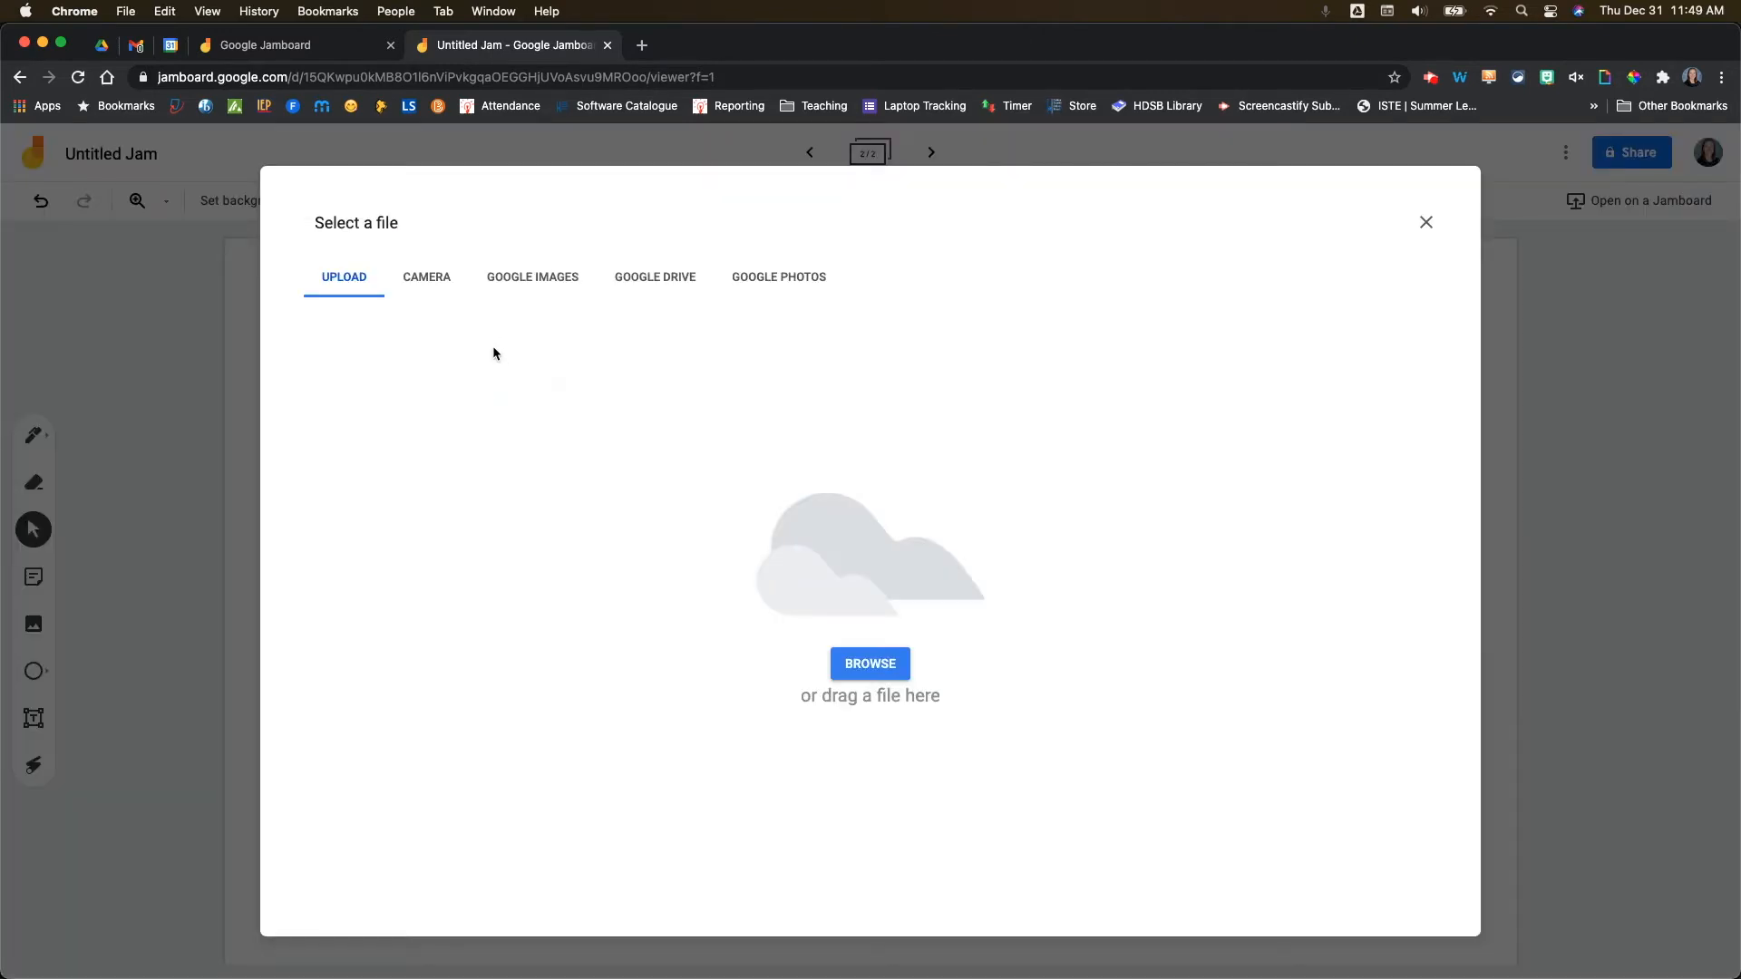
{"action": "mouse_move", "coordinate": [425, 284]}
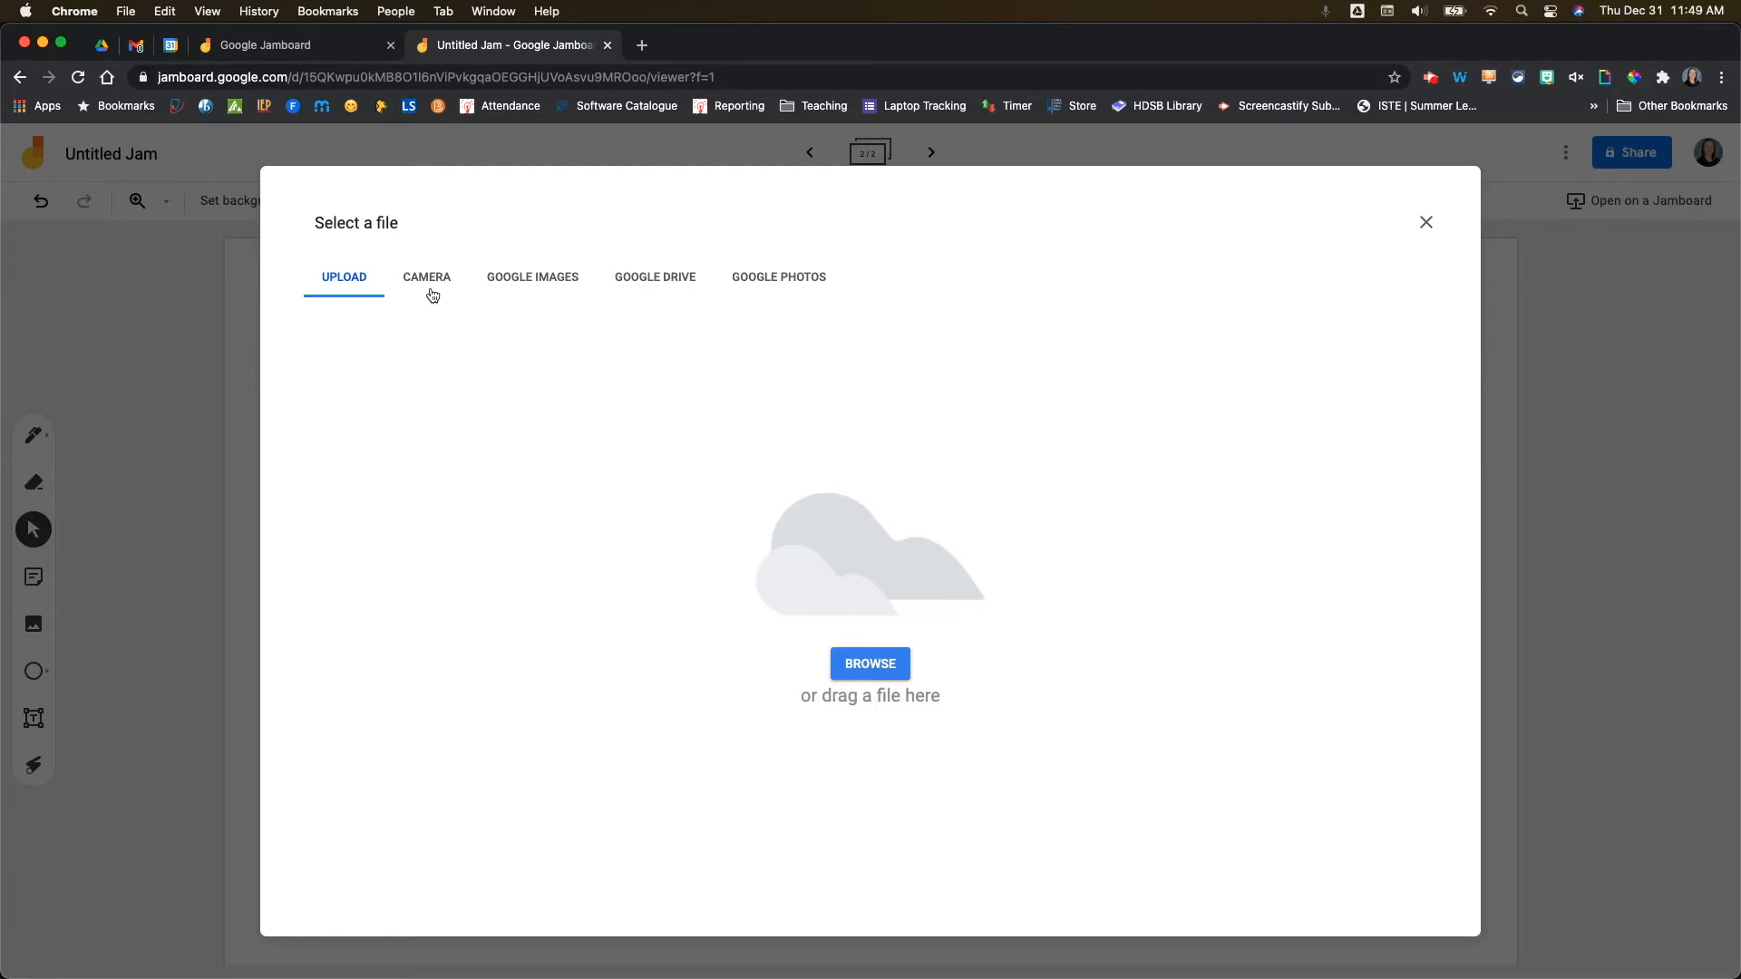
{"action": "mouse_move", "coordinate": [476, 276]}
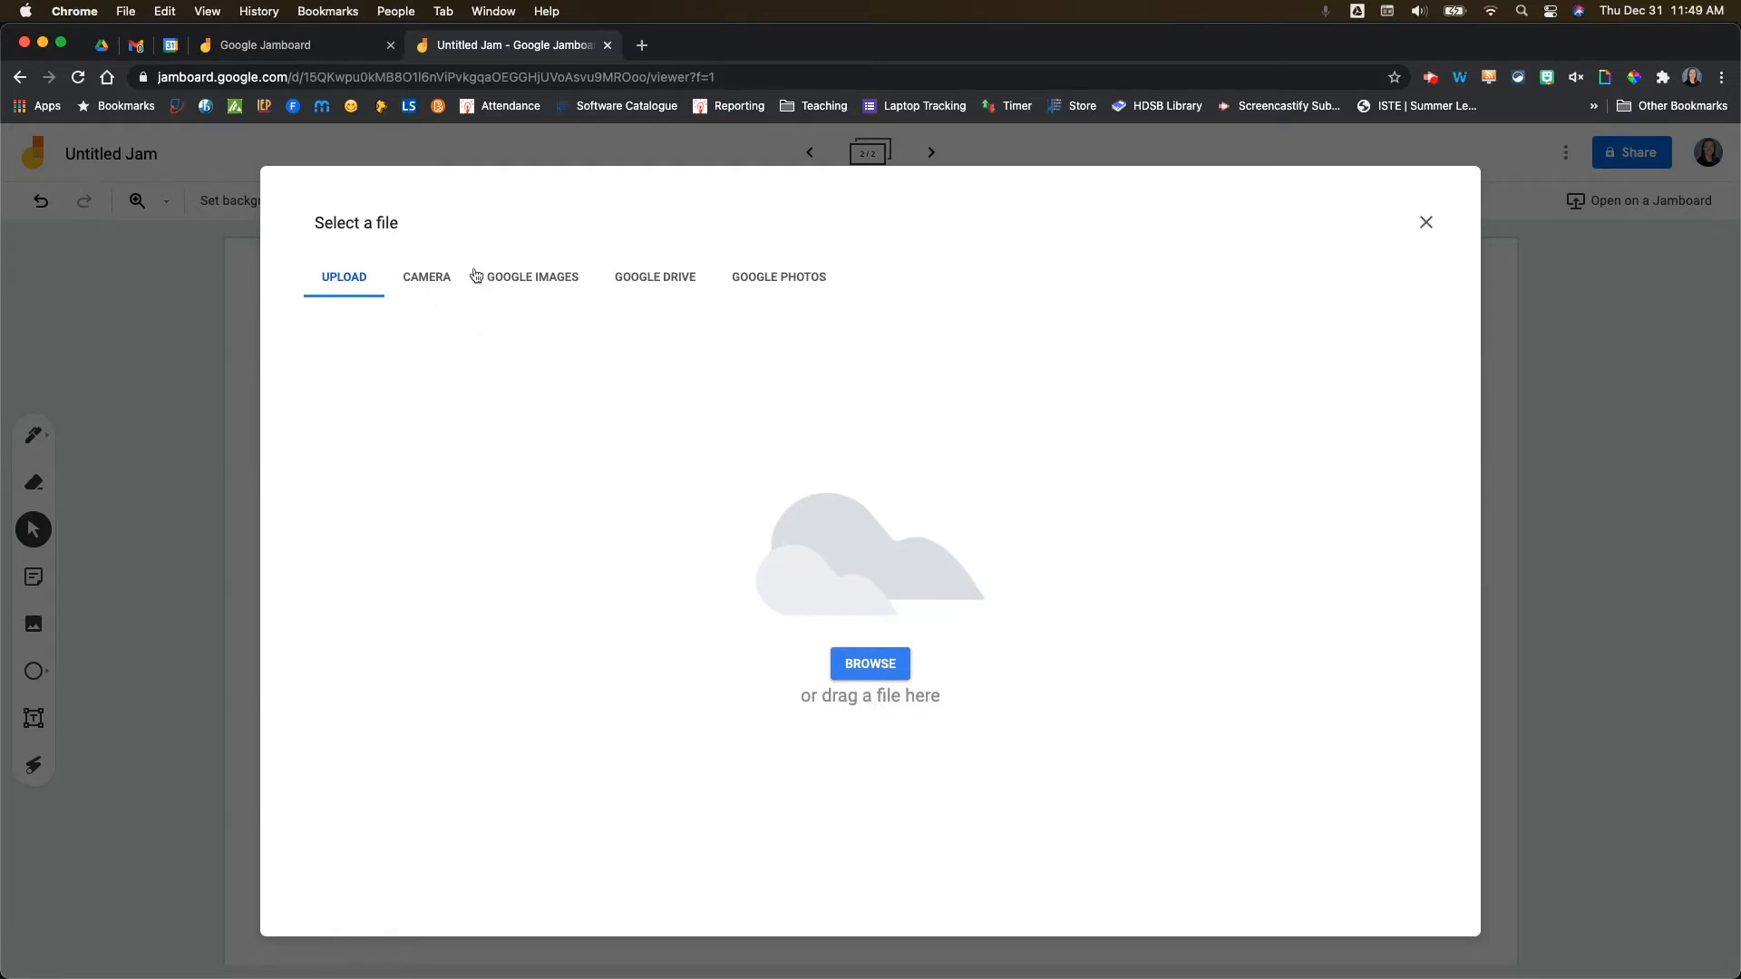
Allow camera access, snap a webcam photo and set it as frame 2's background.
{"action": "left_click", "coordinate": [426, 275]}
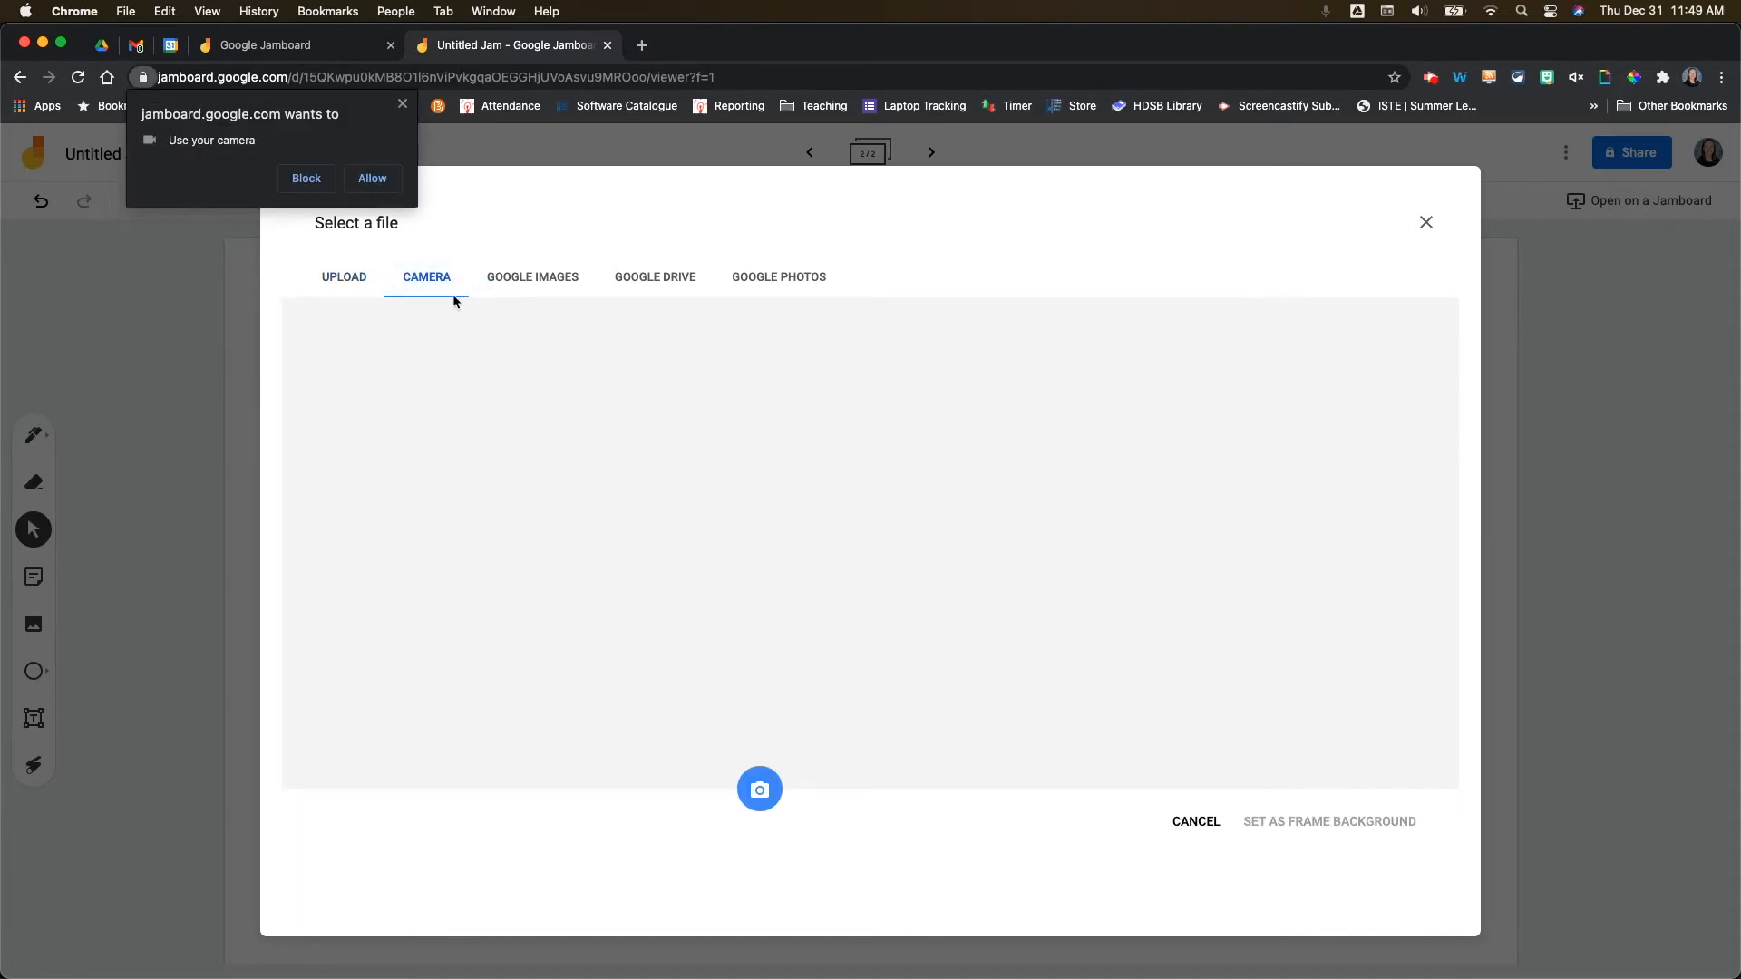
{"action": "mouse_move", "coordinate": [267, 137]}
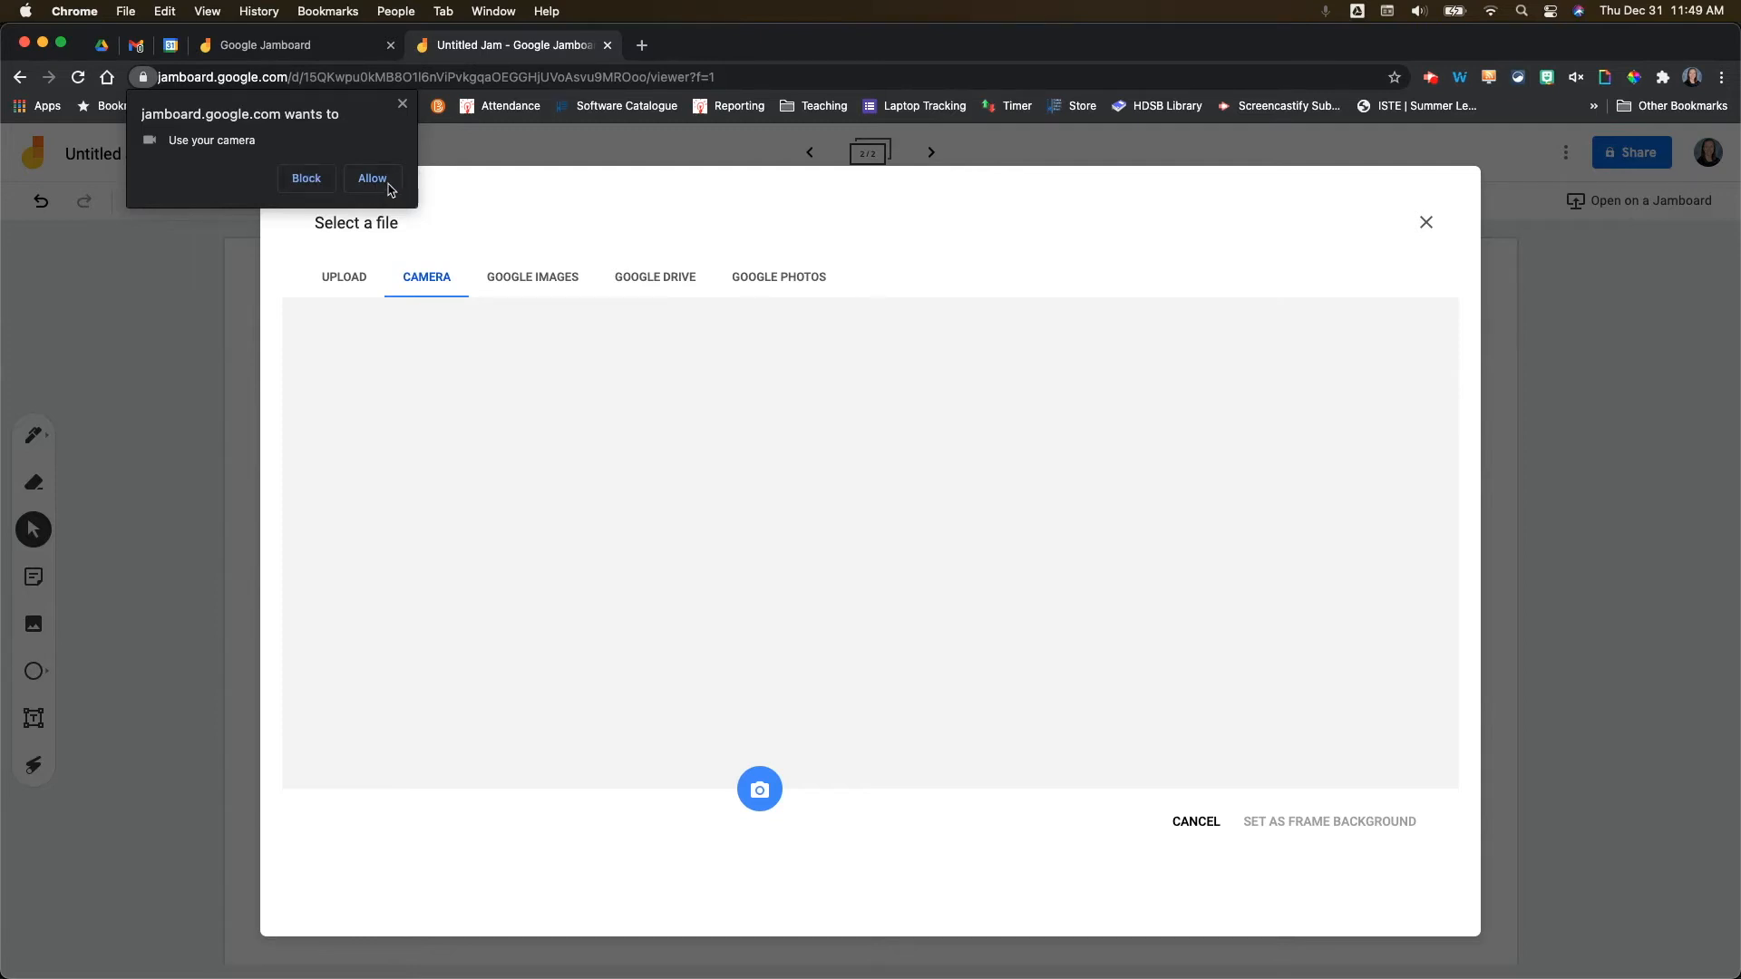
{"action": "left_click", "coordinate": [373, 180]}
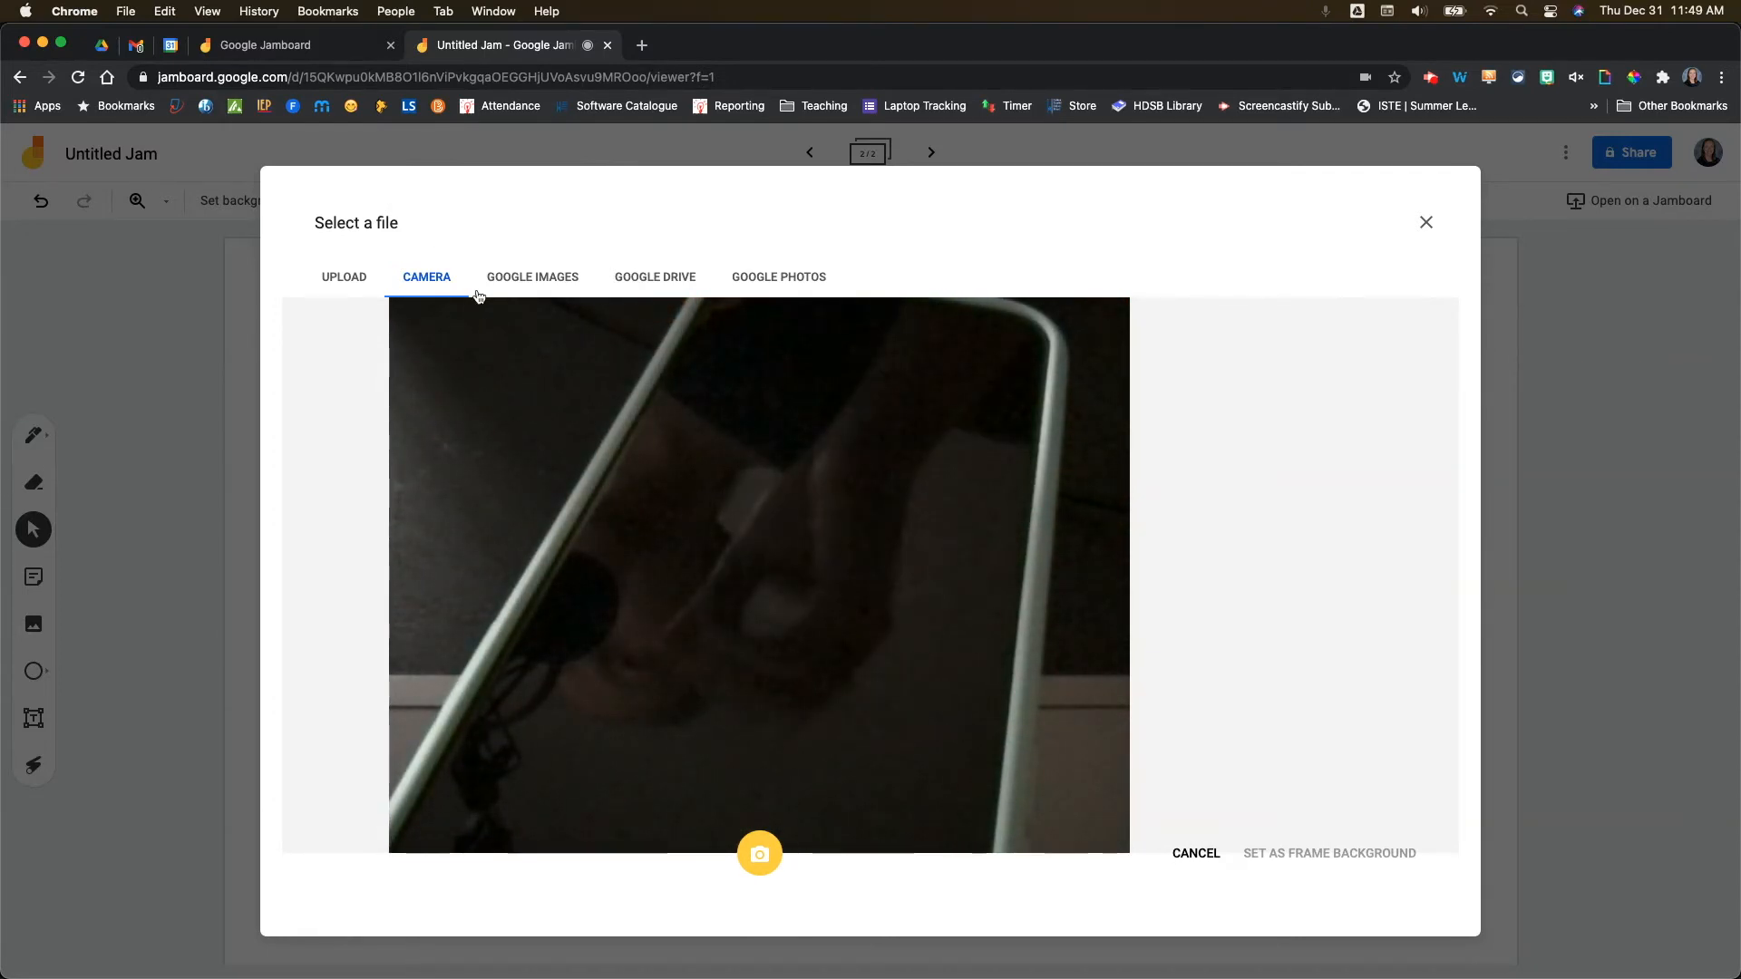
{"action": "left_click", "coordinate": [760, 854]}
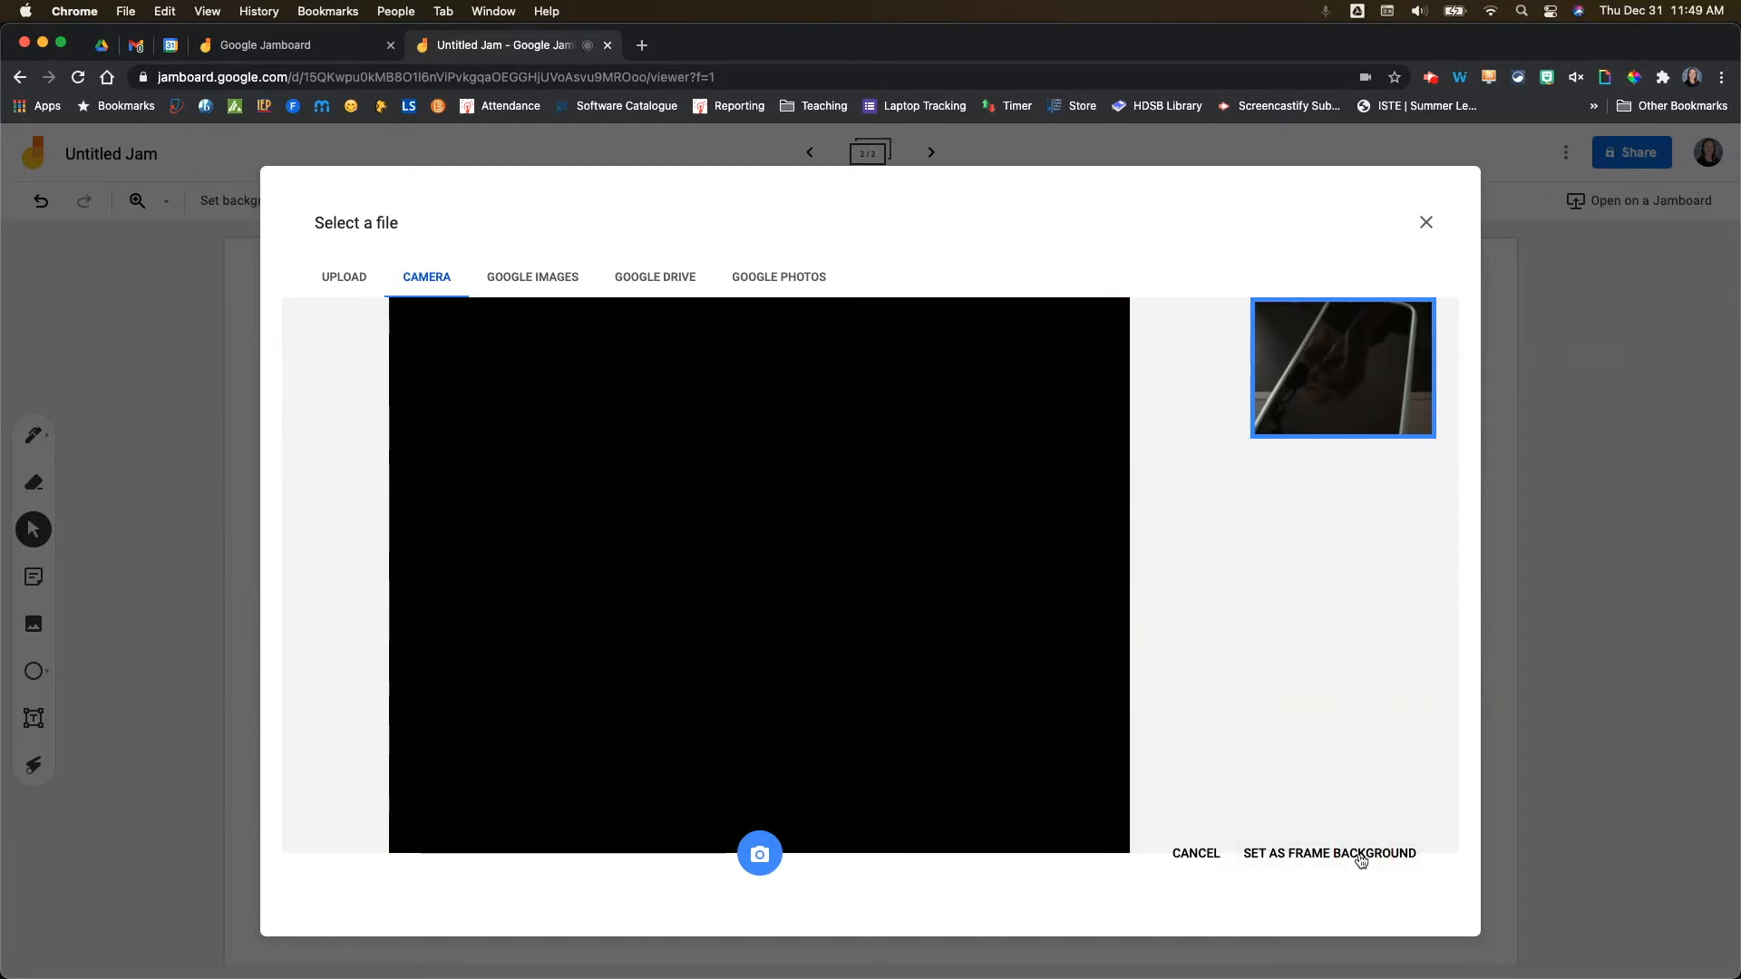
{"action": "left_click", "coordinate": [1329, 852]}
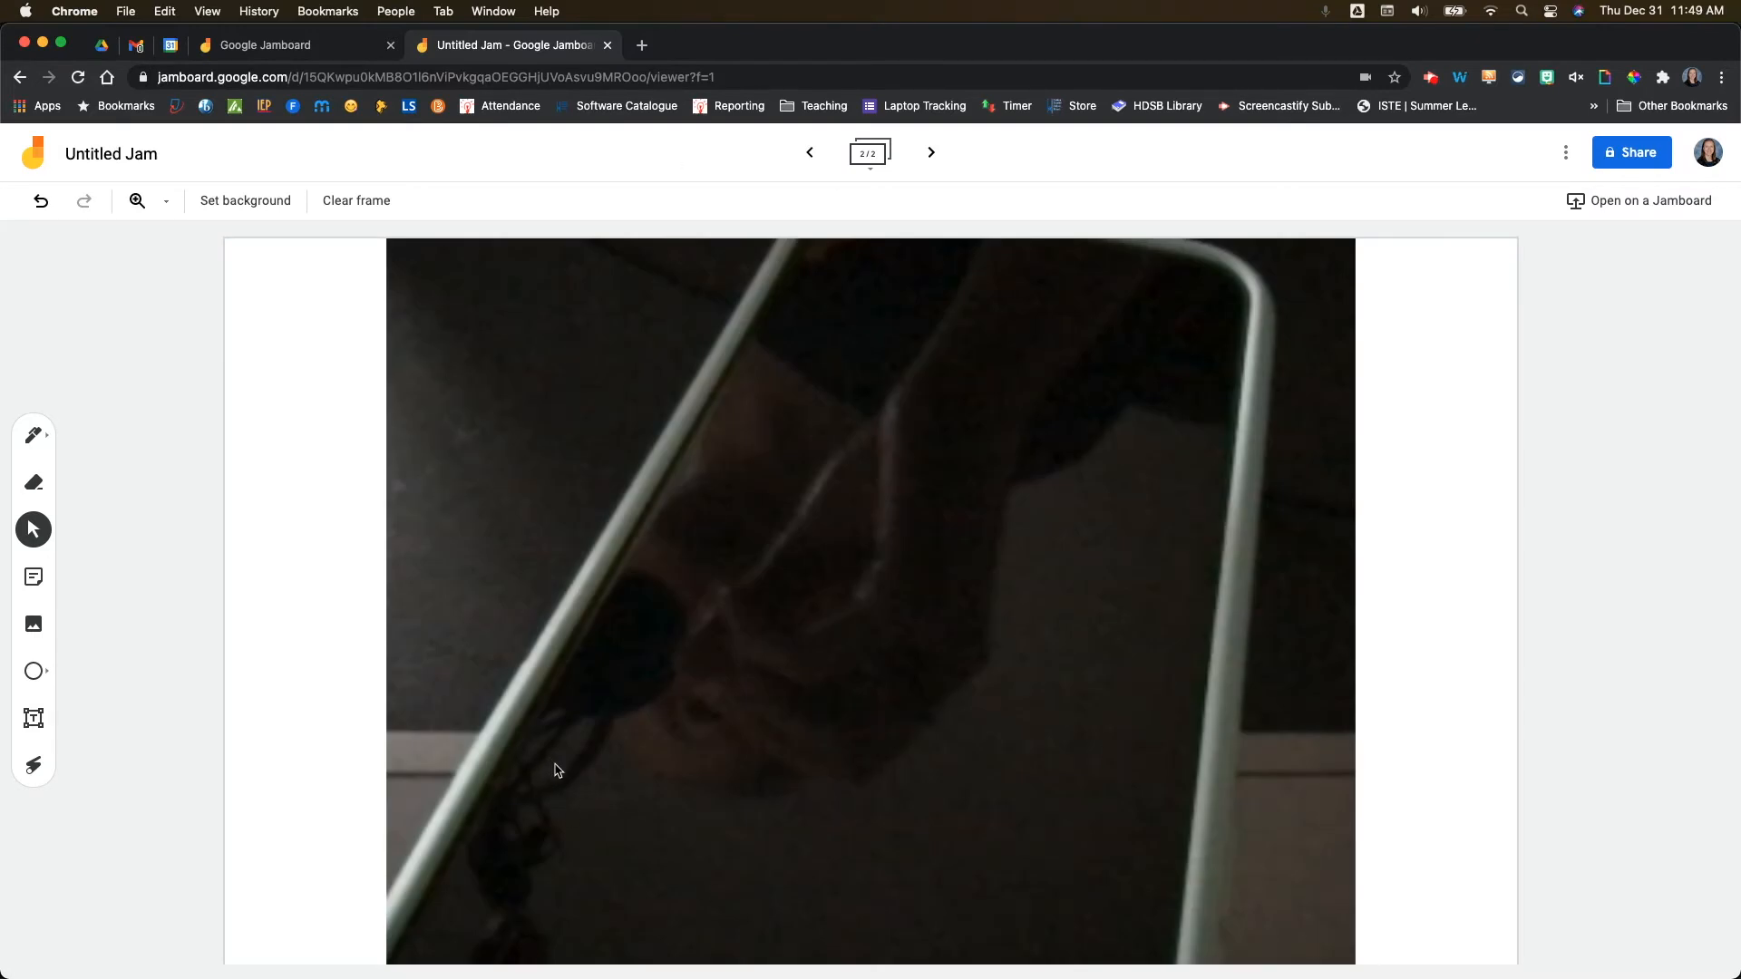
{"action": "mouse_move", "coordinate": [433, 425]}
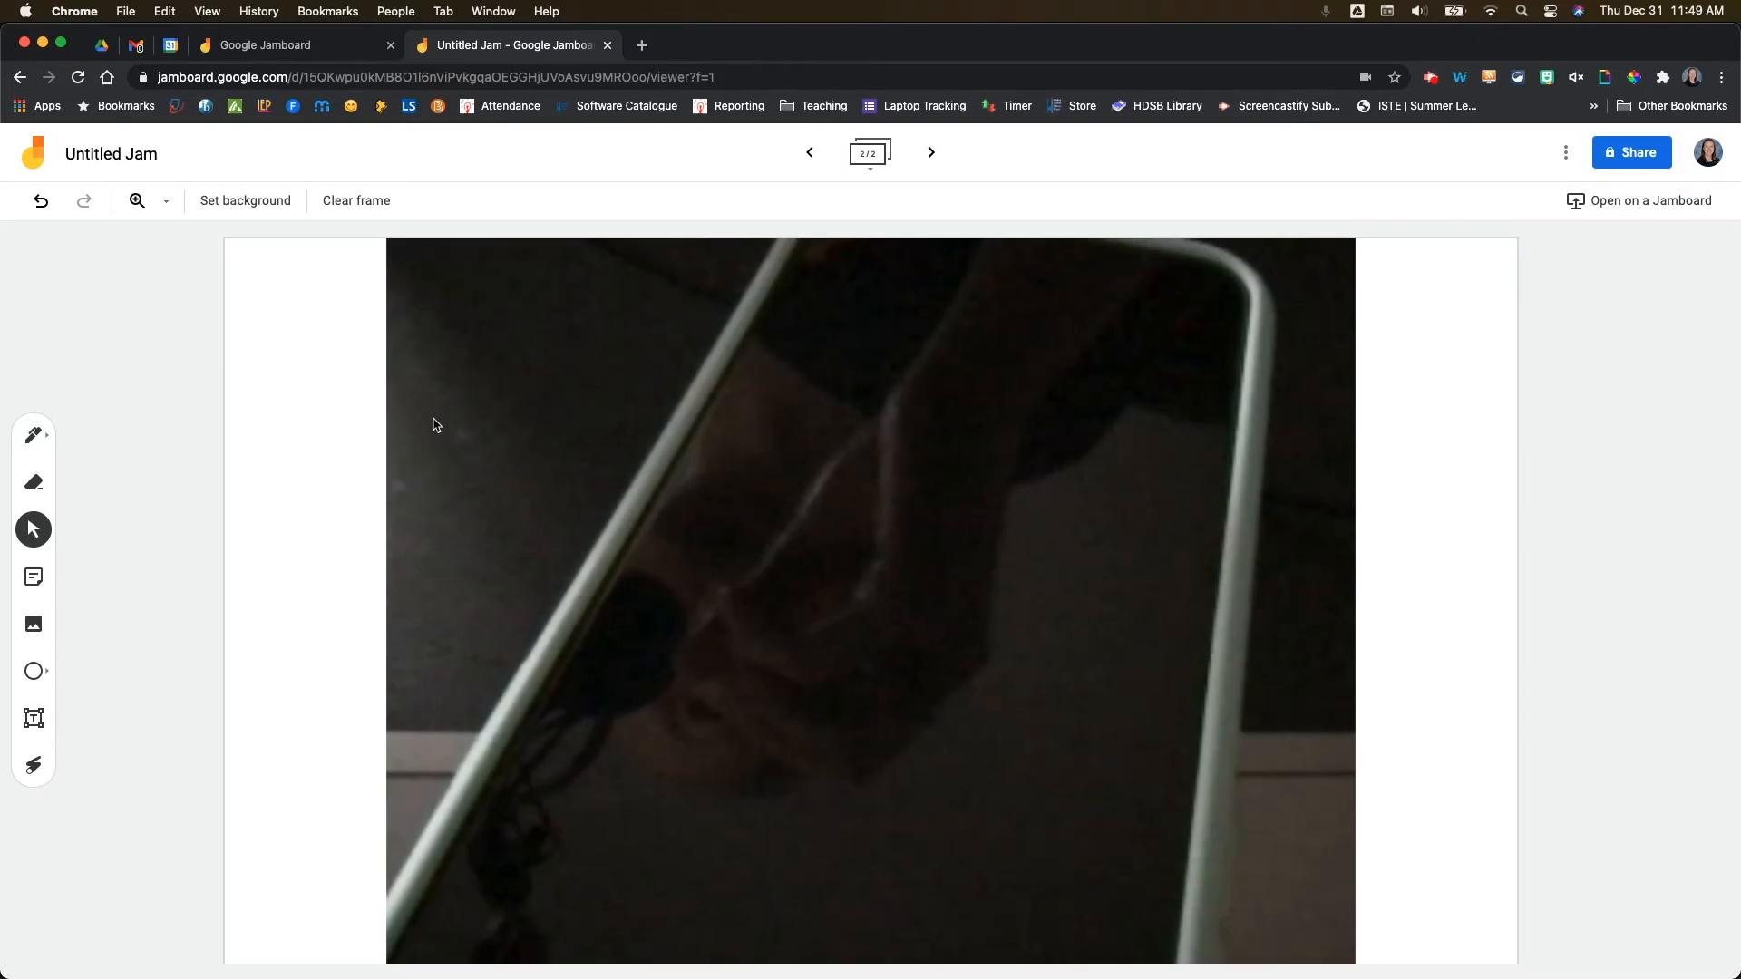
{"action": "mouse_move", "coordinate": [434, 507]}
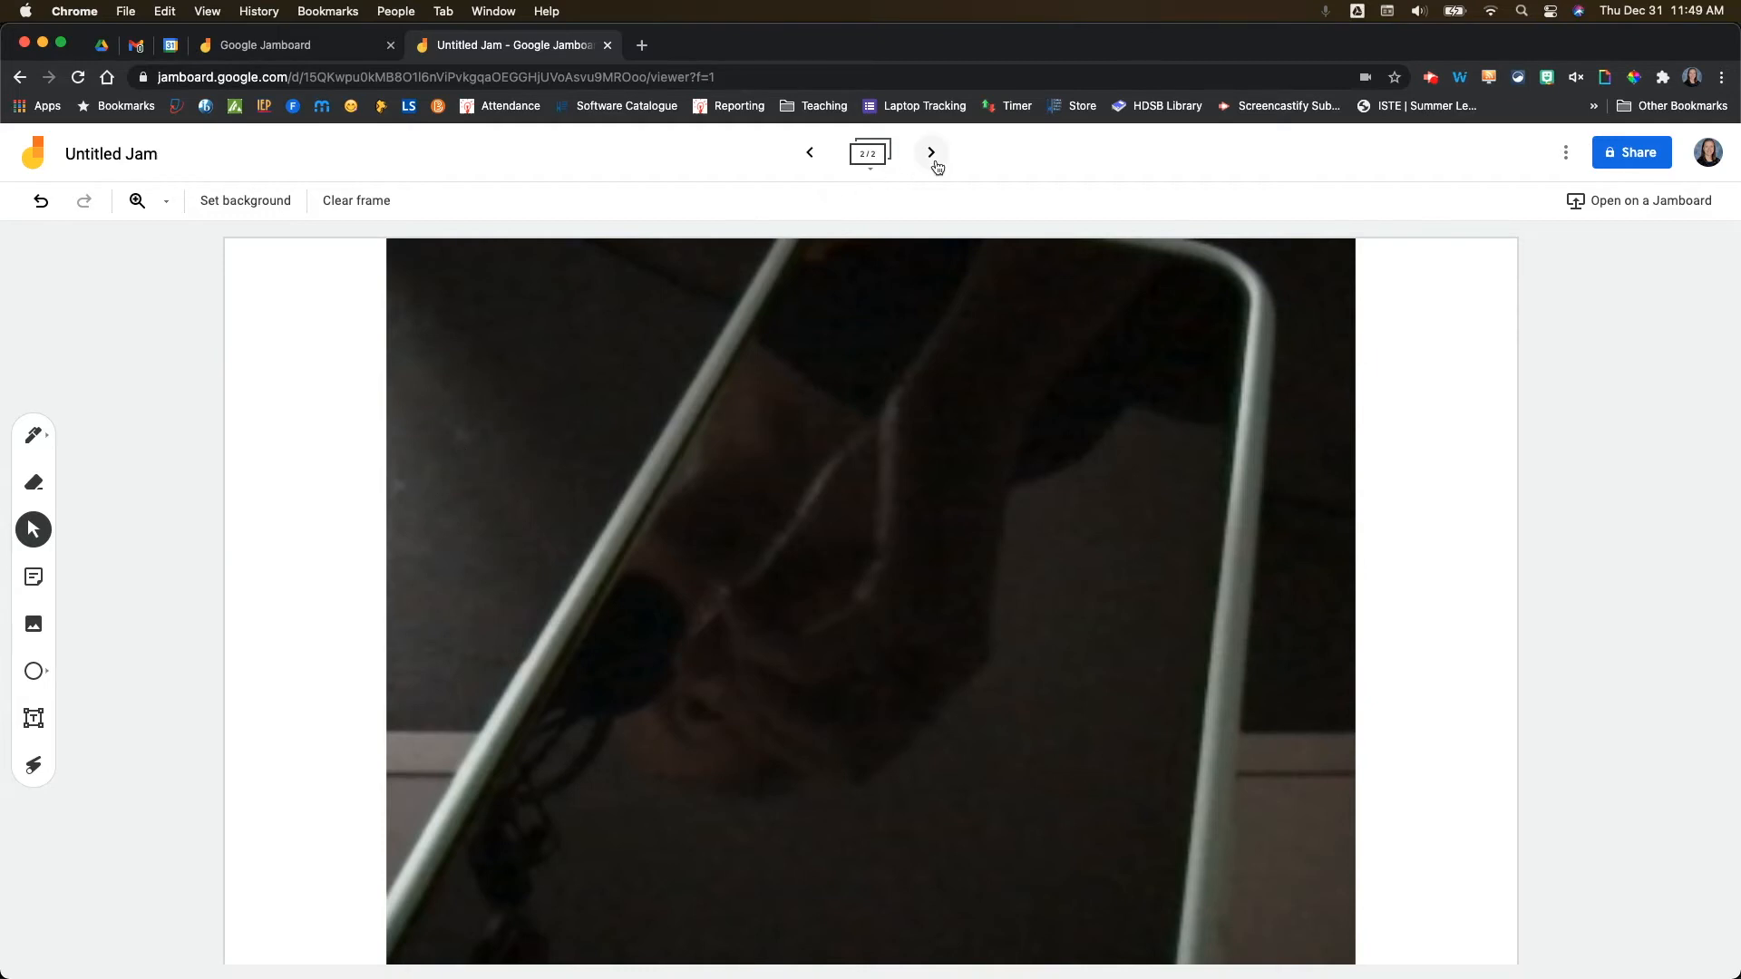
Add a blank third frame after the webcam-photo frame.
{"action": "left_click", "coordinate": [931, 153]}
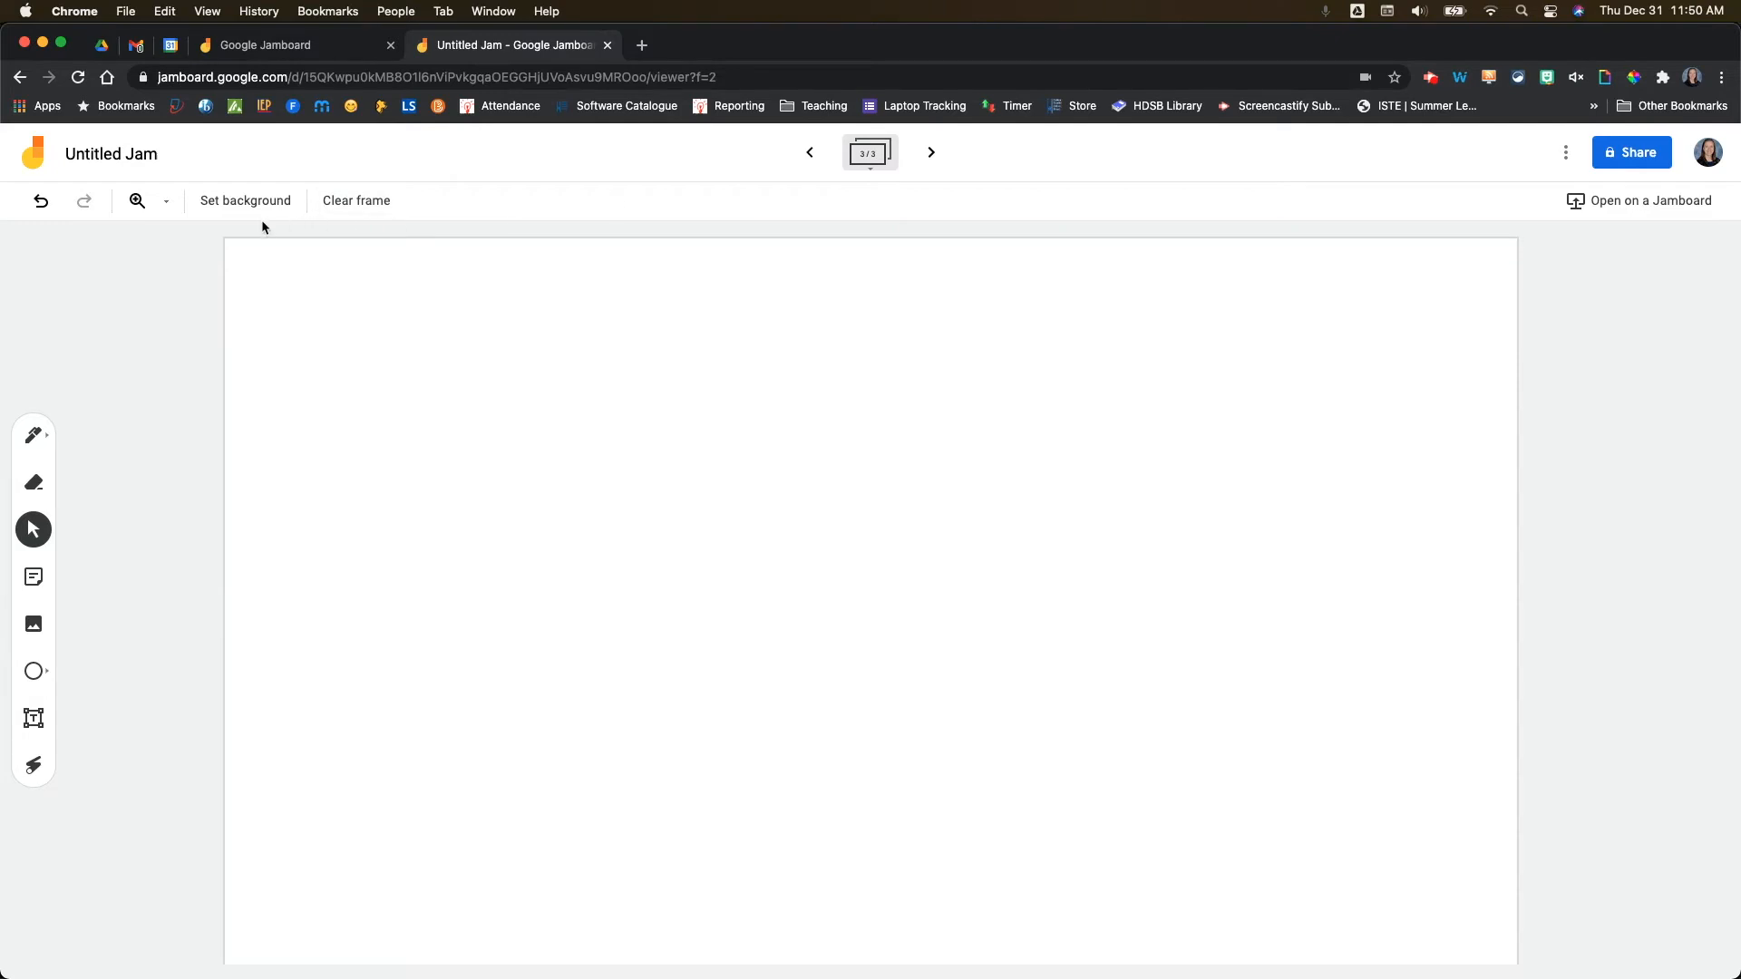
Search images for 'ocean', set the wave photo as frame 3's background, then add frame 4.
{"action": "left_click", "coordinate": [245, 201]}
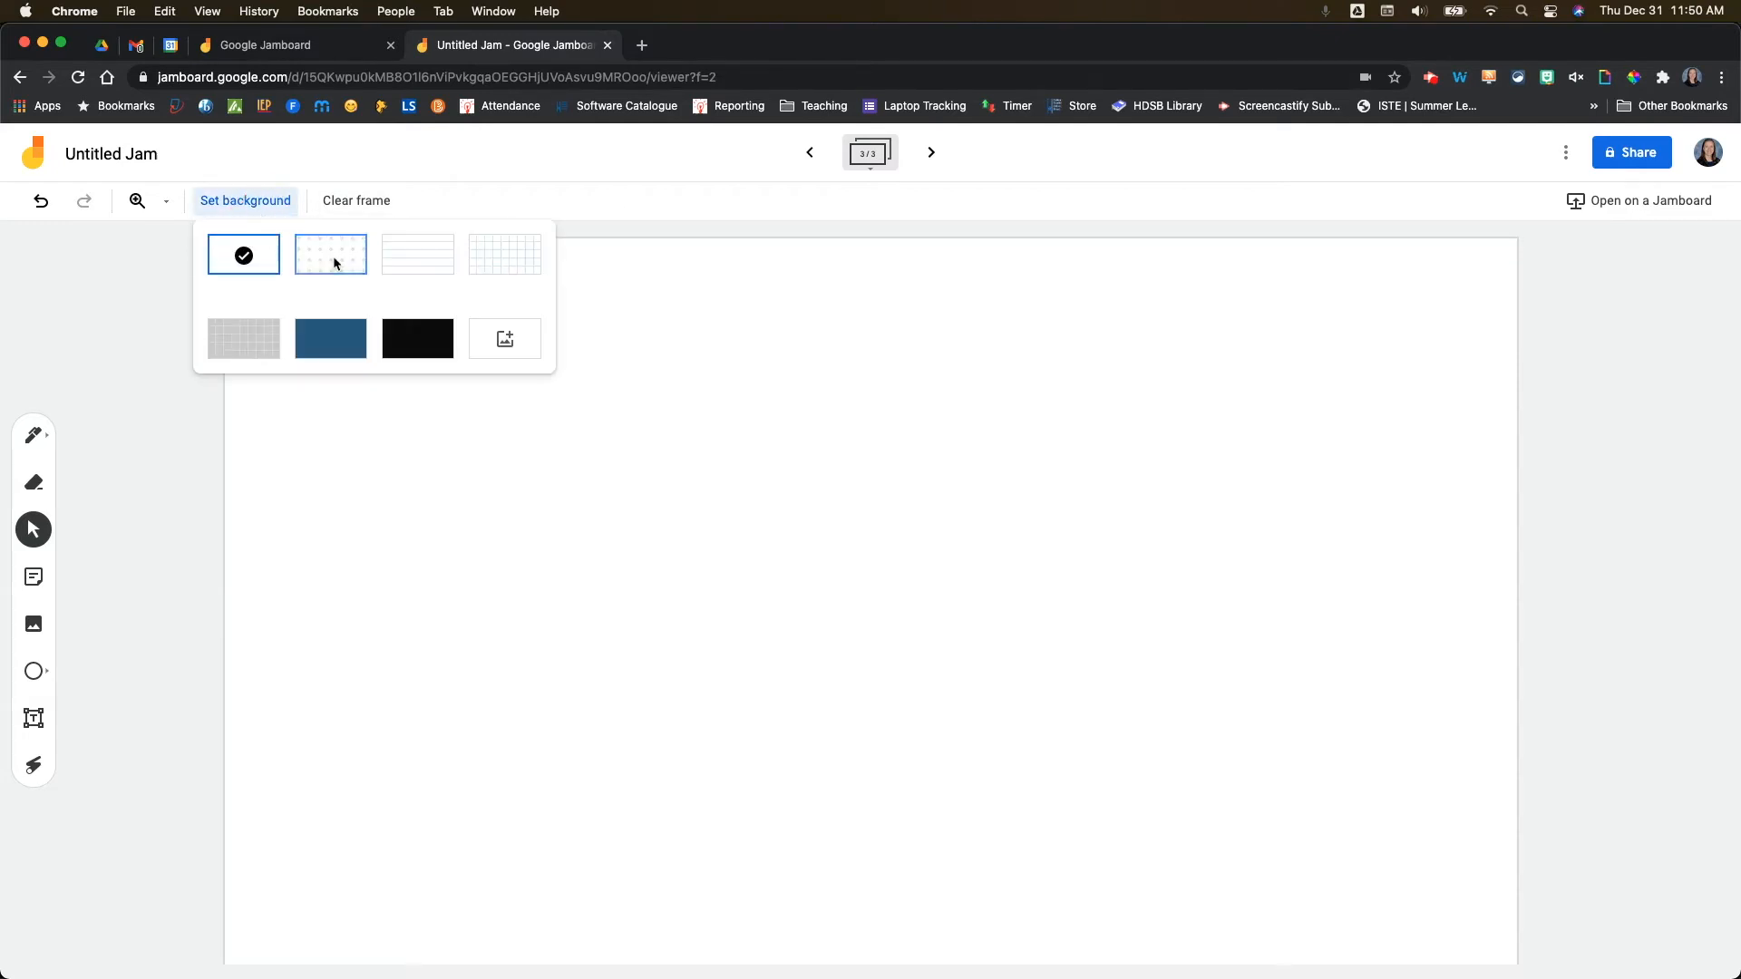
{"action": "mouse_move", "coordinate": [504, 339]}
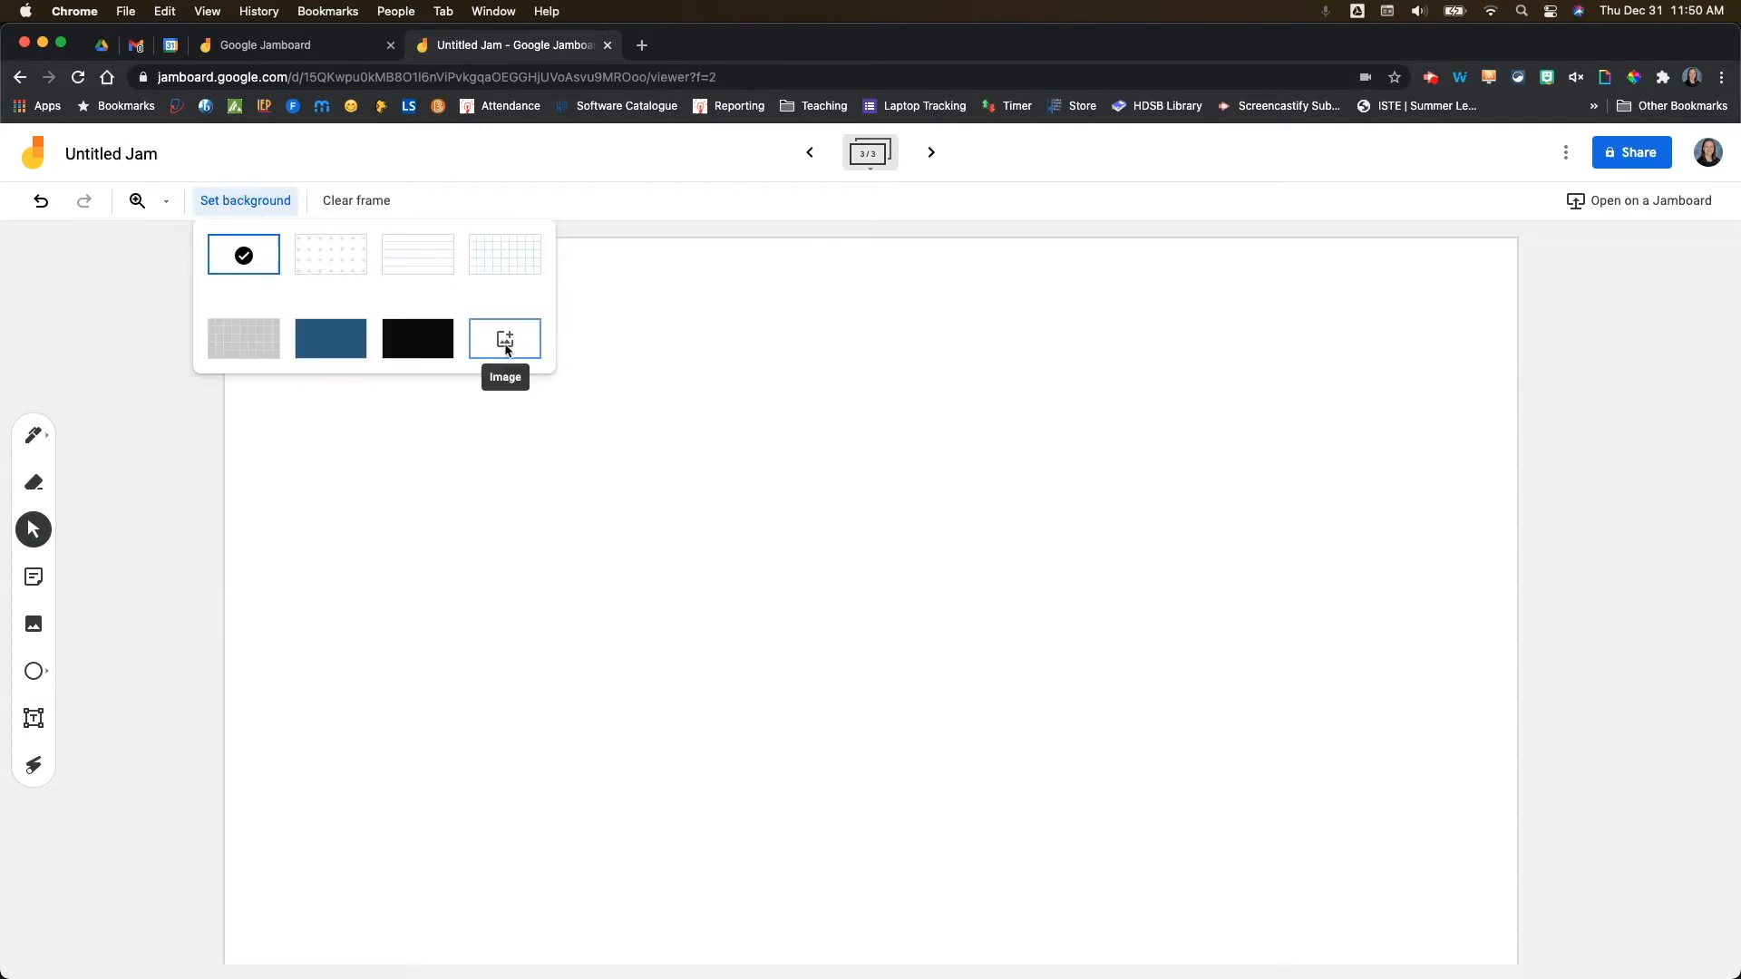
{"action": "left_click", "coordinate": [504, 339]}
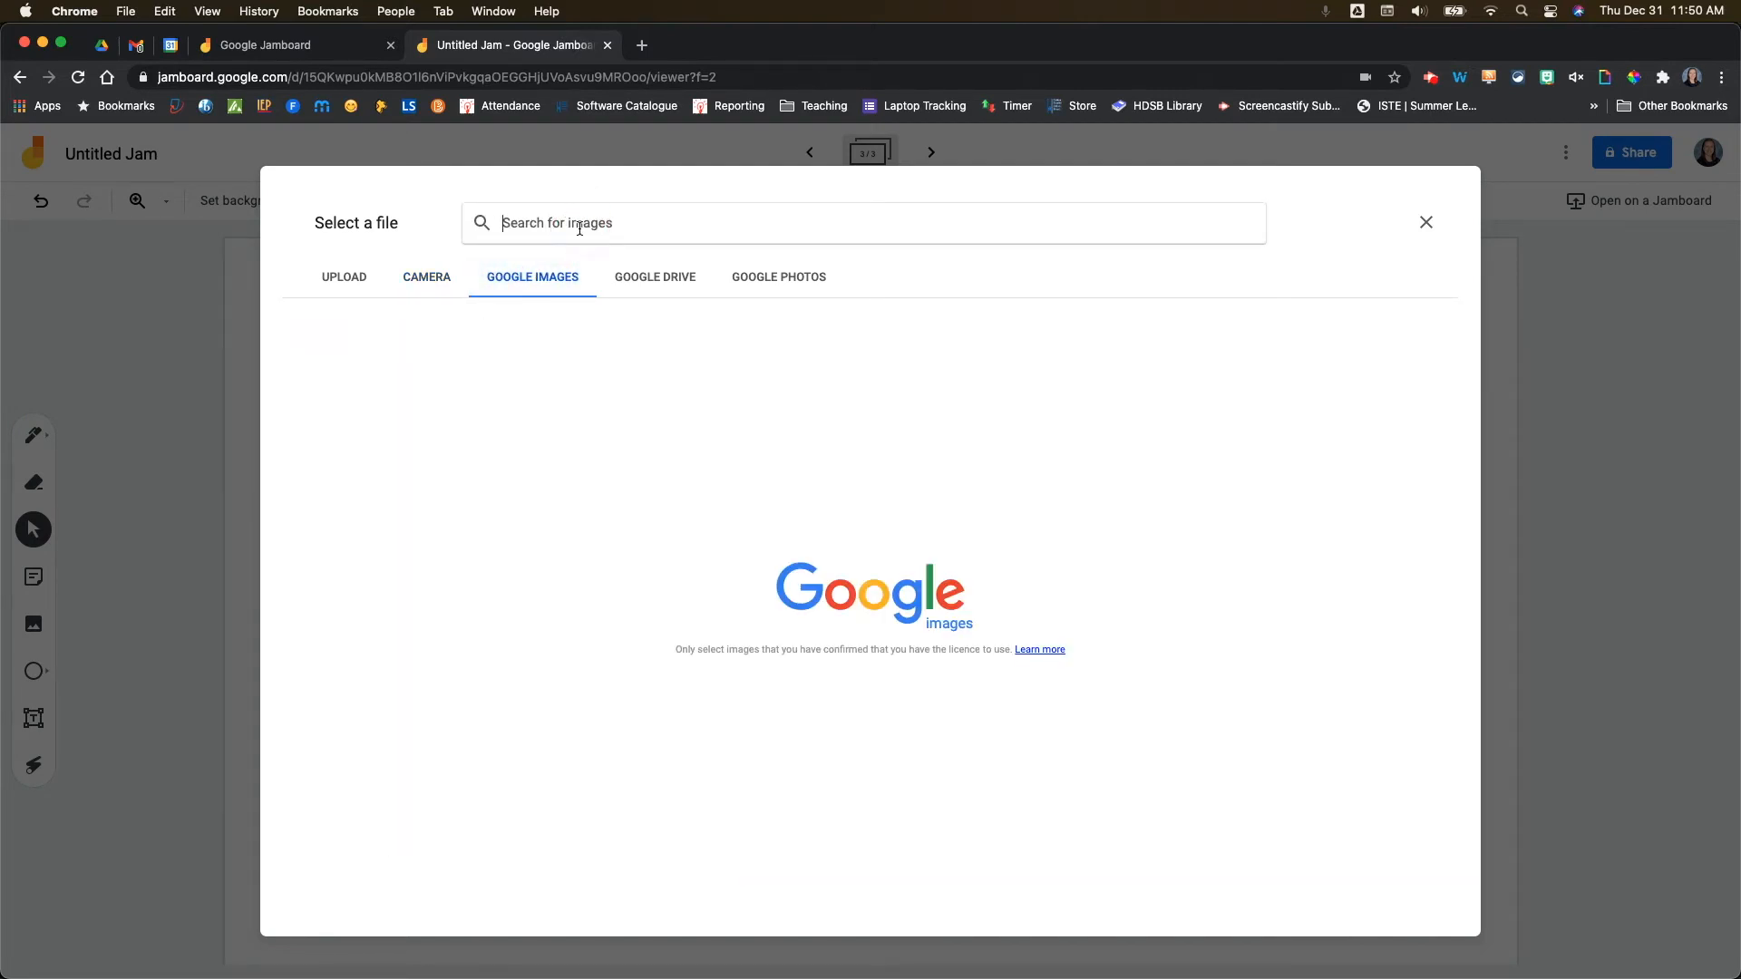
{"action": "type", "text": "ocean 16:9"}
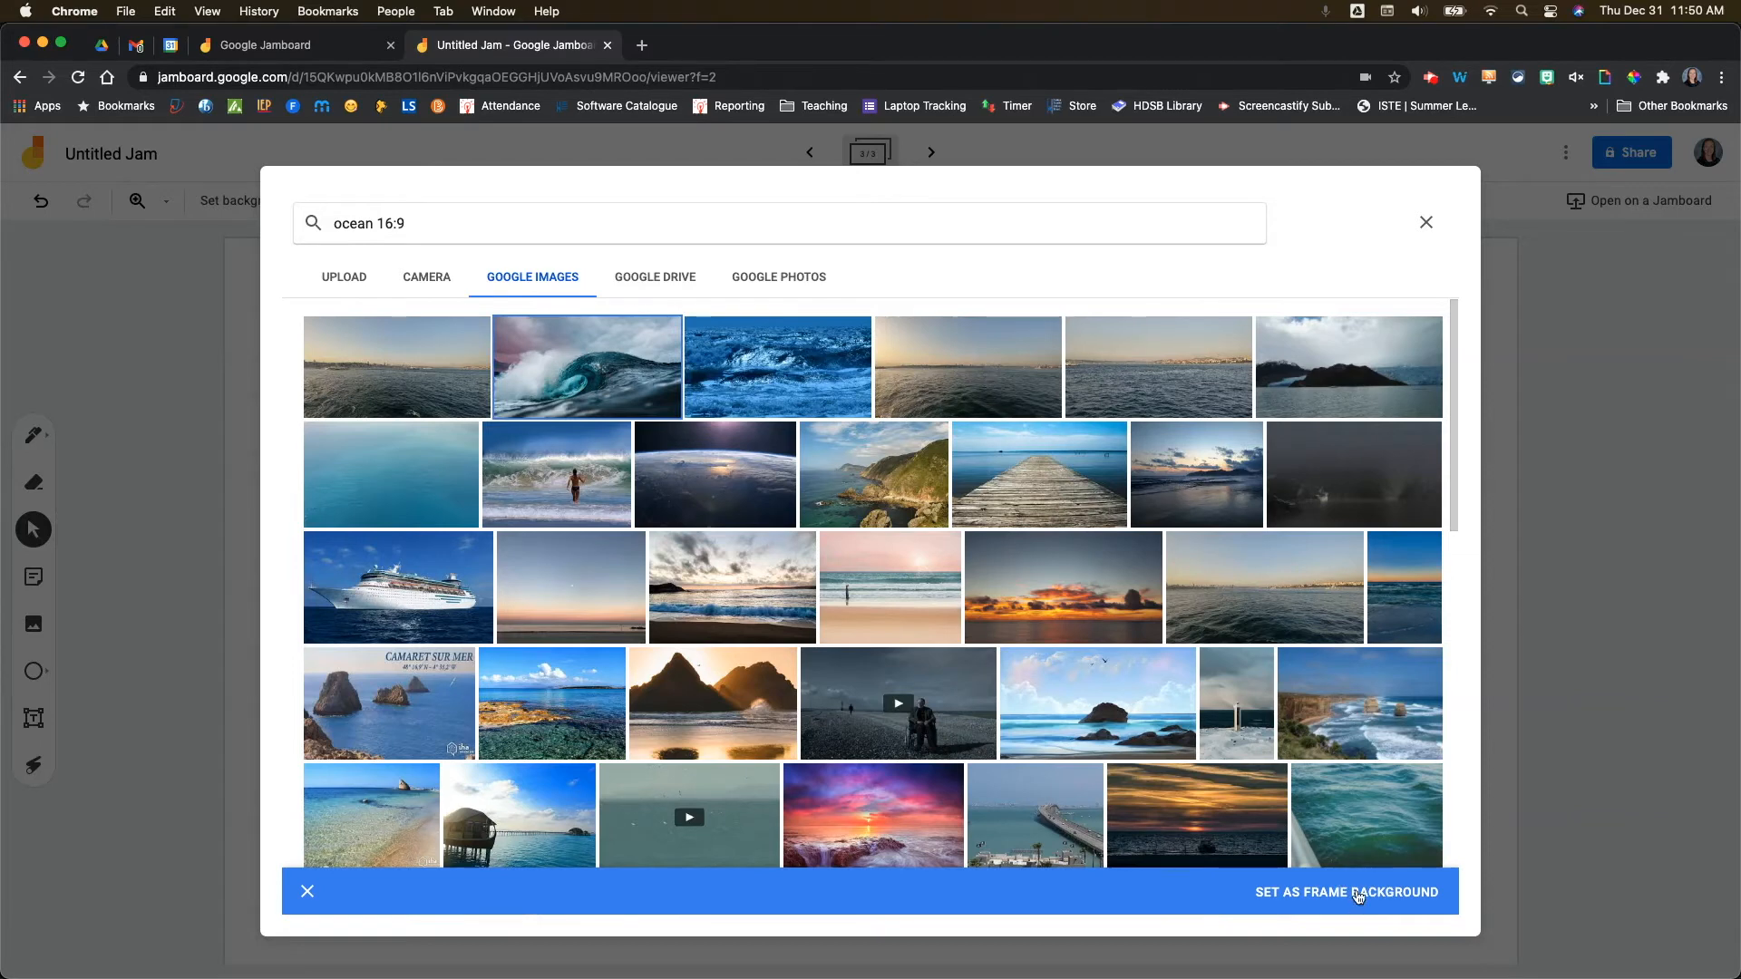
{"action": "left_click", "coordinate": [1347, 892]}
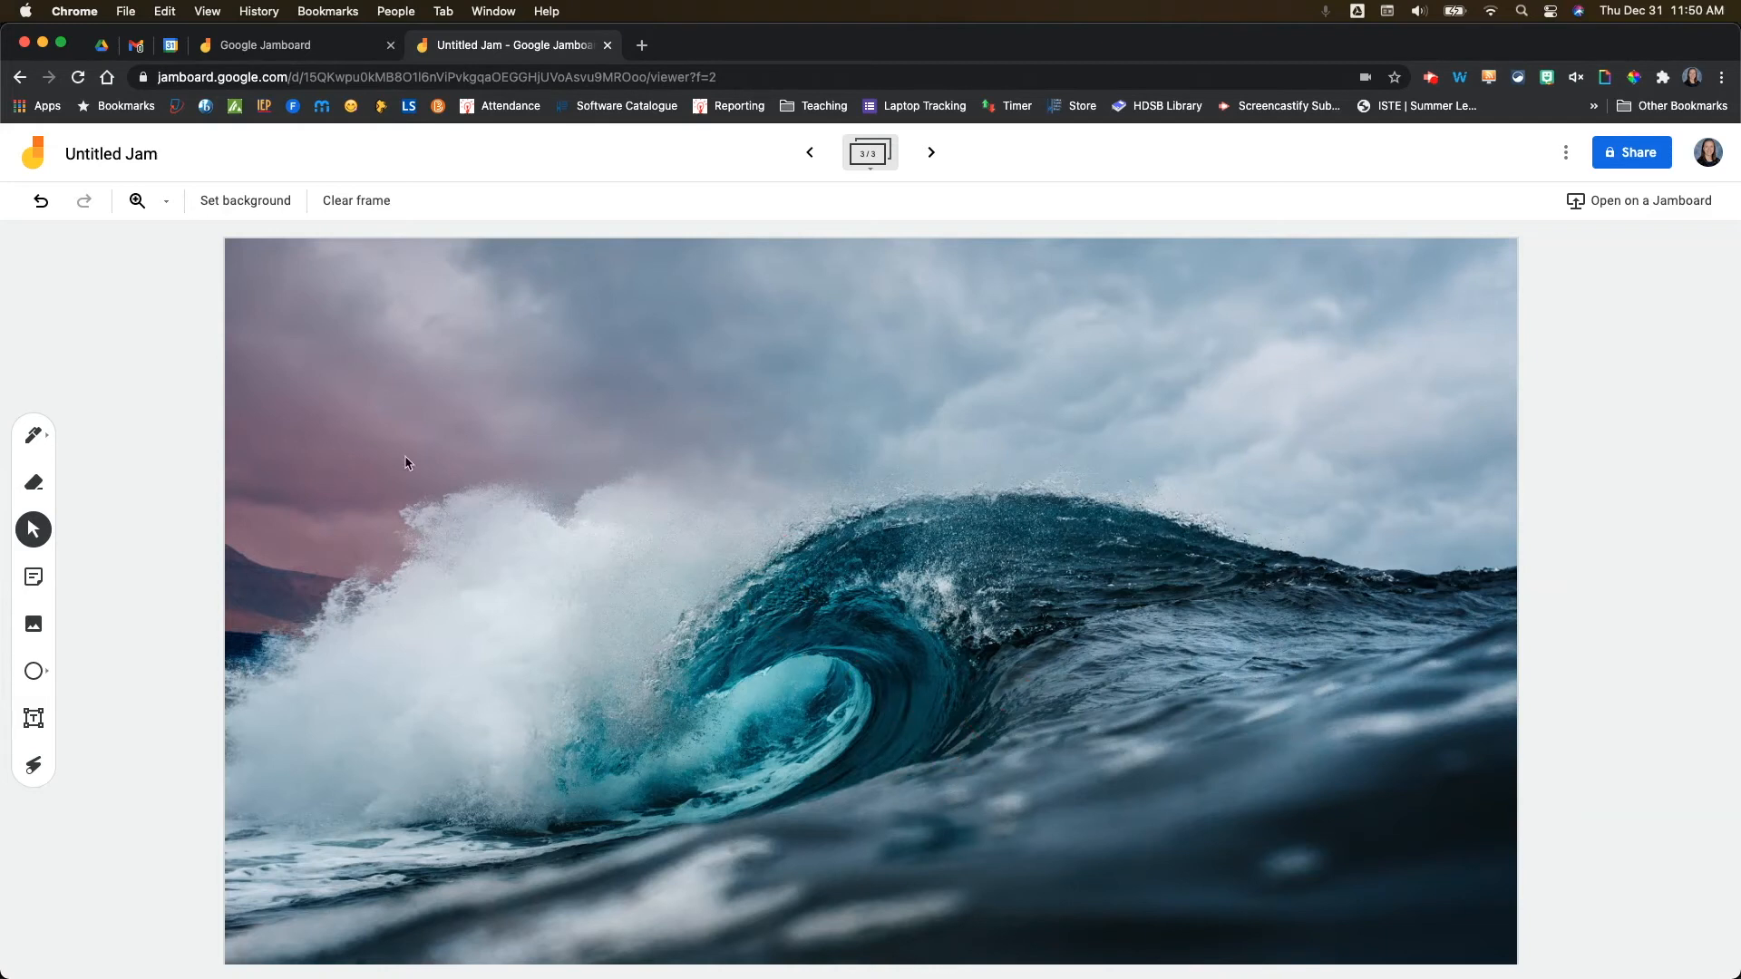
{"action": "left_click", "coordinate": [245, 200]}
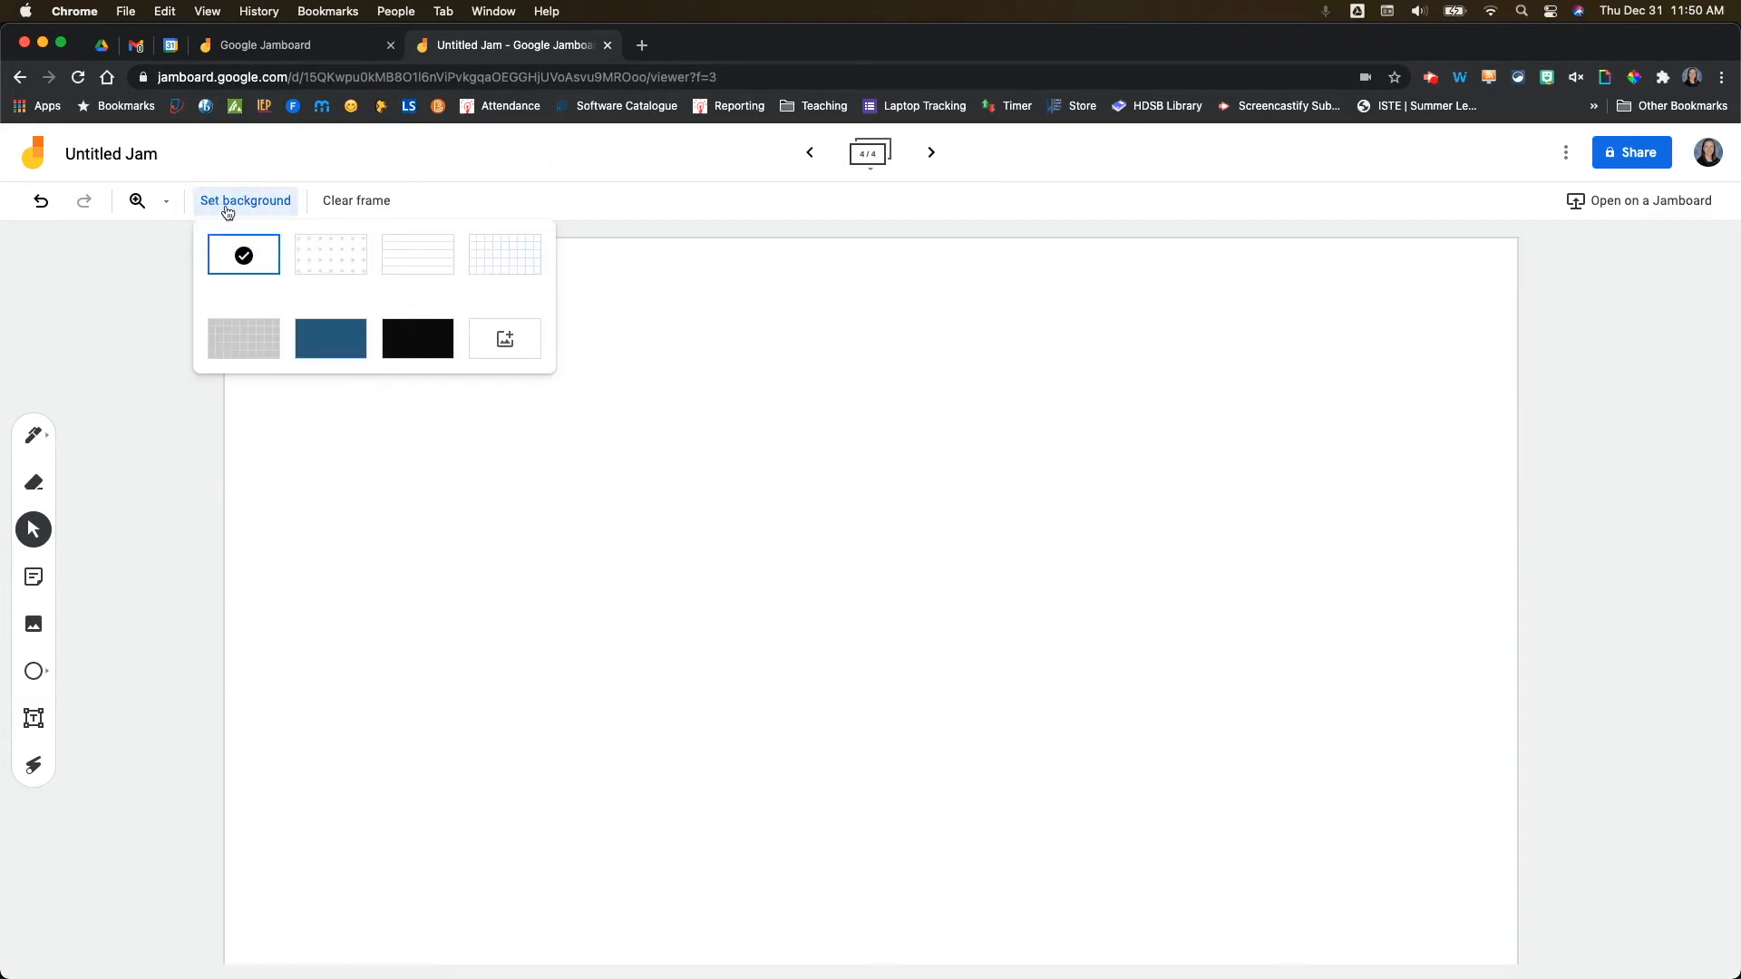
Look through Drive, shared drives, shared-with-me and starred files for the empathy map image.
{"action": "left_click", "coordinate": [502, 339]}
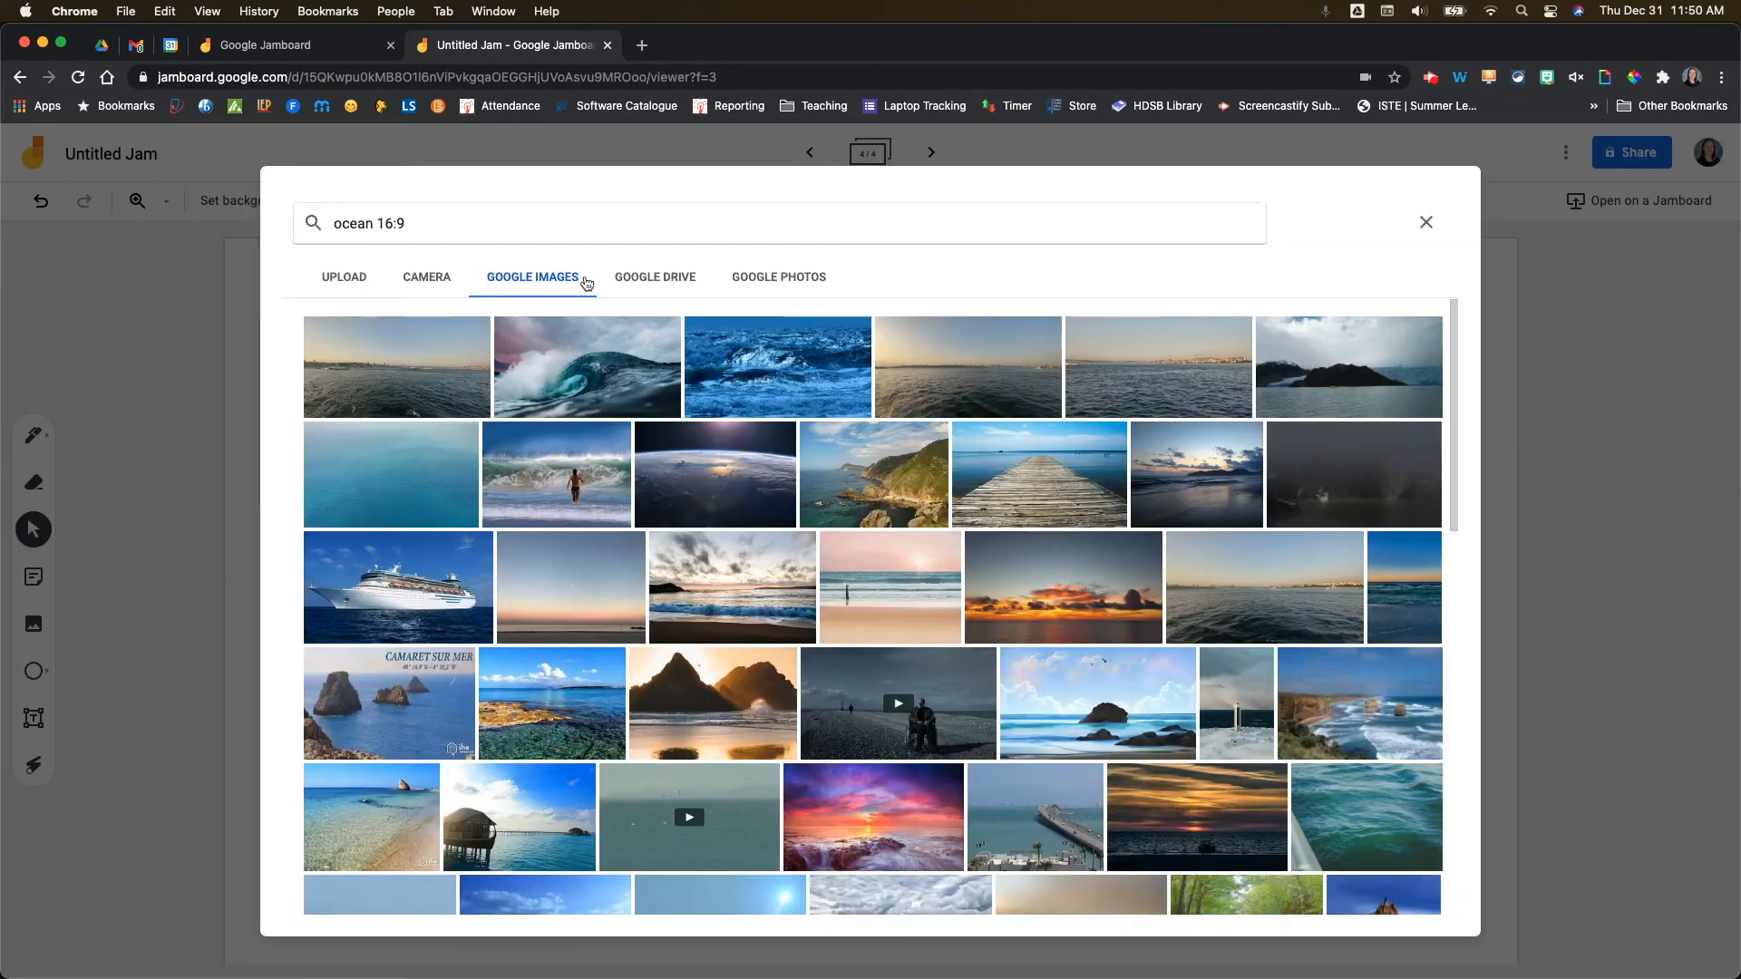
{"action": "left_click", "coordinate": [655, 275]}
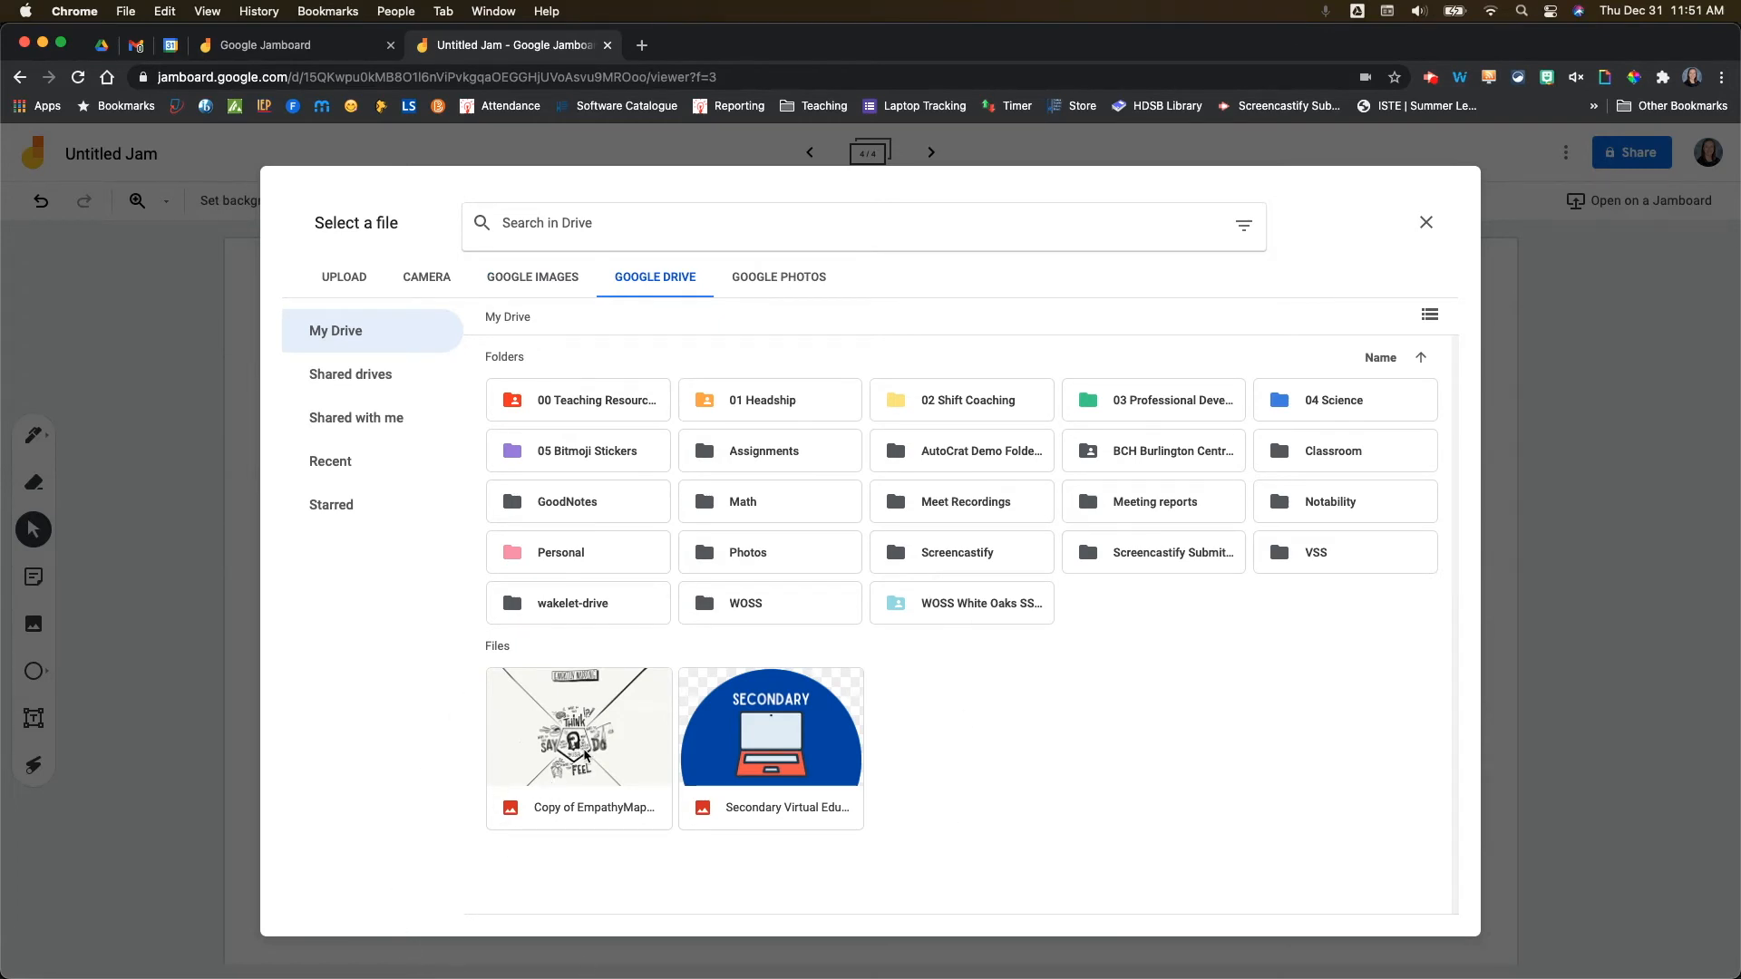
{"action": "left_click", "coordinate": [577, 727]}
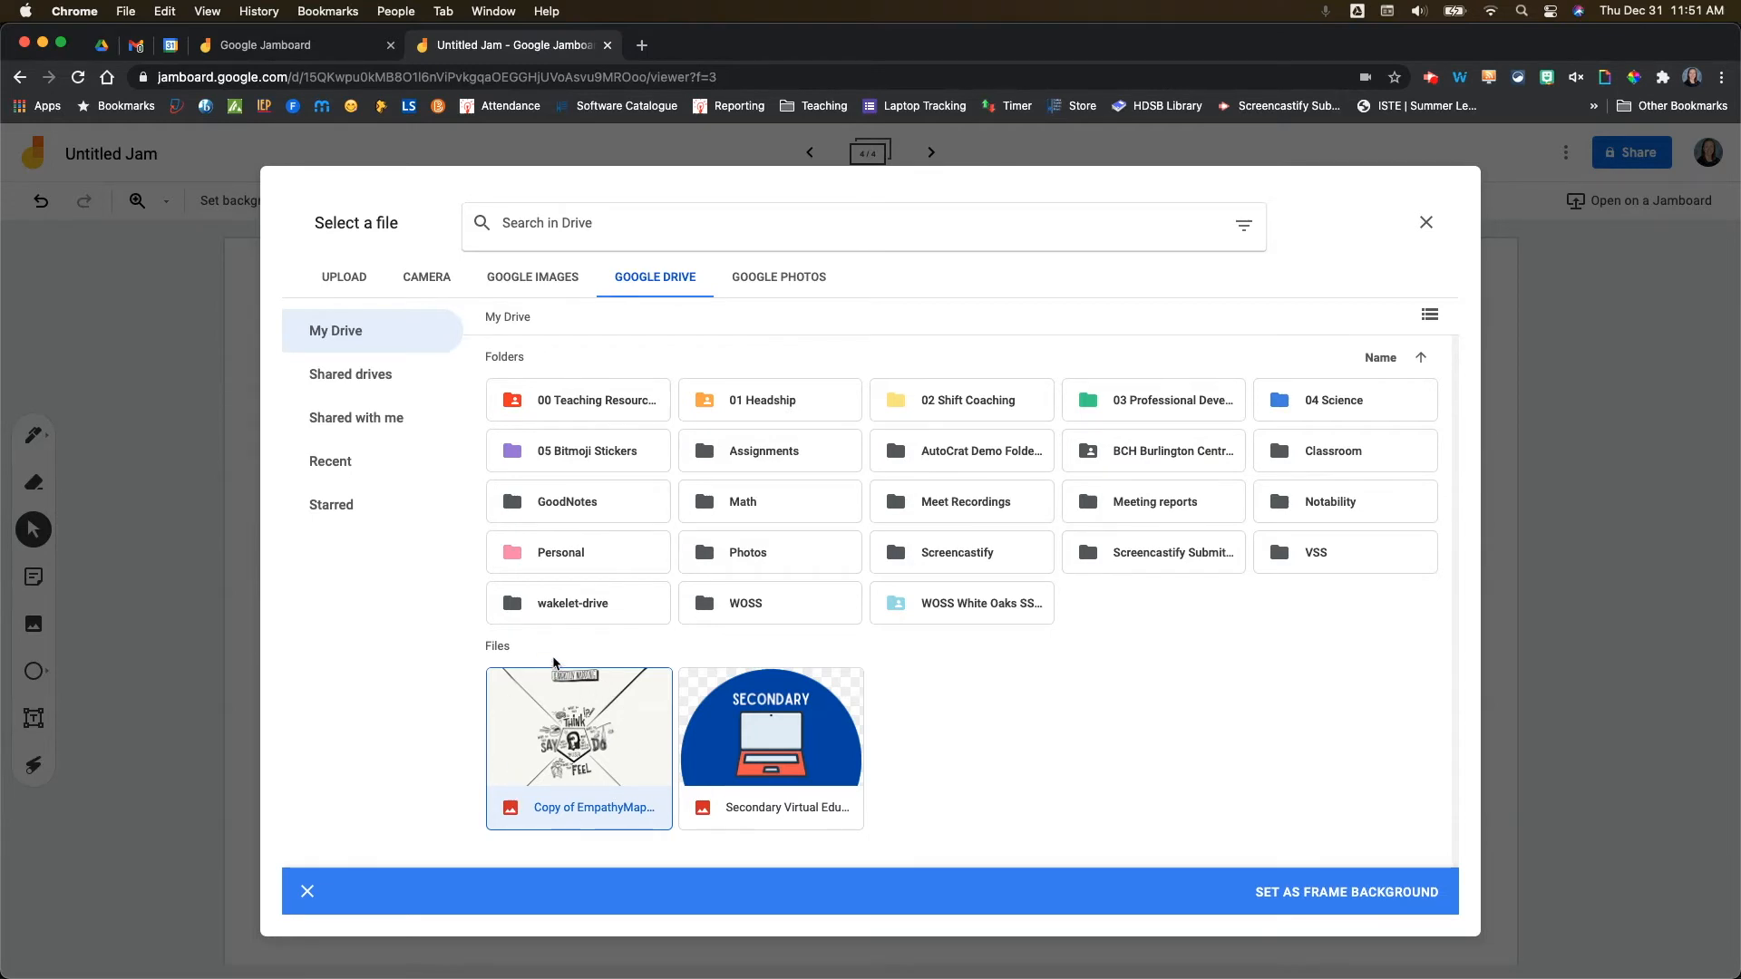
{"action": "mouse_move", "coordinate": [556, 669]}
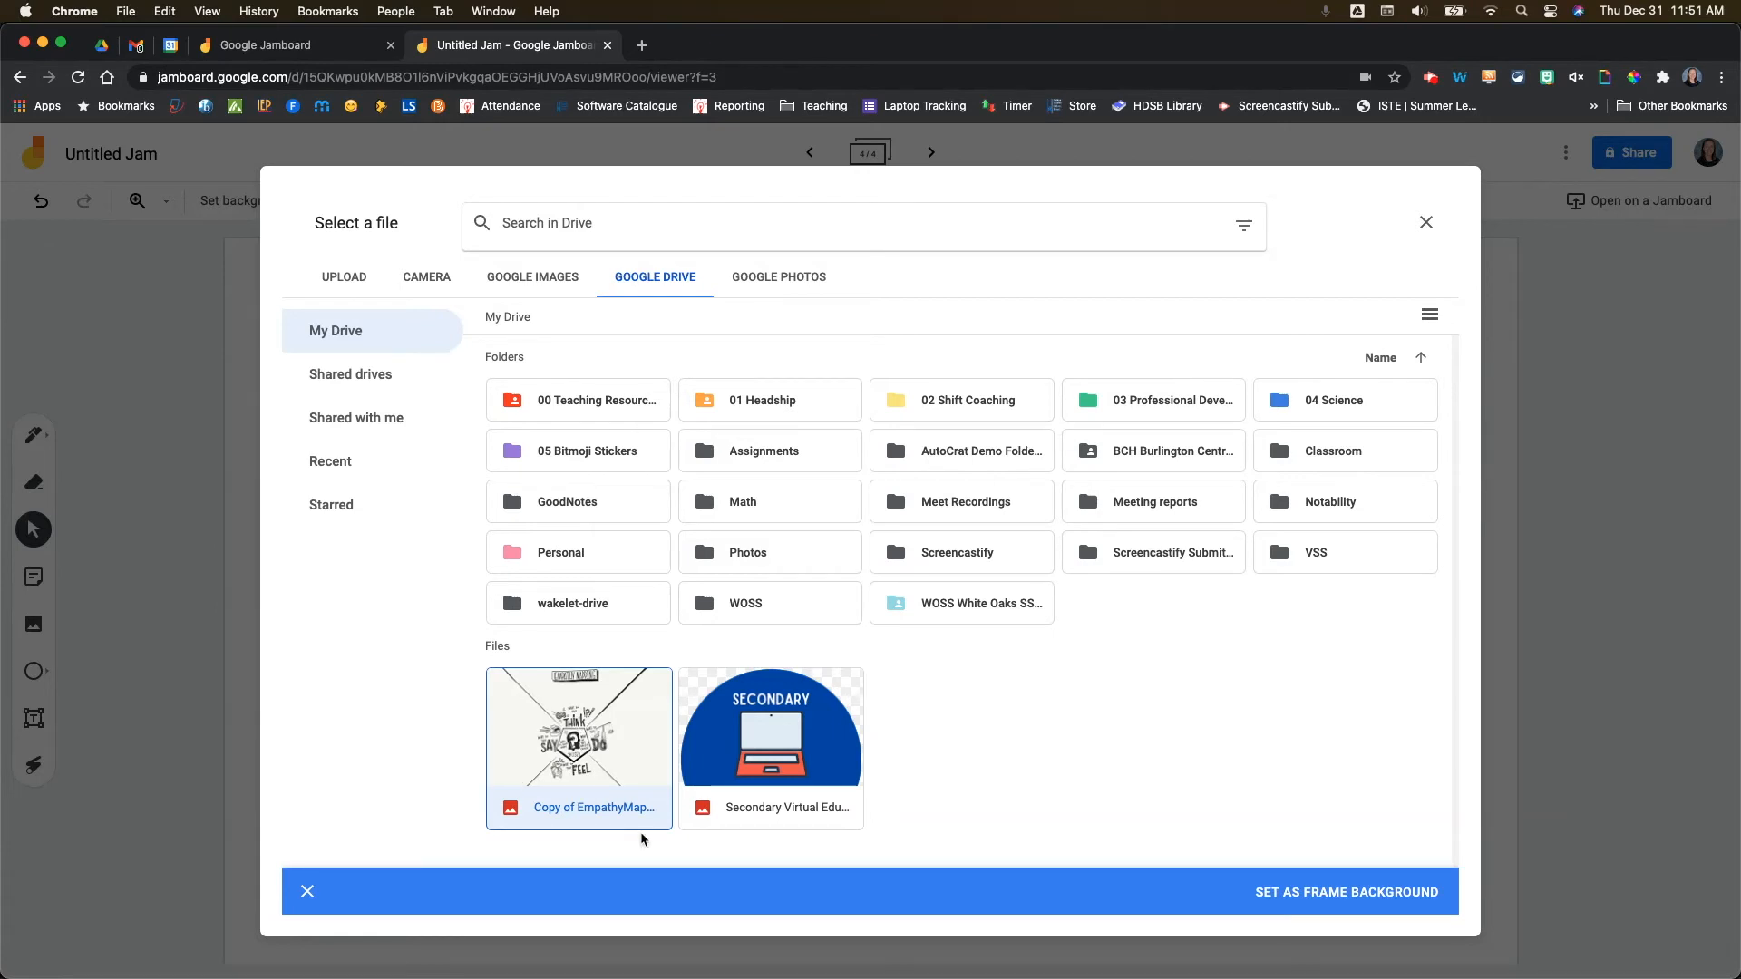
{"action": "mouse_move", "coordinate": [1409, 842]}
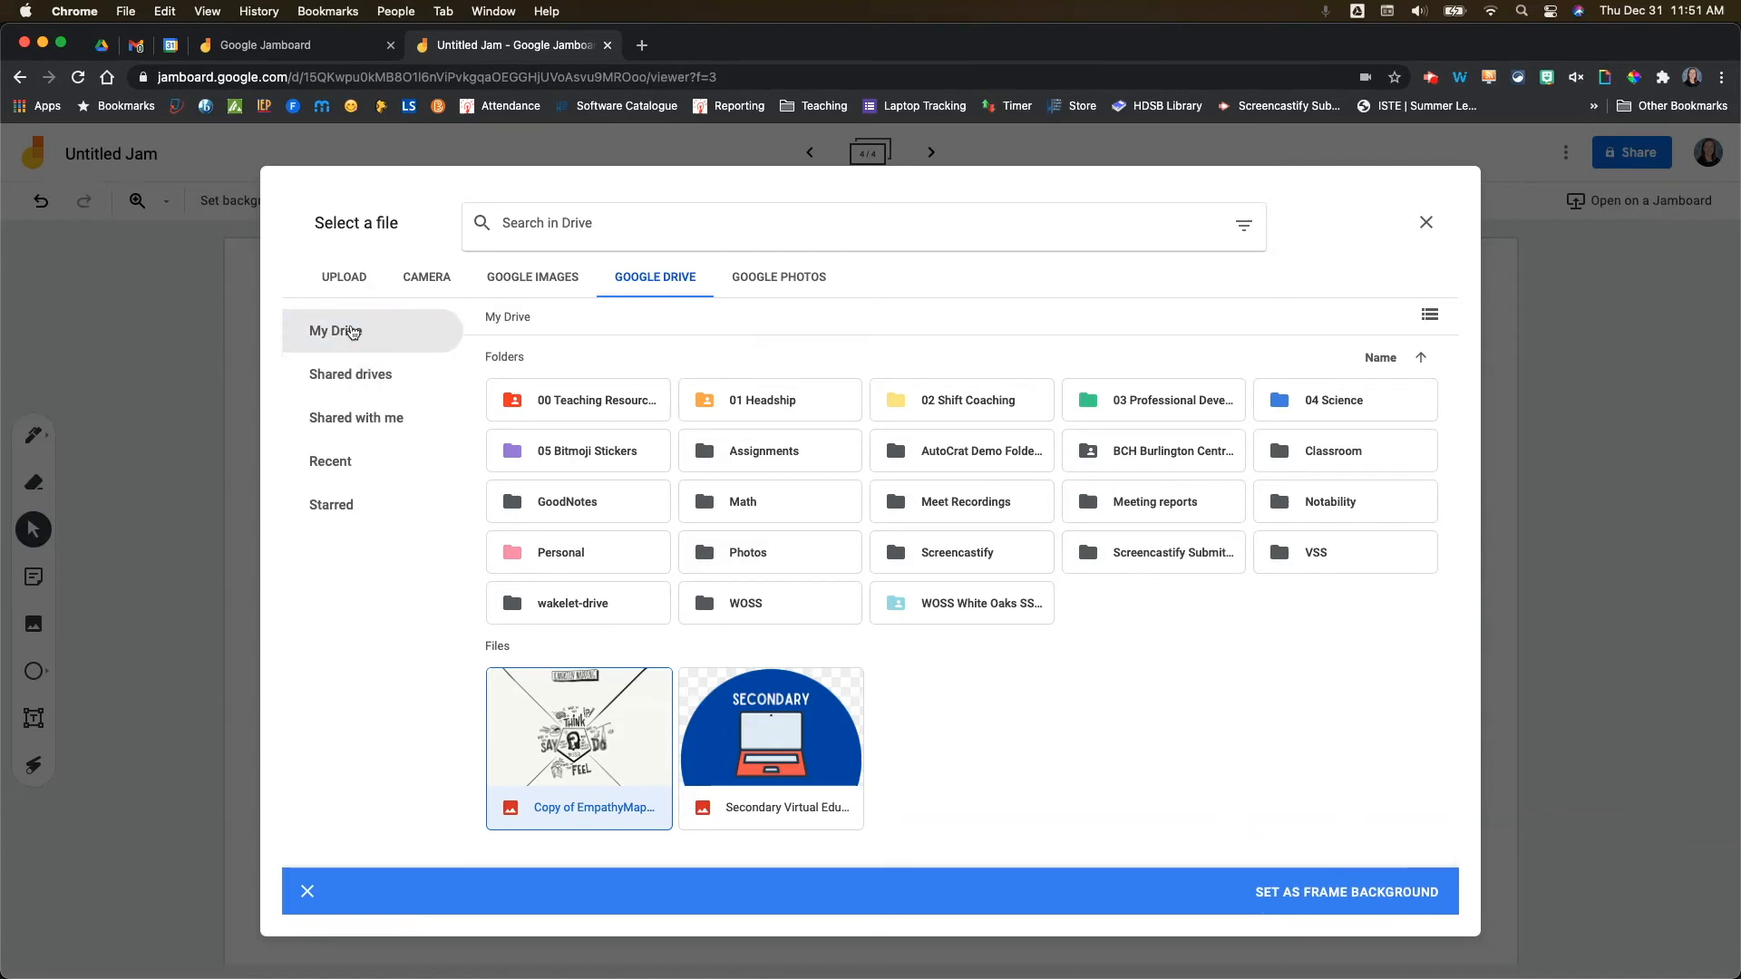
{"action": "left_click", "coordinate": [350, 374]}
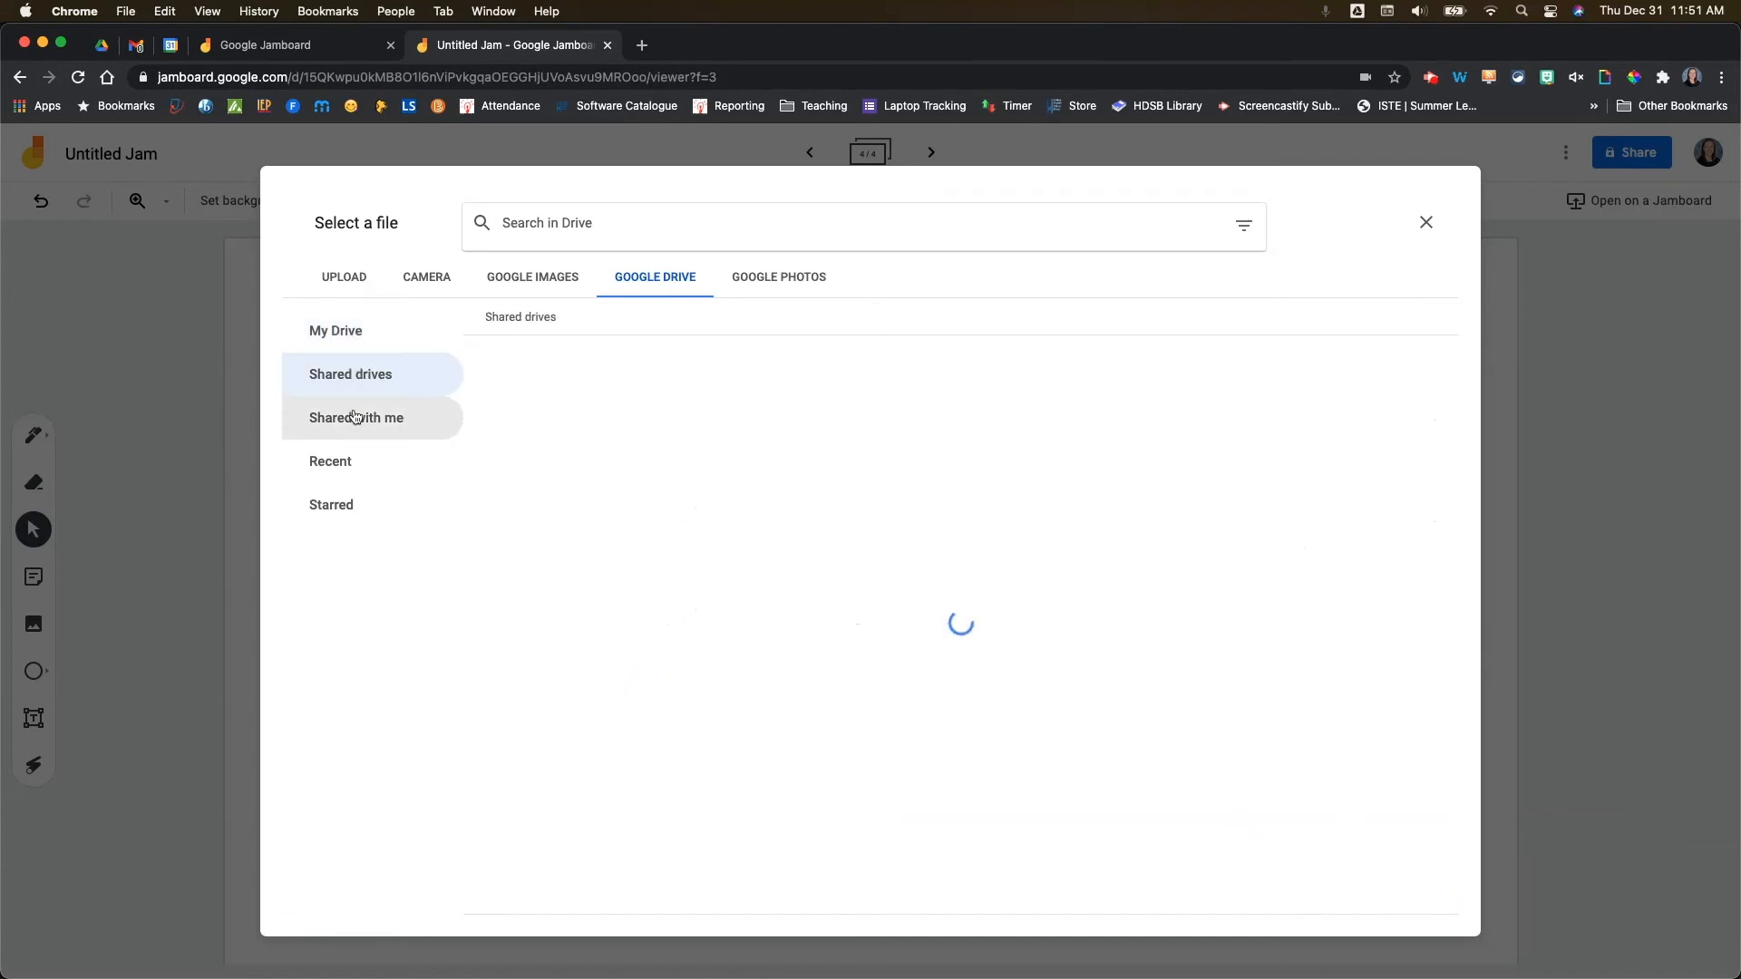
{"action": "left_click", "coordinate": [357, 417]}
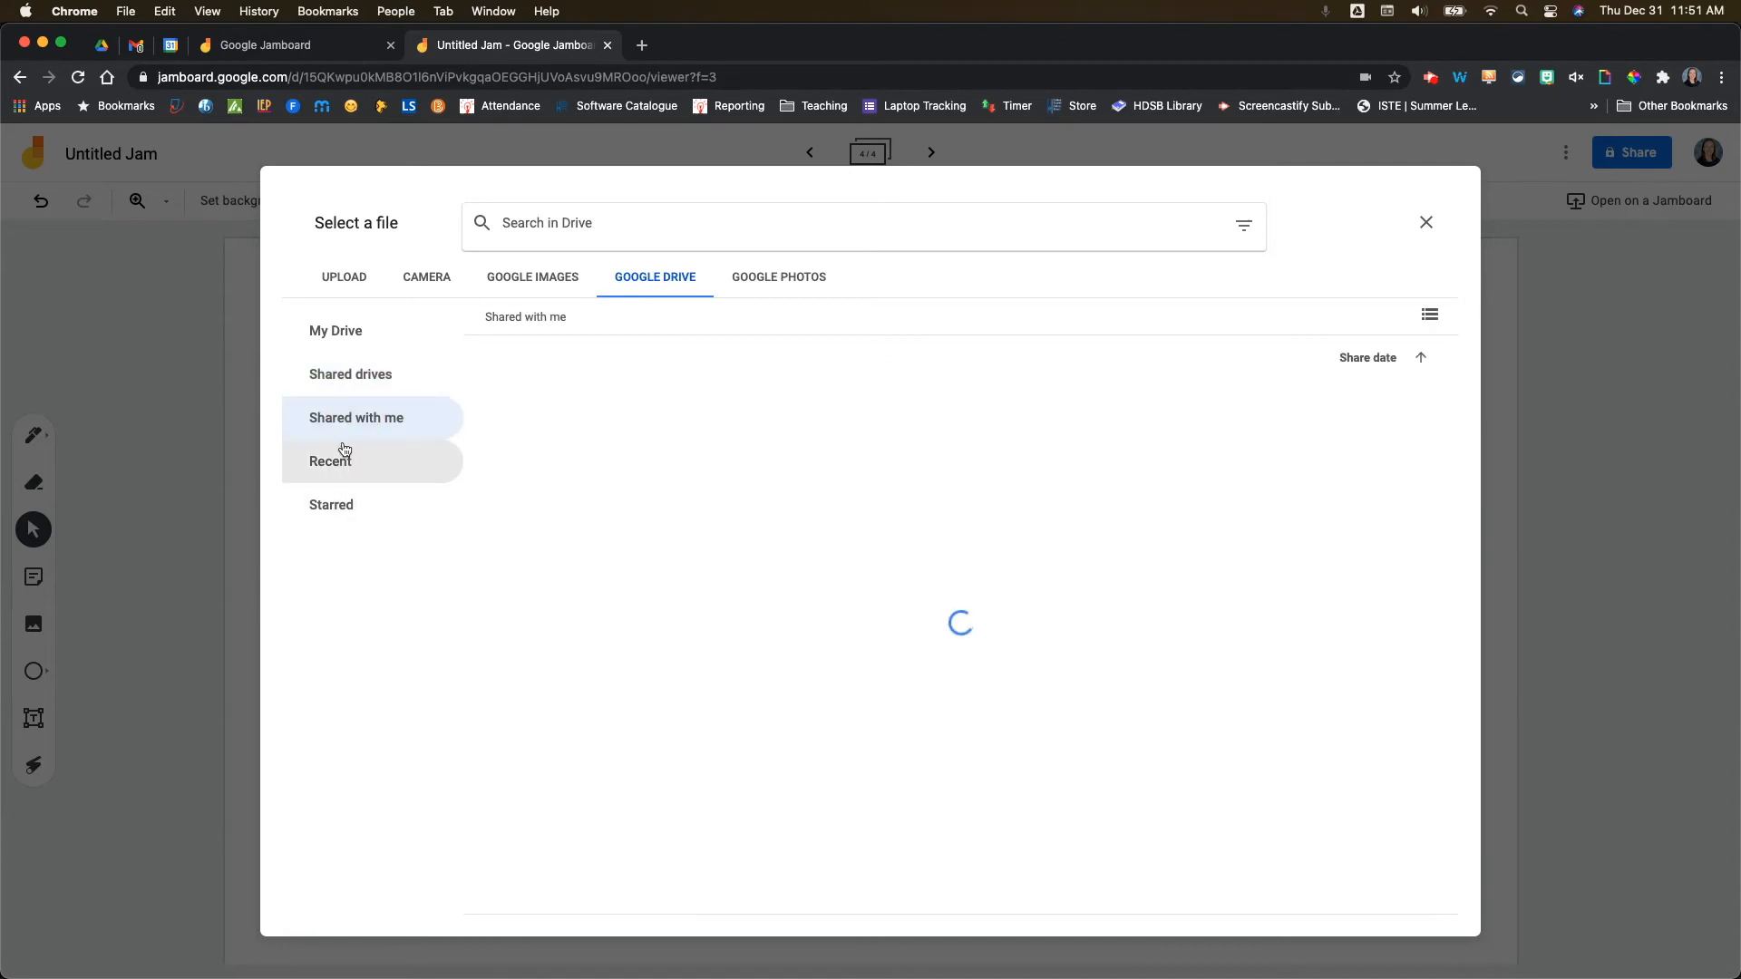
{"action": "left_click", "coordinate": [330, 504]}
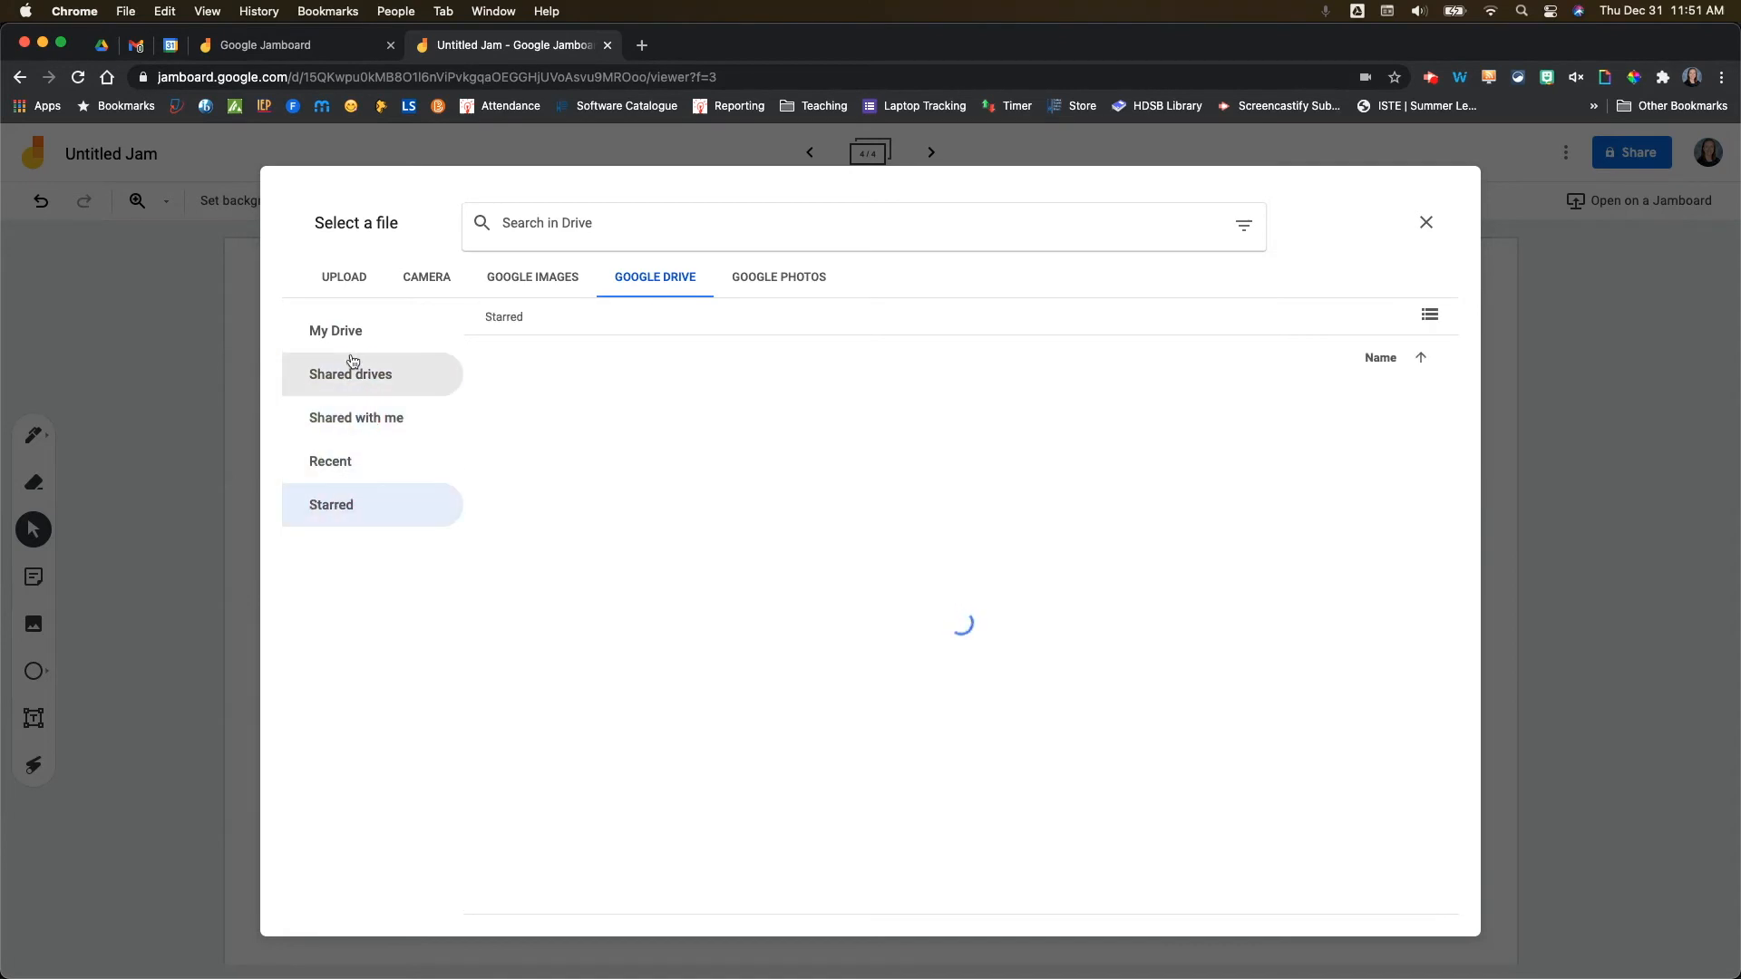
{"action": "left_click", "coordinate": [336, 330]}
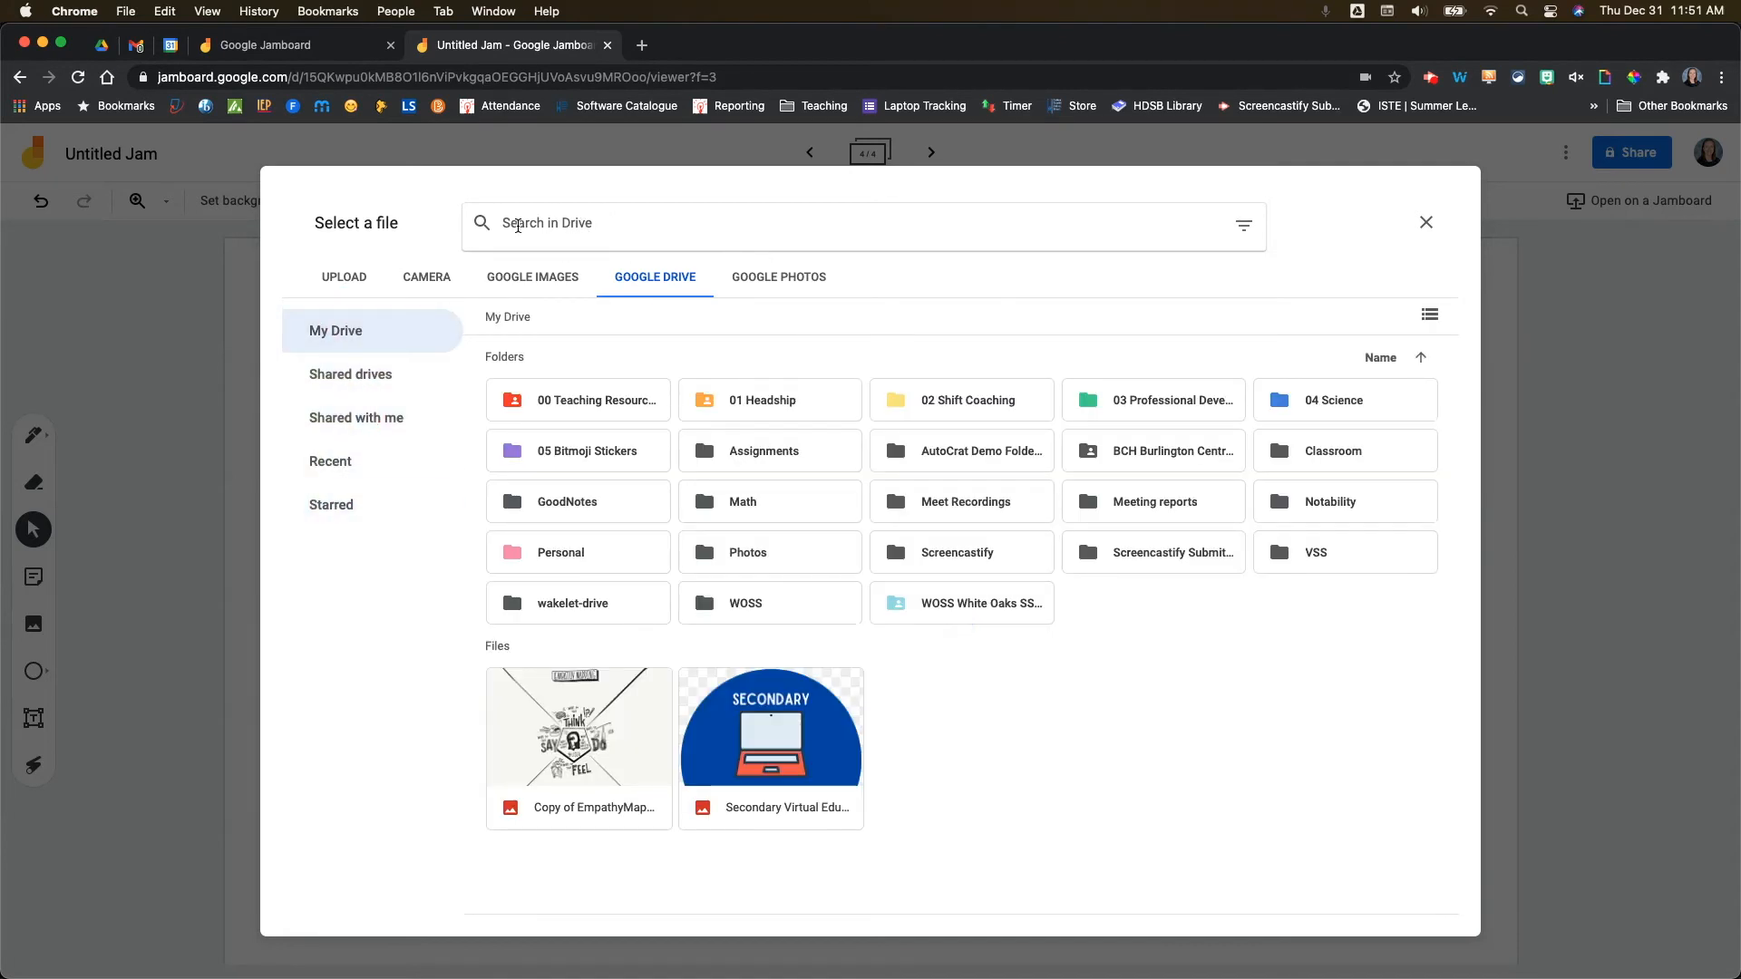
Filter Drive search to Images, set the EmpathyMap copy as frame 4's background, and start a sticky note.
{"action": "left_click", "coordinate": [1243, 227]}
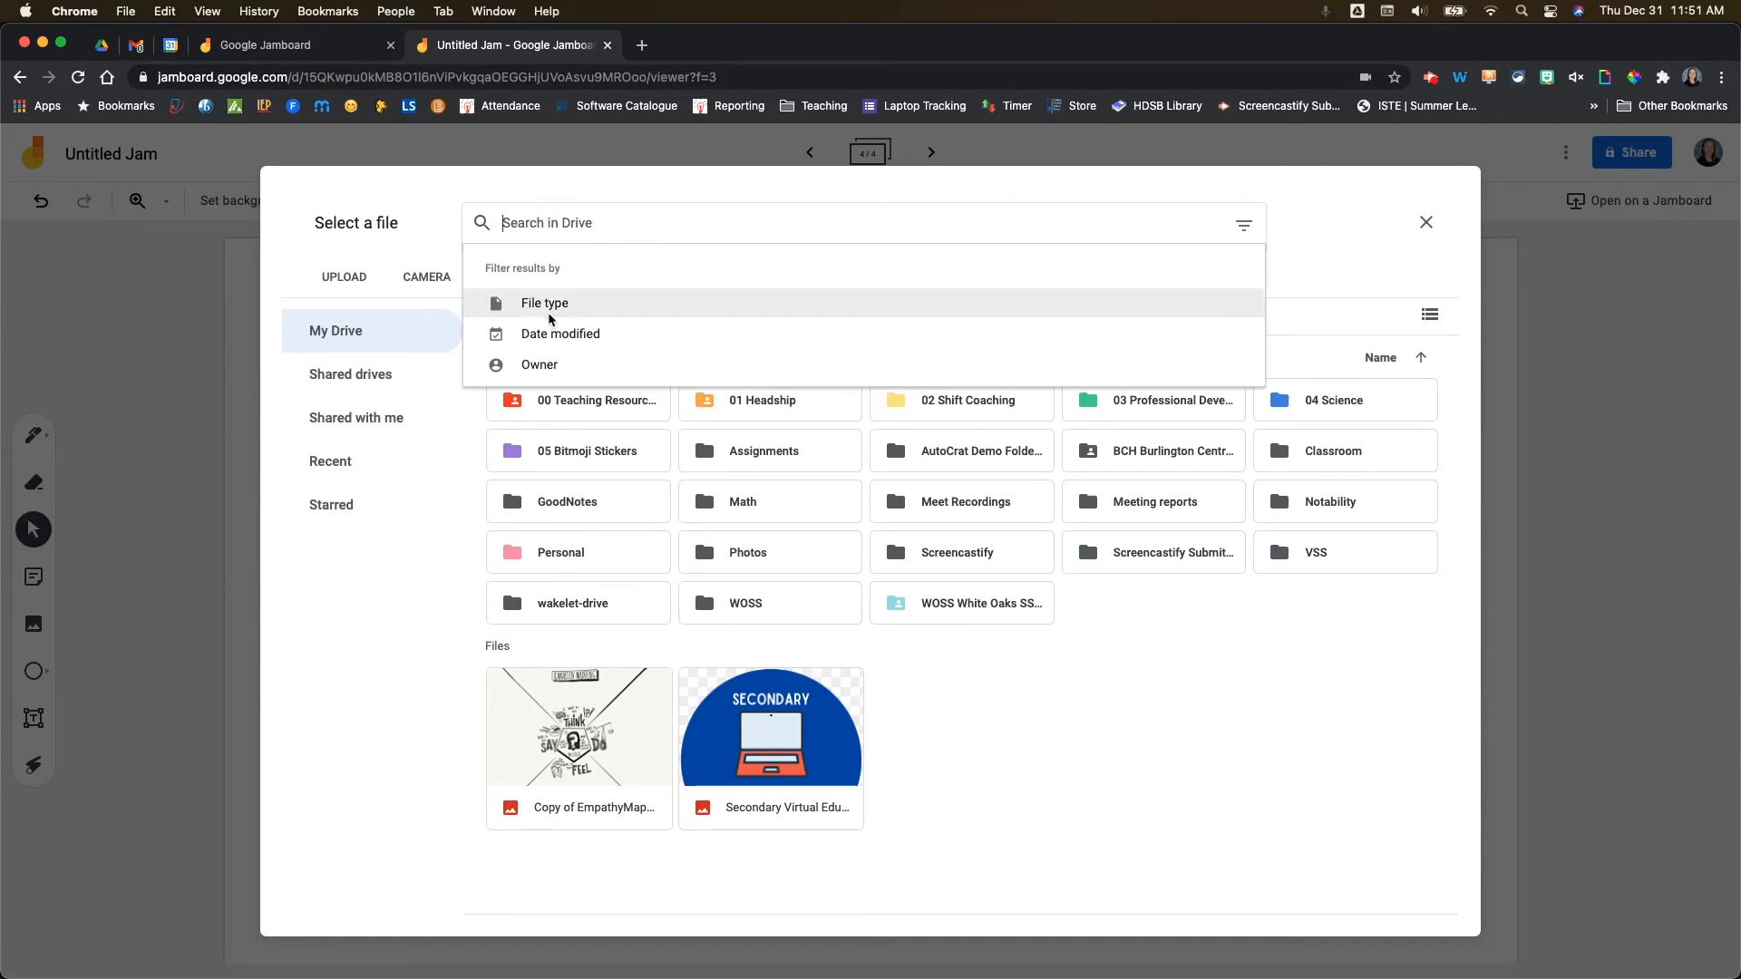
{"action": "left_click", "coordinate": [544, 303]}
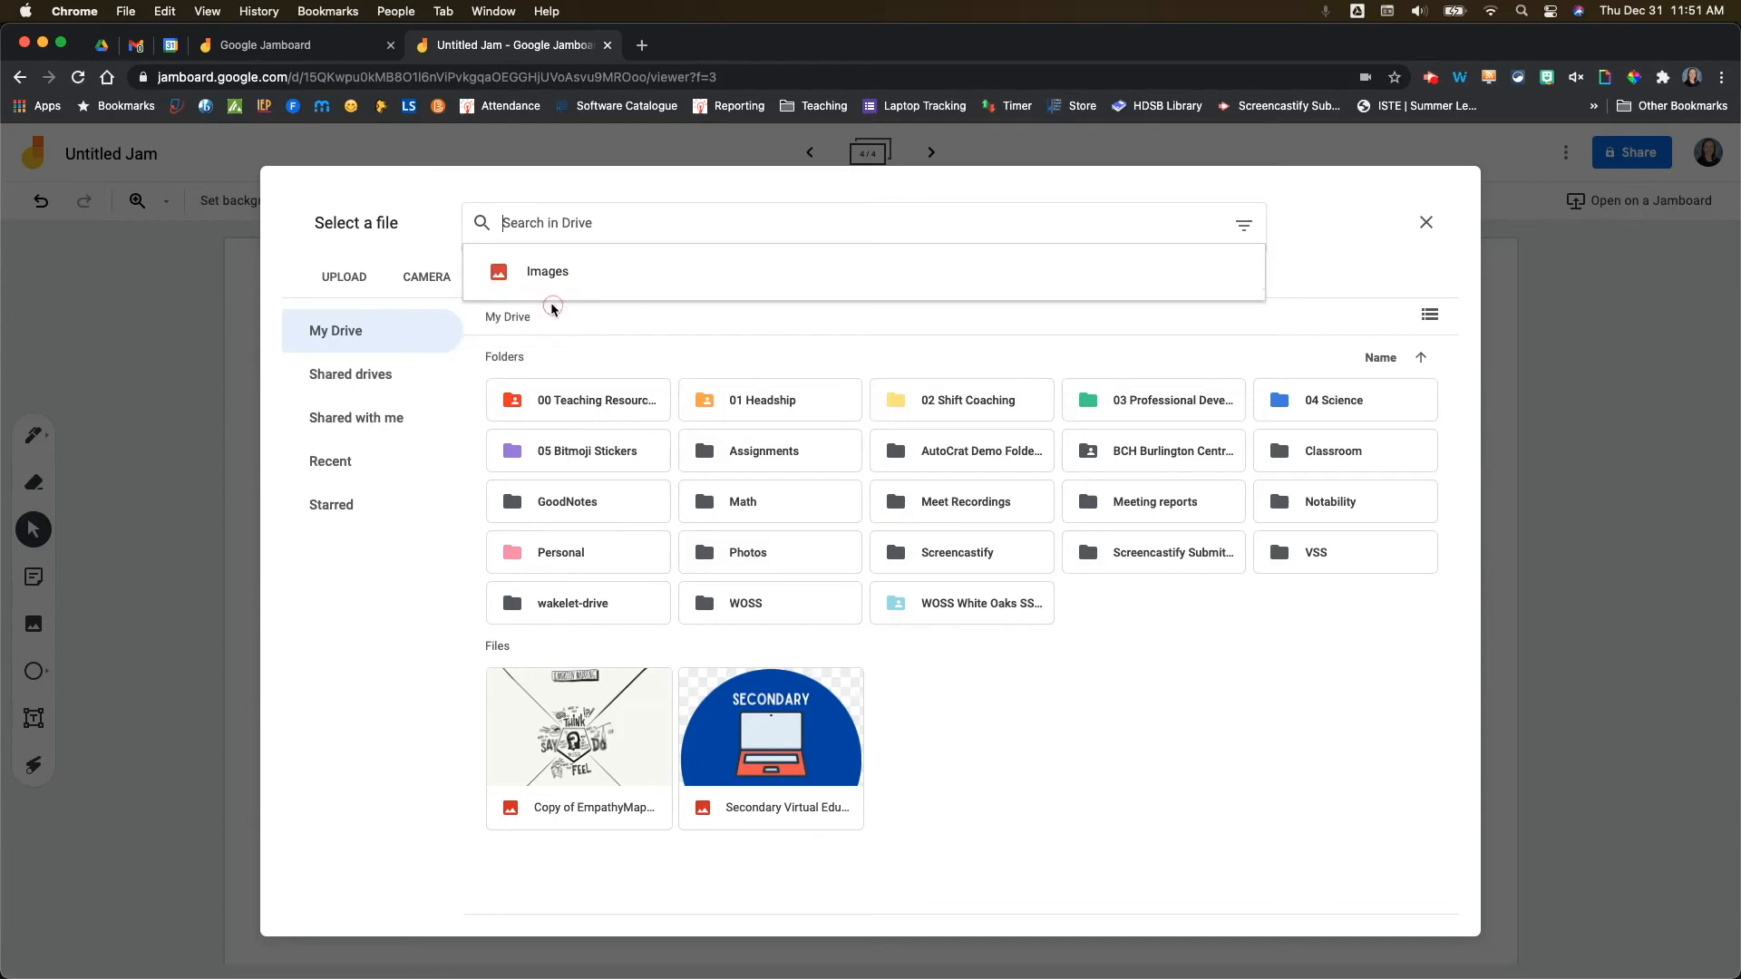
{"action": "left_click", "coordinate": [547, 272]}
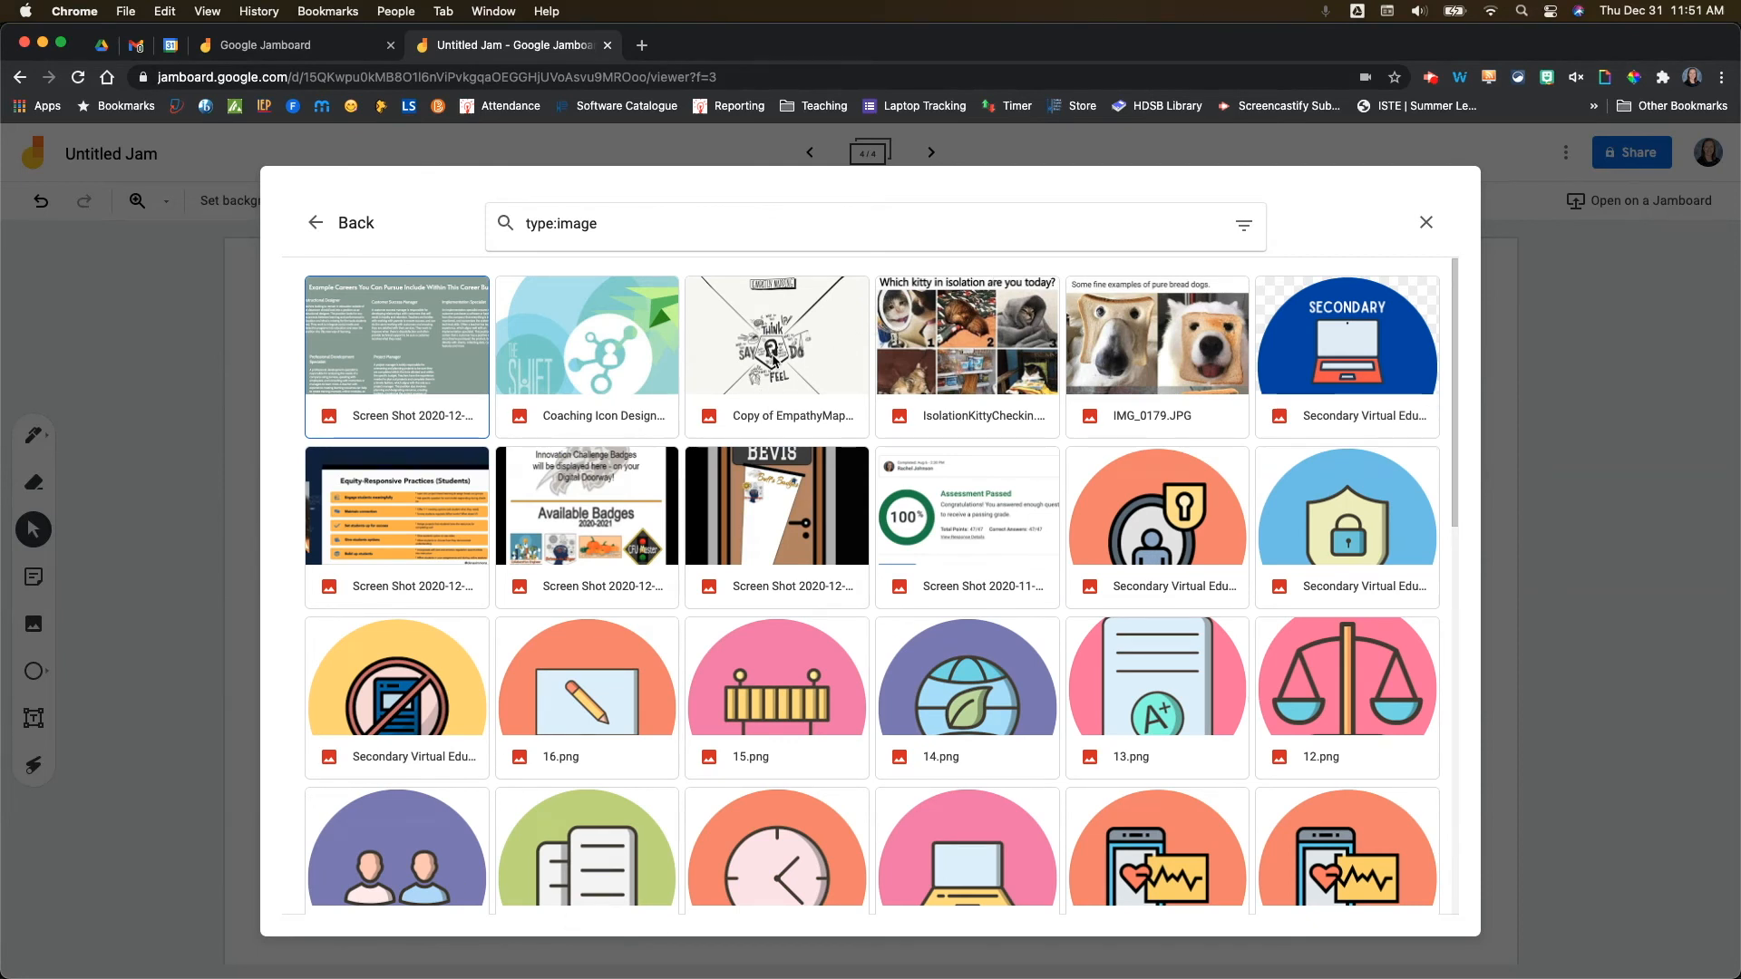
{"action": "left_click", "coordinate": [776, 337]}
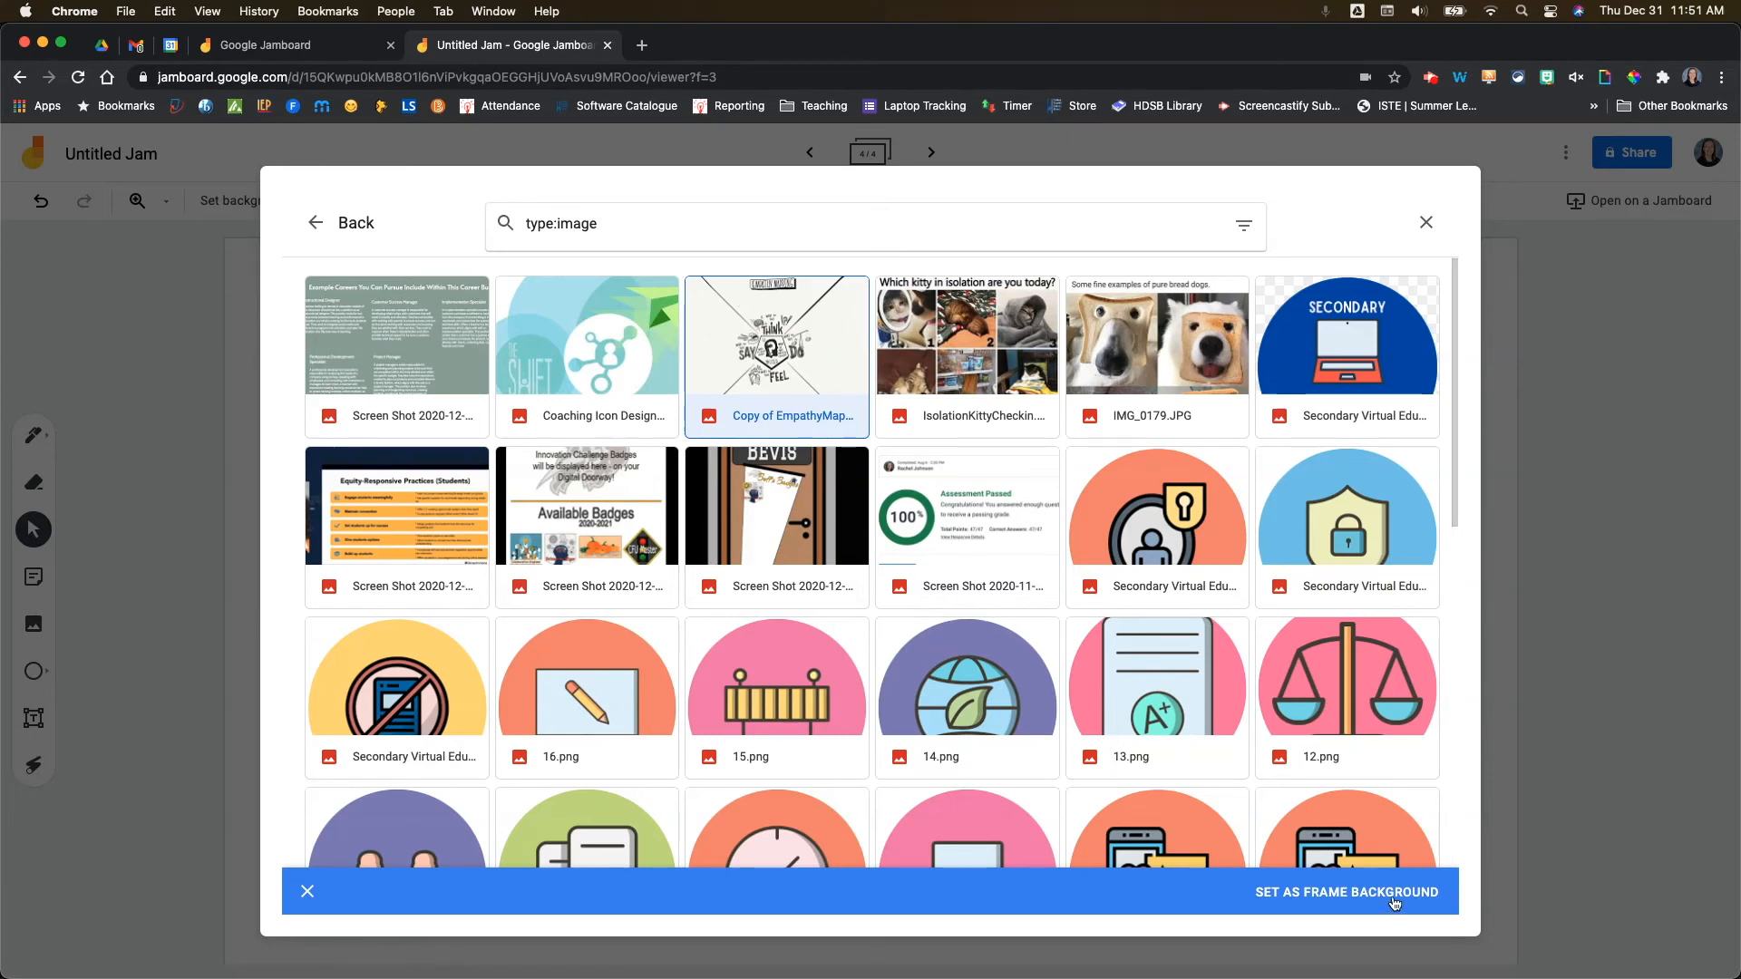
{"action": "left_click", "coordinate": [1348, 892]}
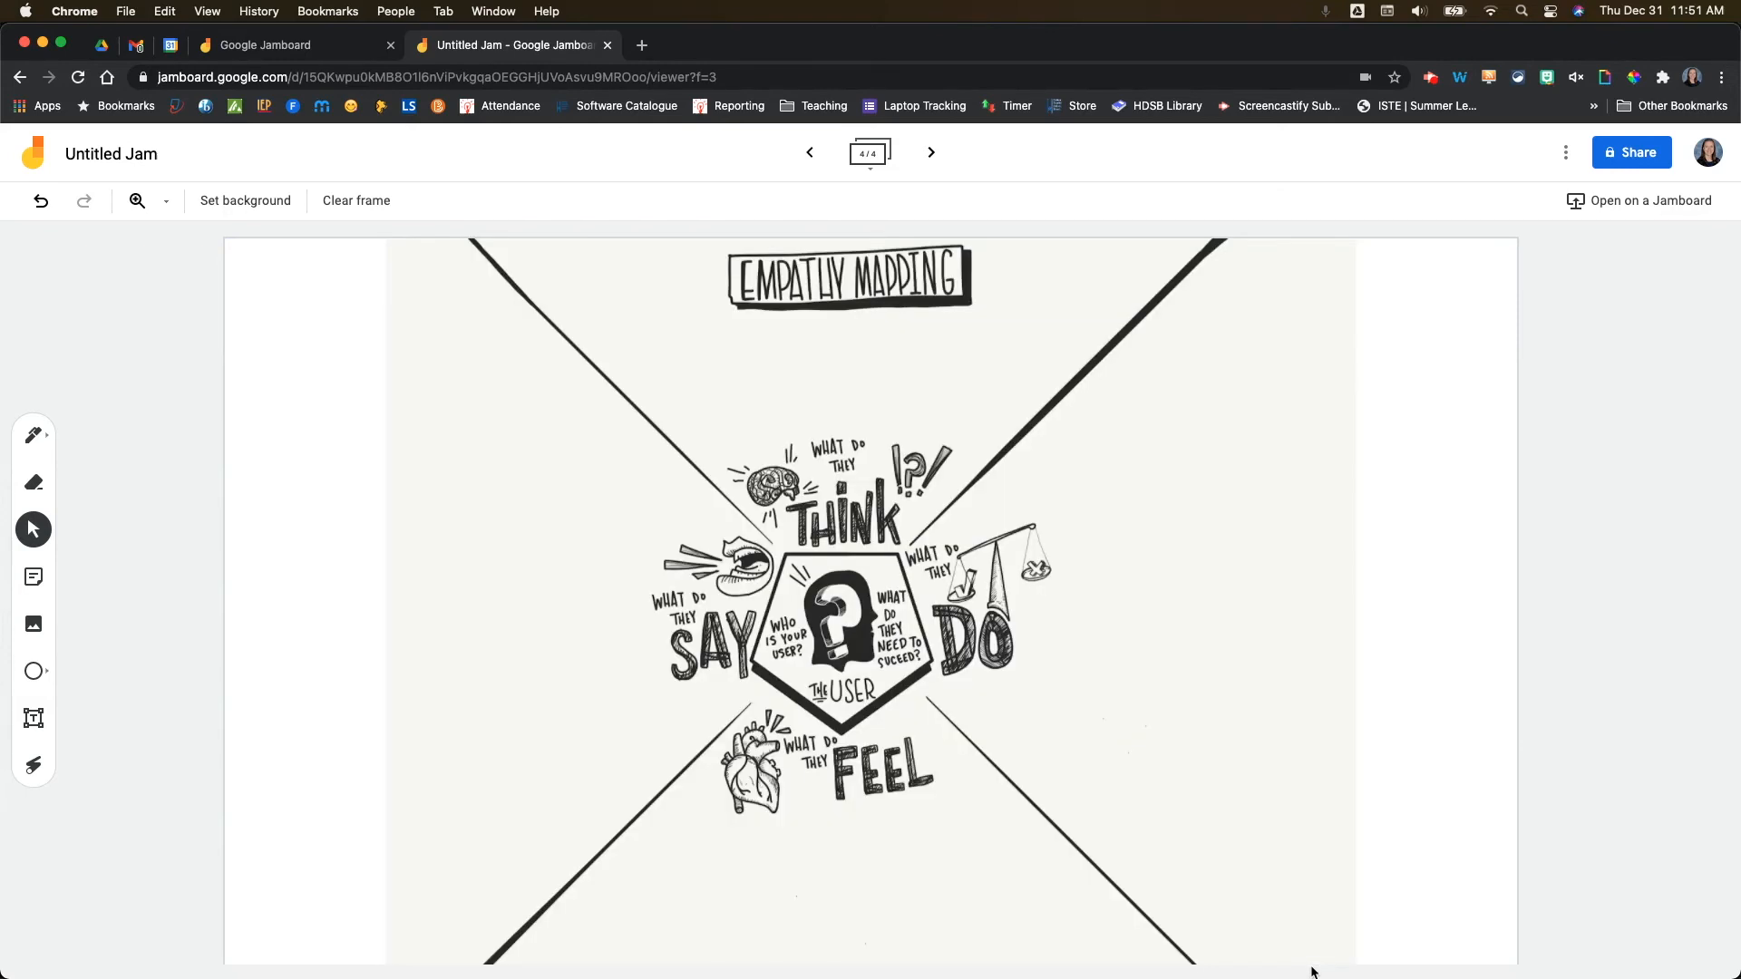
{"action": "mouse_move", "coordinate": [205, 522]}
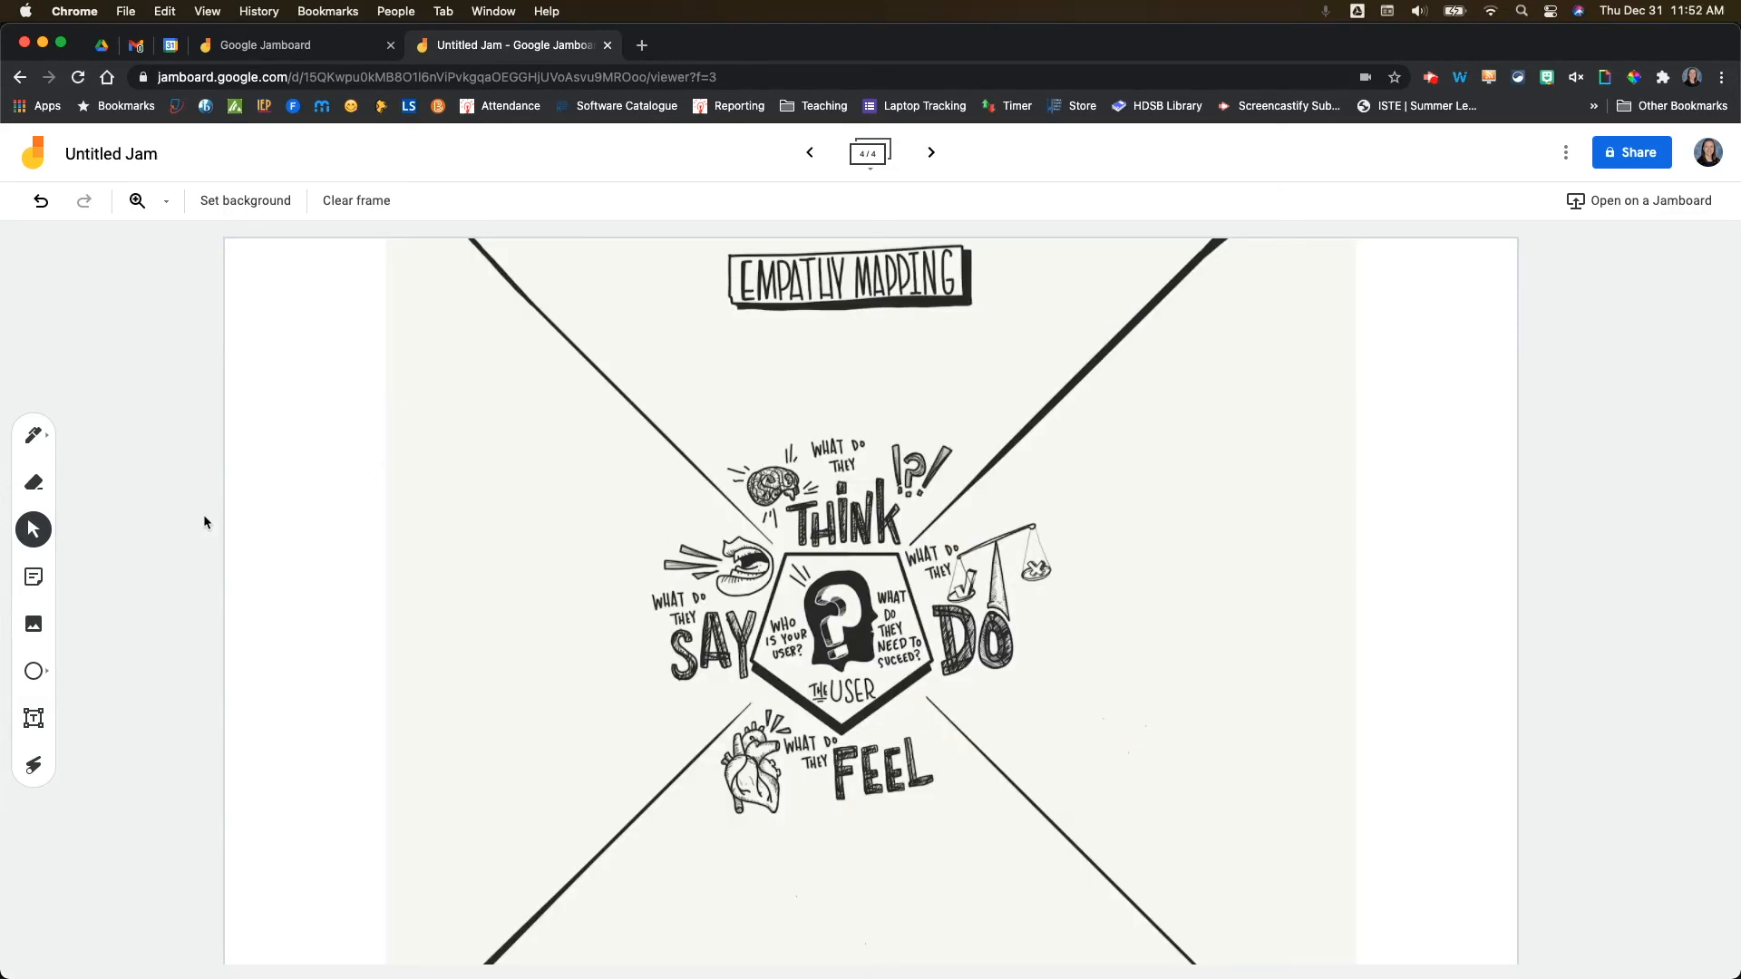
{"action": "left_click", "coordinate": [33, 576]}
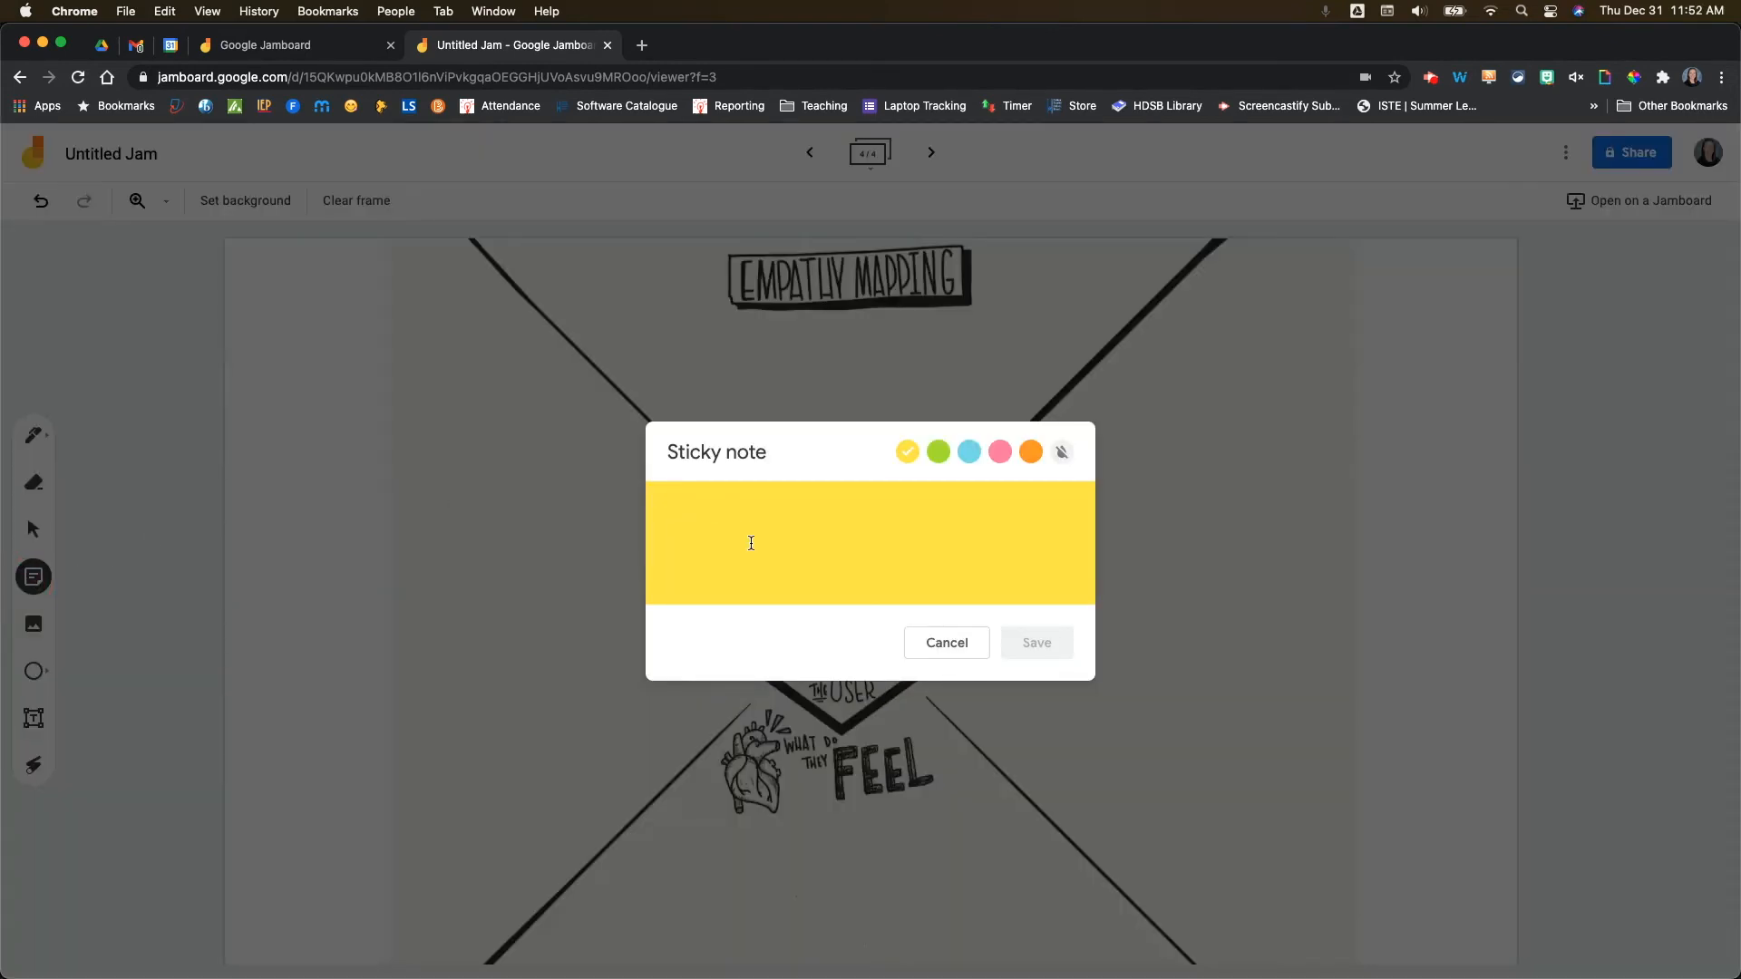
Add a yellow sticky note reading 'Hello' onto the empathy map frame.
{"action": "type", "text": "Hello"}
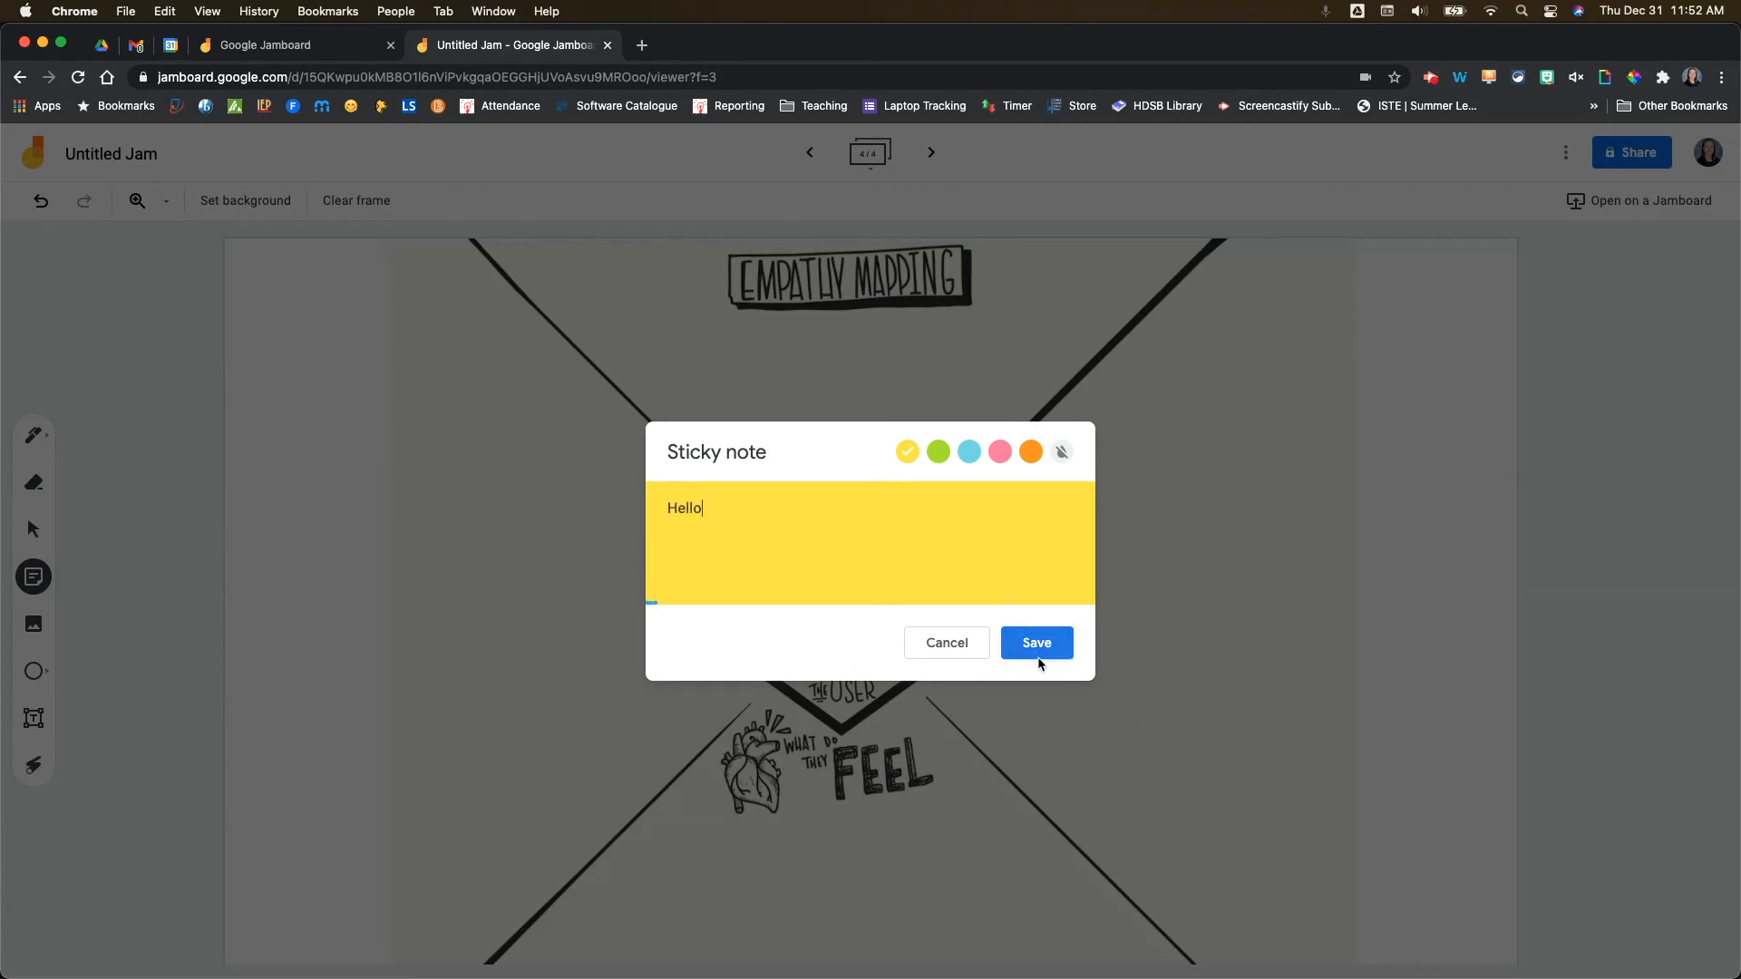
{"action": "left_click", "coordinate": [1035, 642]}
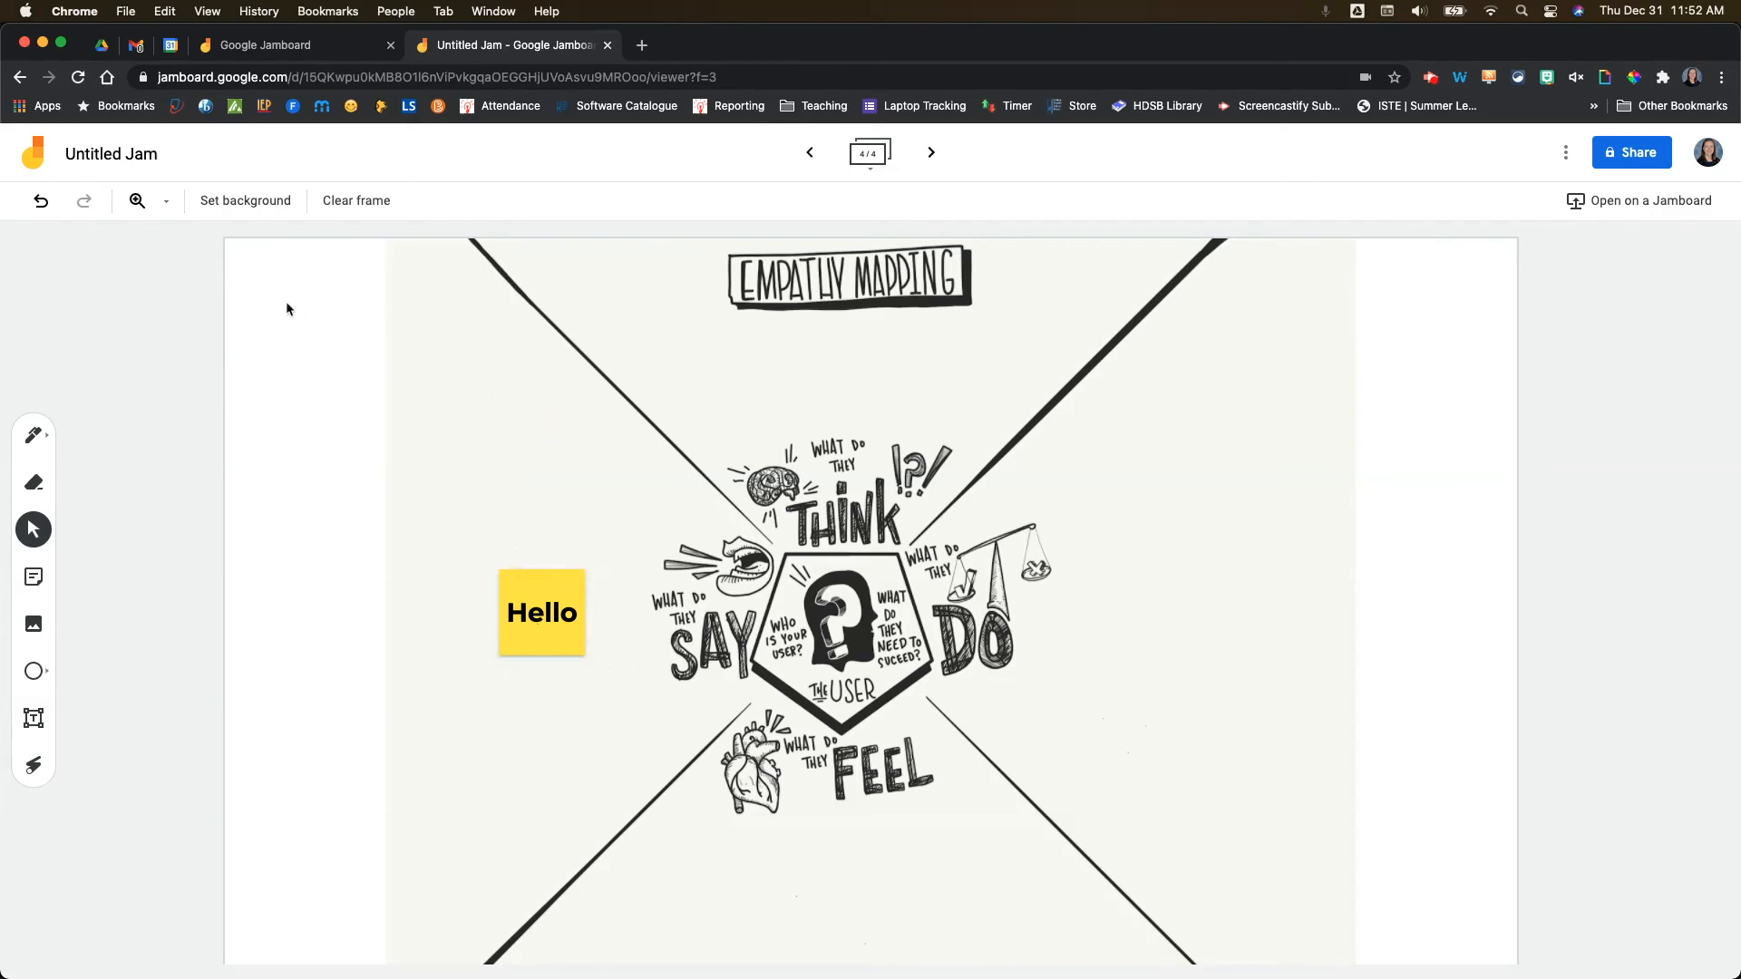
{"action": "mouse_move", "coordinate": [653, 791]}
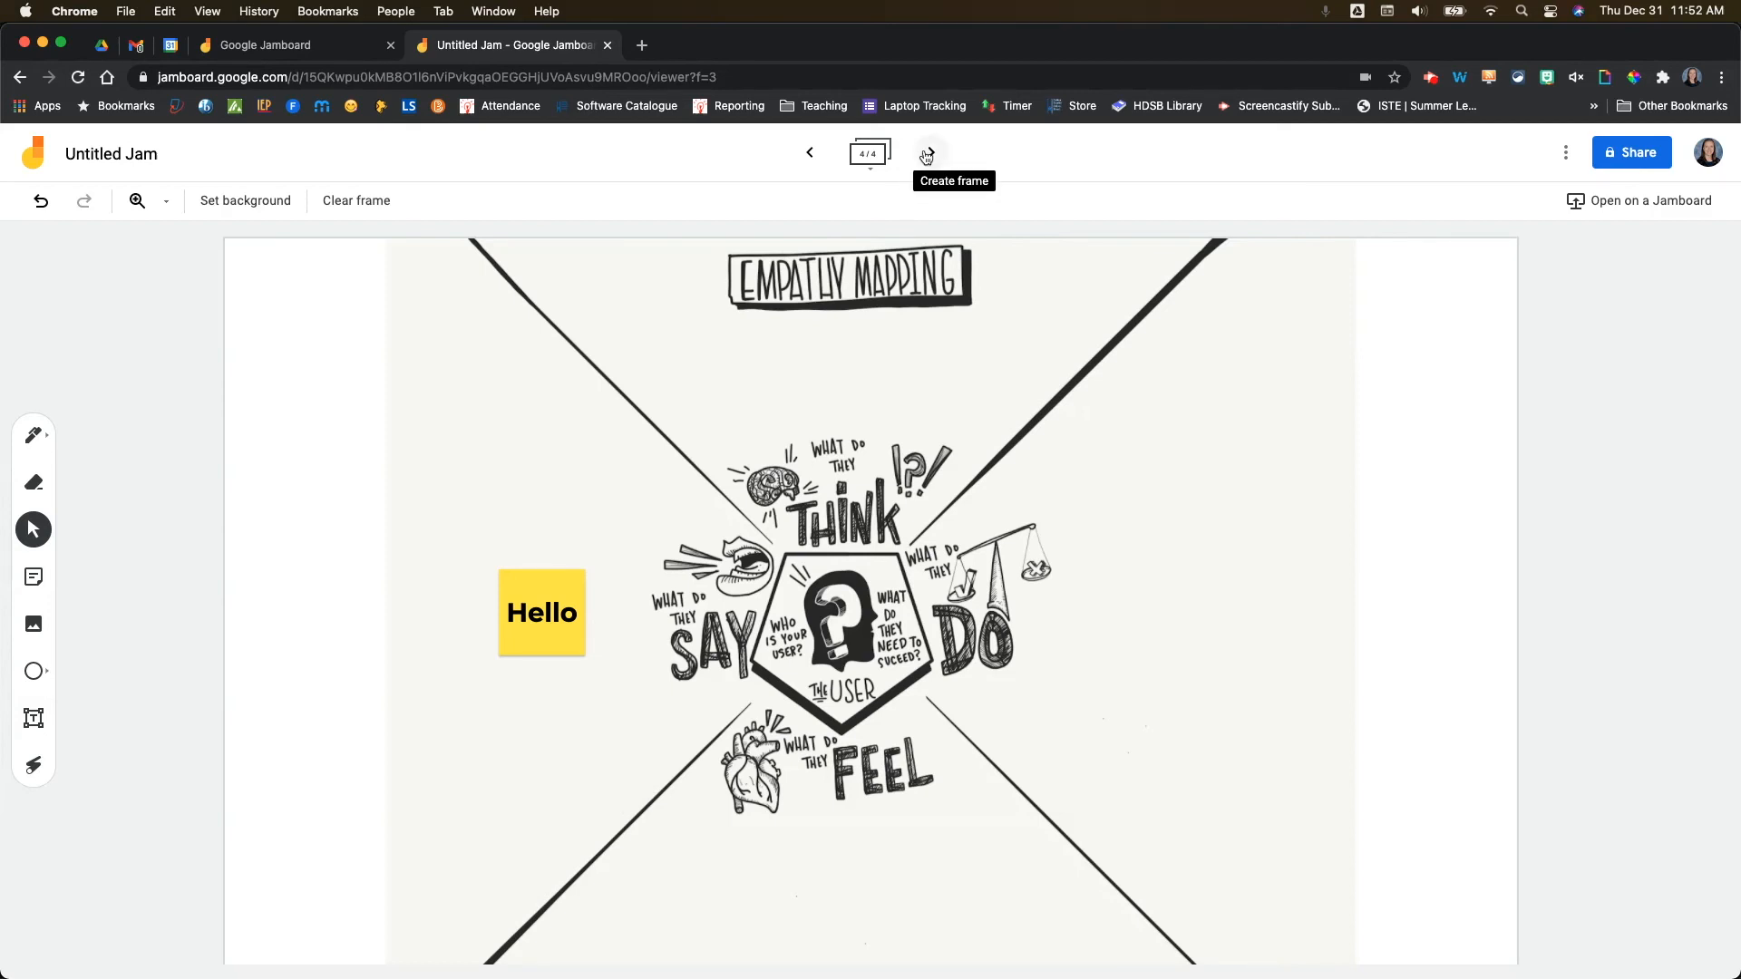
Create a fifth frame and set its background to the periodic table photo from Google Photos.
{"action": "left_click", "coordinate": [929, 152]}
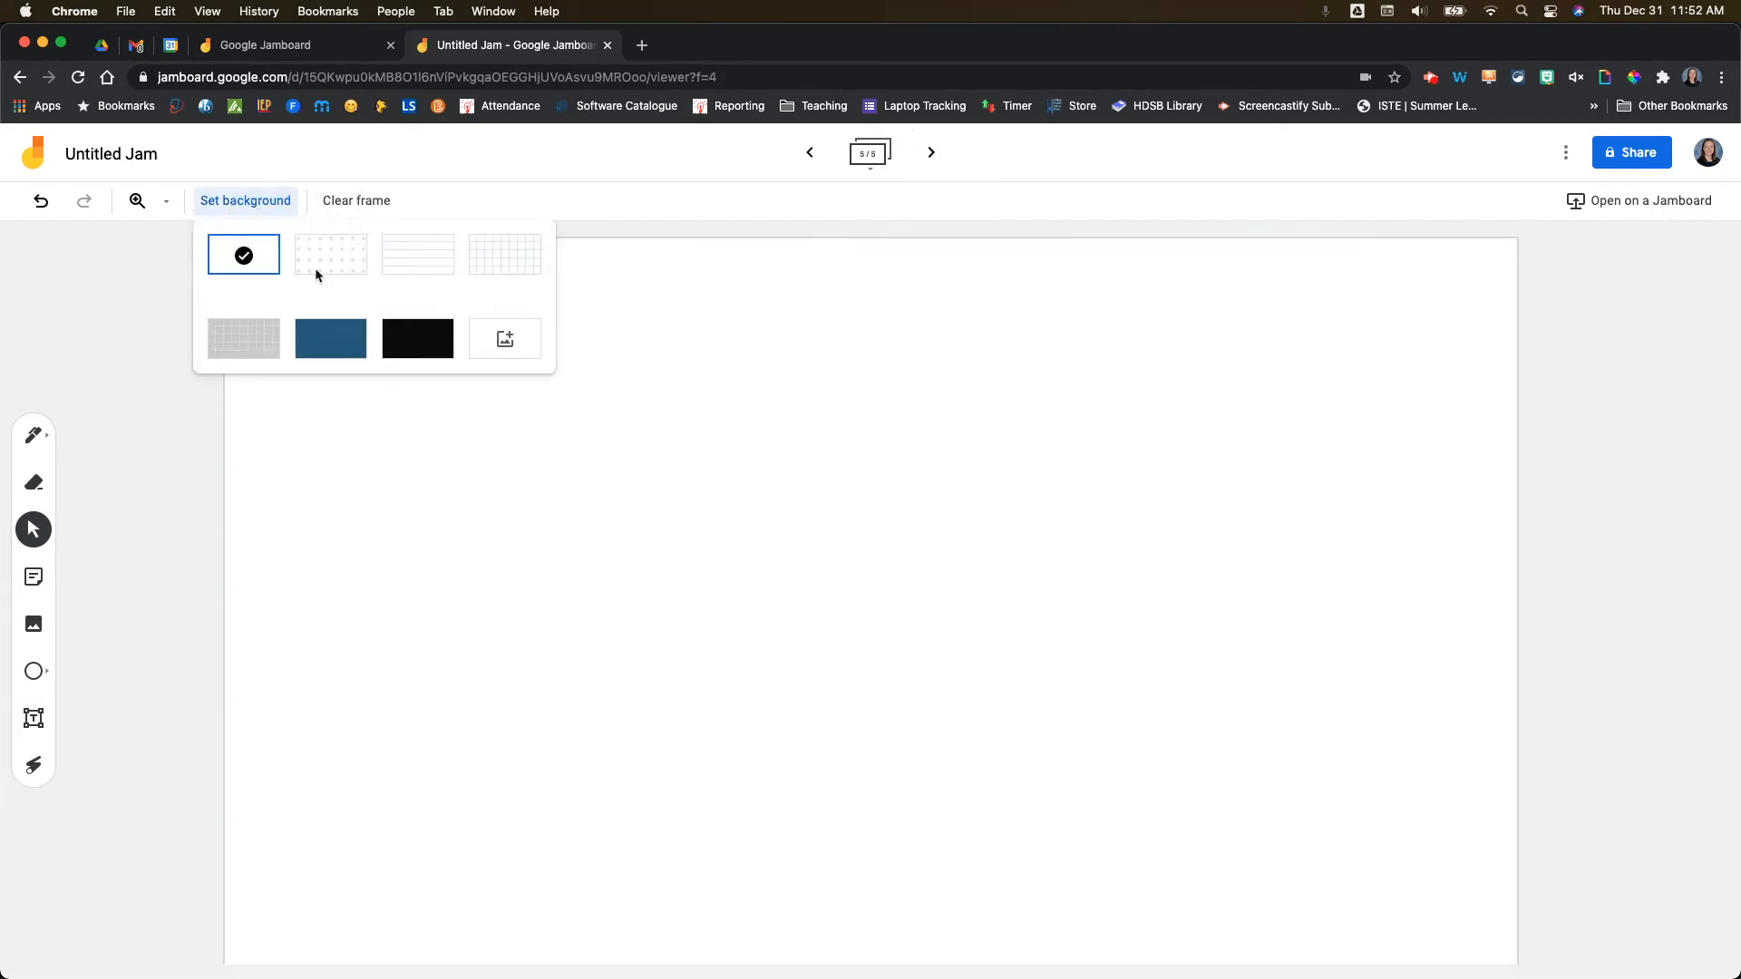
{"action": "left_click", "coordinate": [502, 339]}
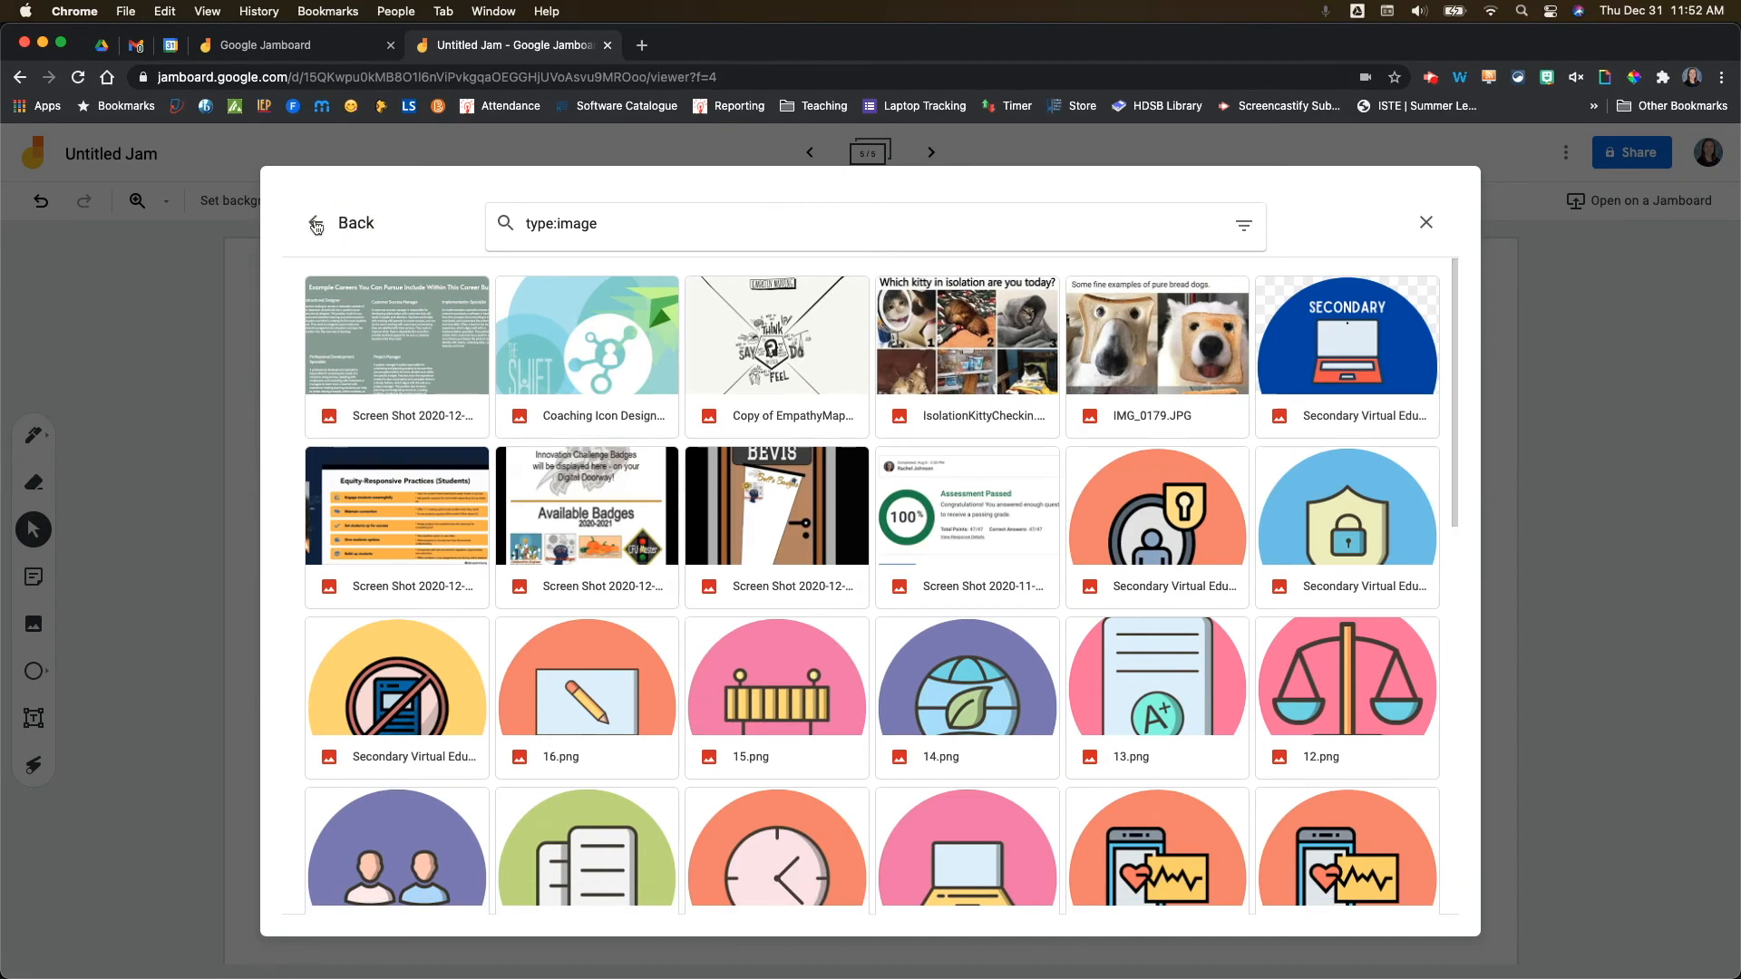
{"action": "left_click", "coordinate": [778, 275]}
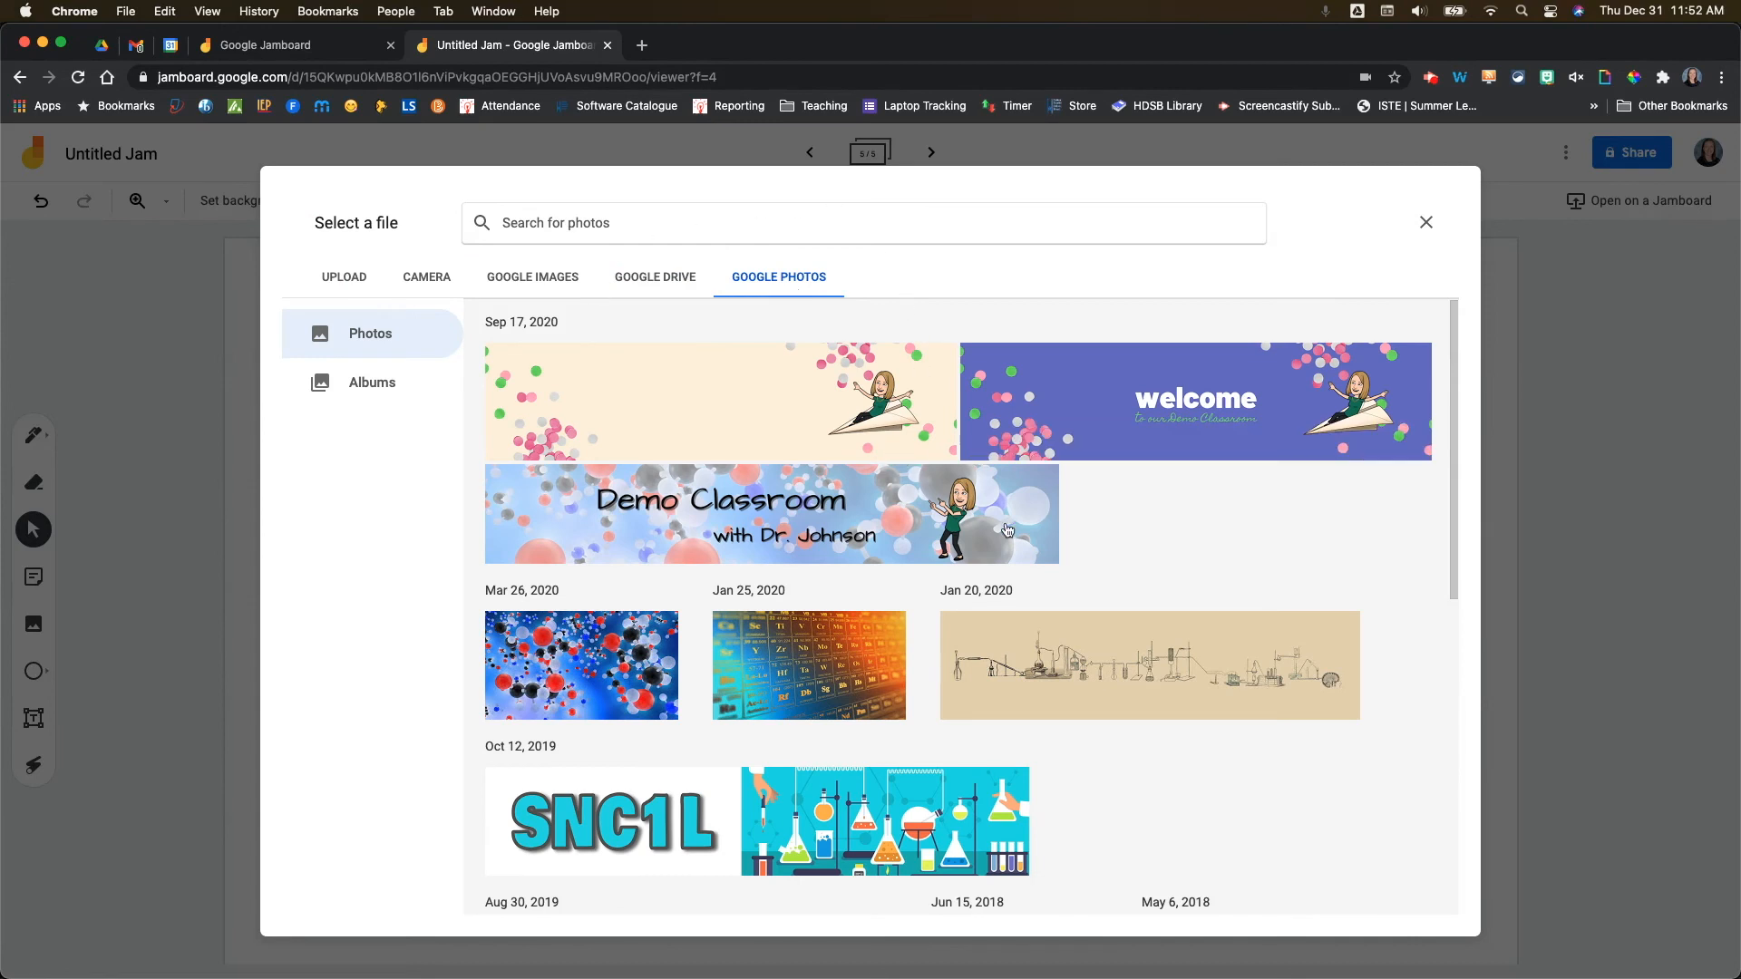
{"action": "mouse_move", "coordinate": [526, 811]}
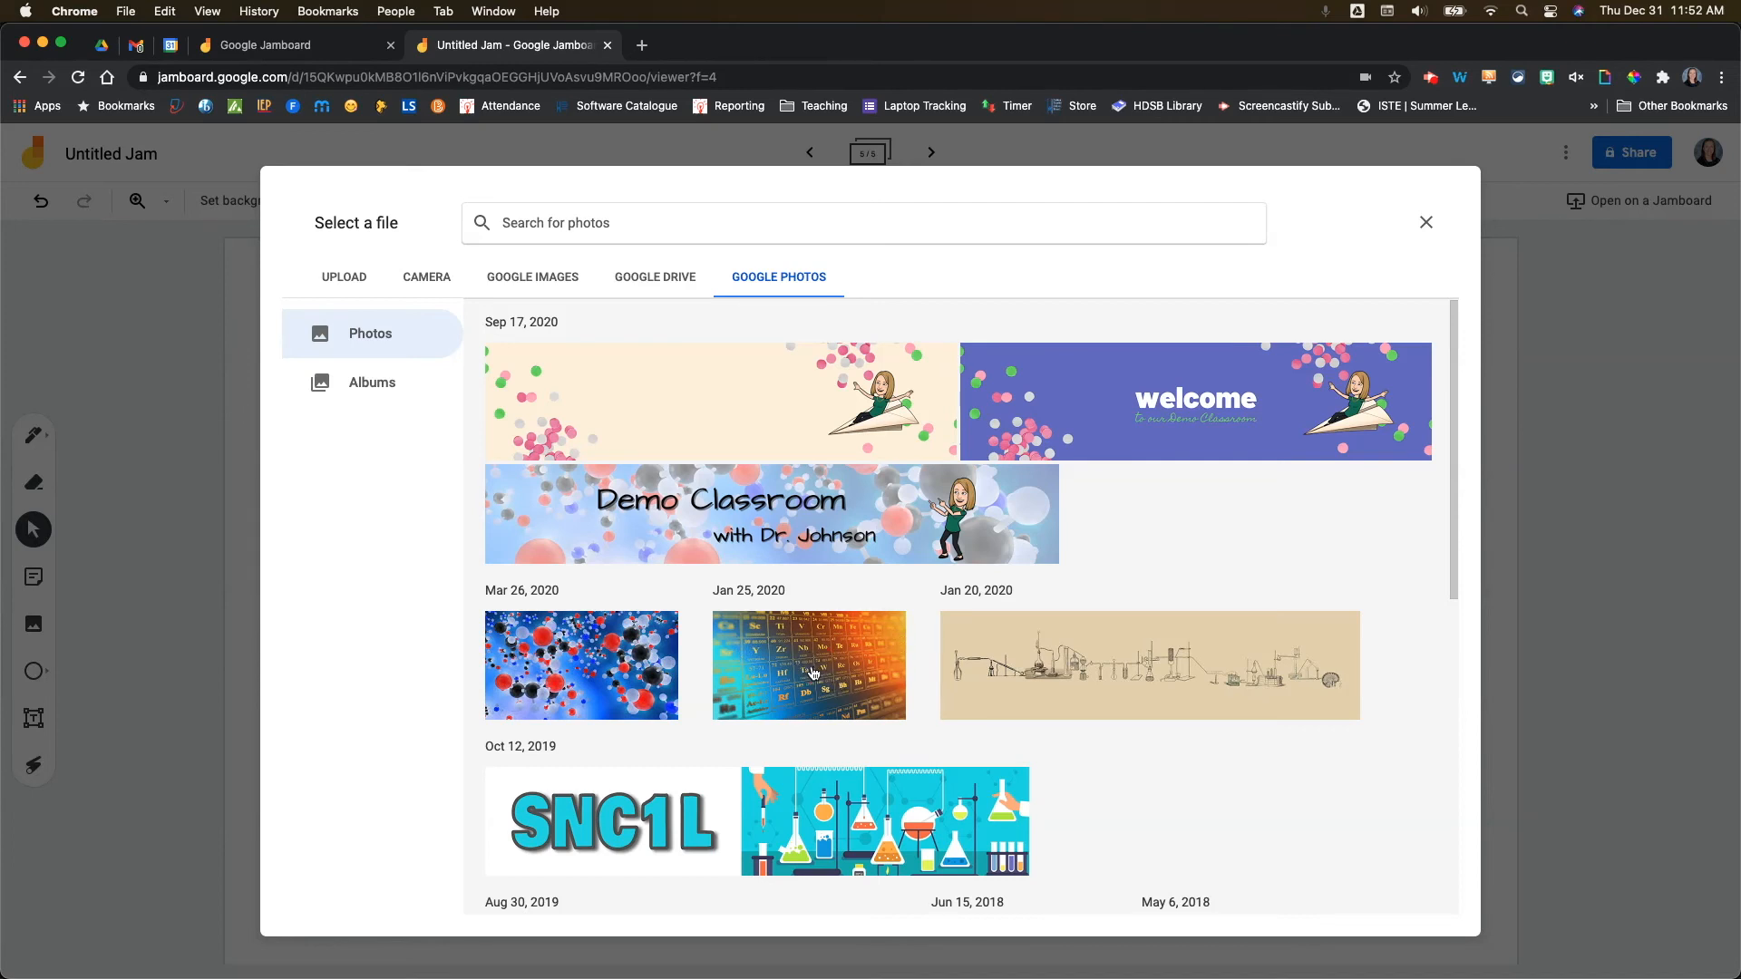
{"action": "left_click", "coordinate": [809, 664]}
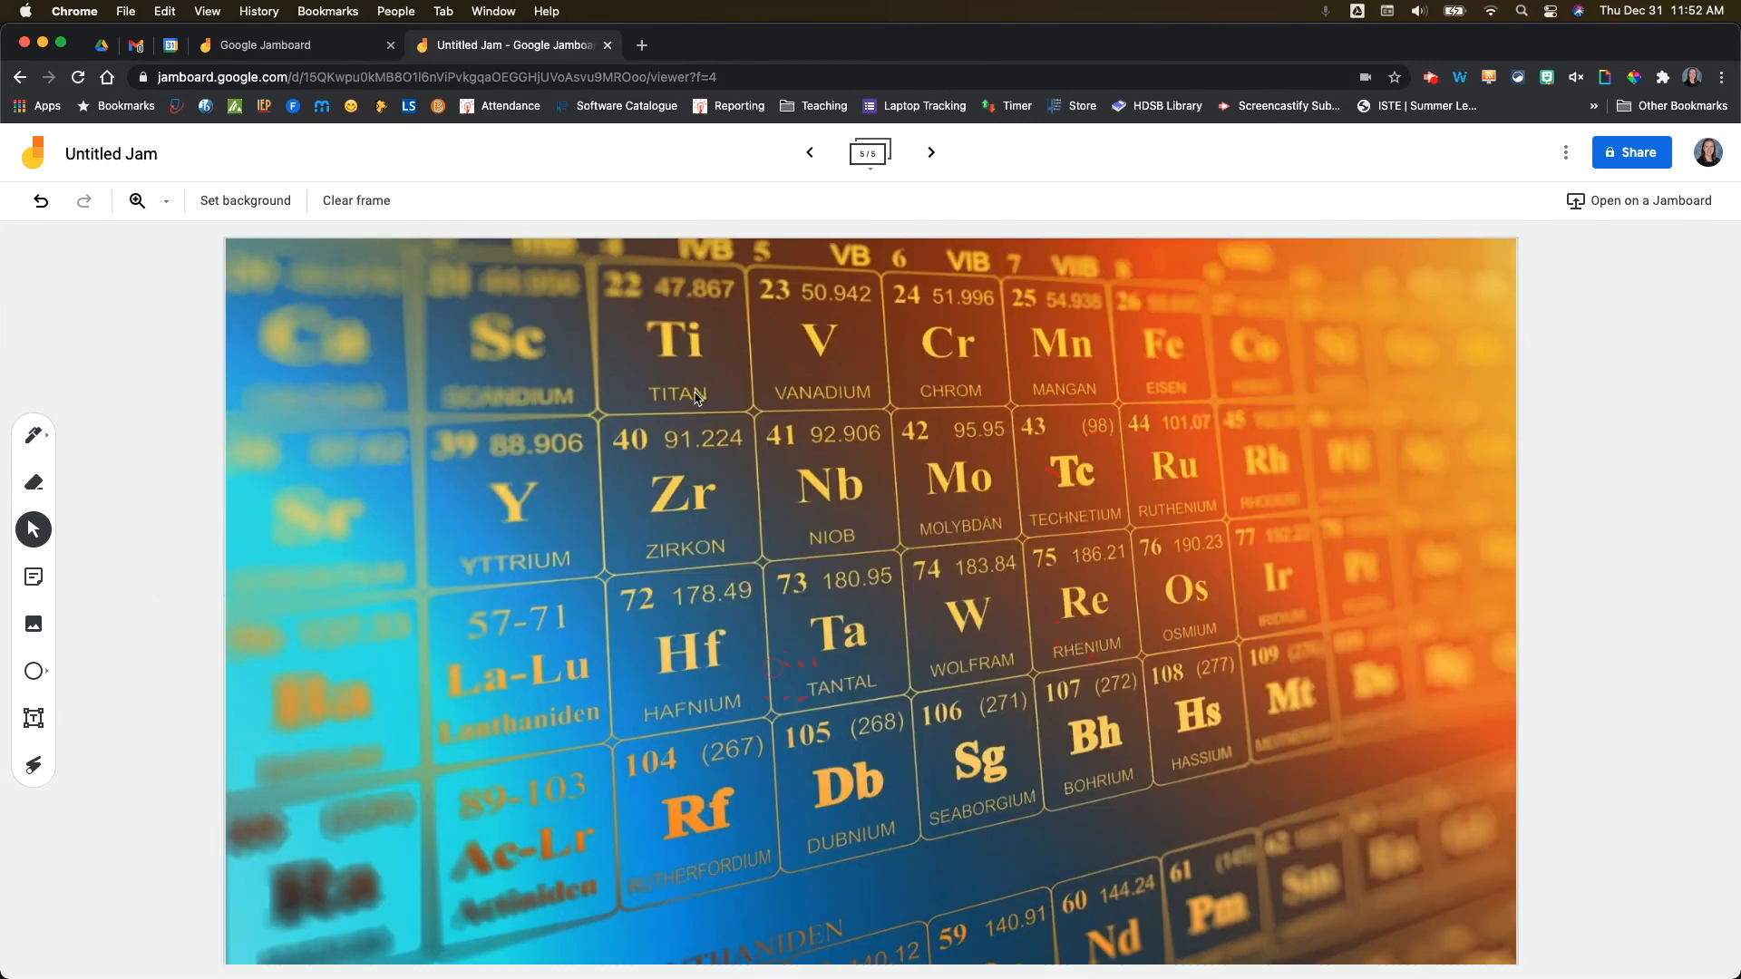
{"action": "left_click", "coordinate": [244, 201]}
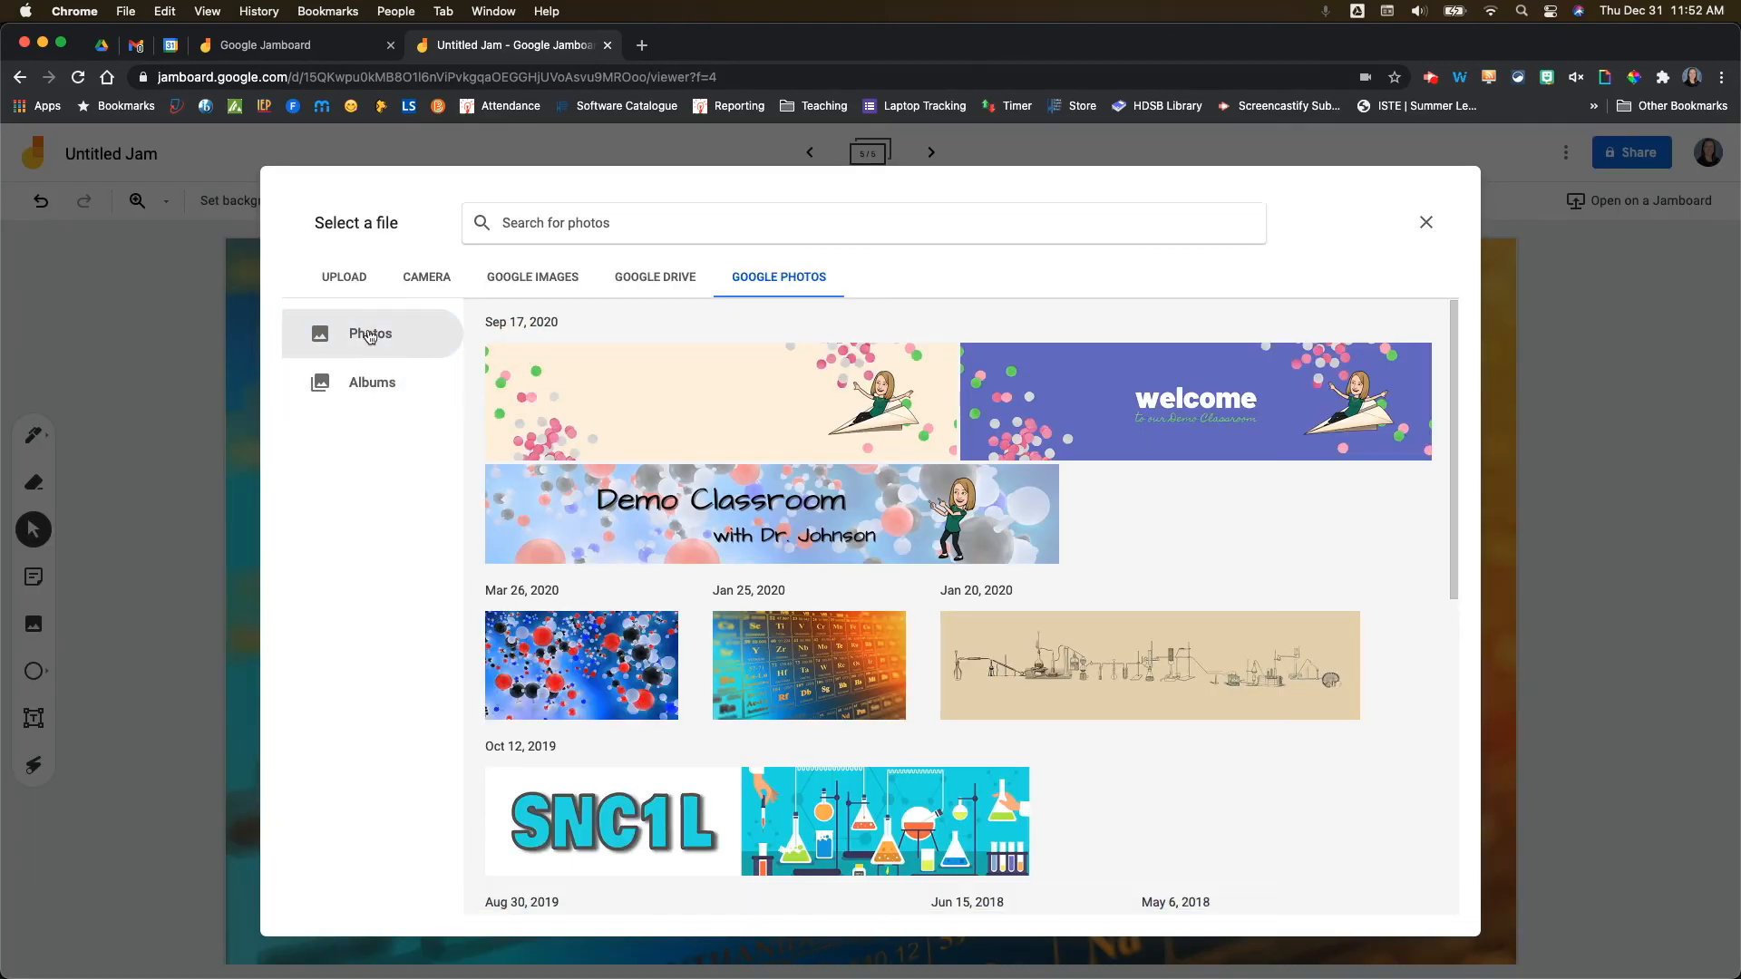
{"action": "mouse_move", "coordinate": [384, 383]}
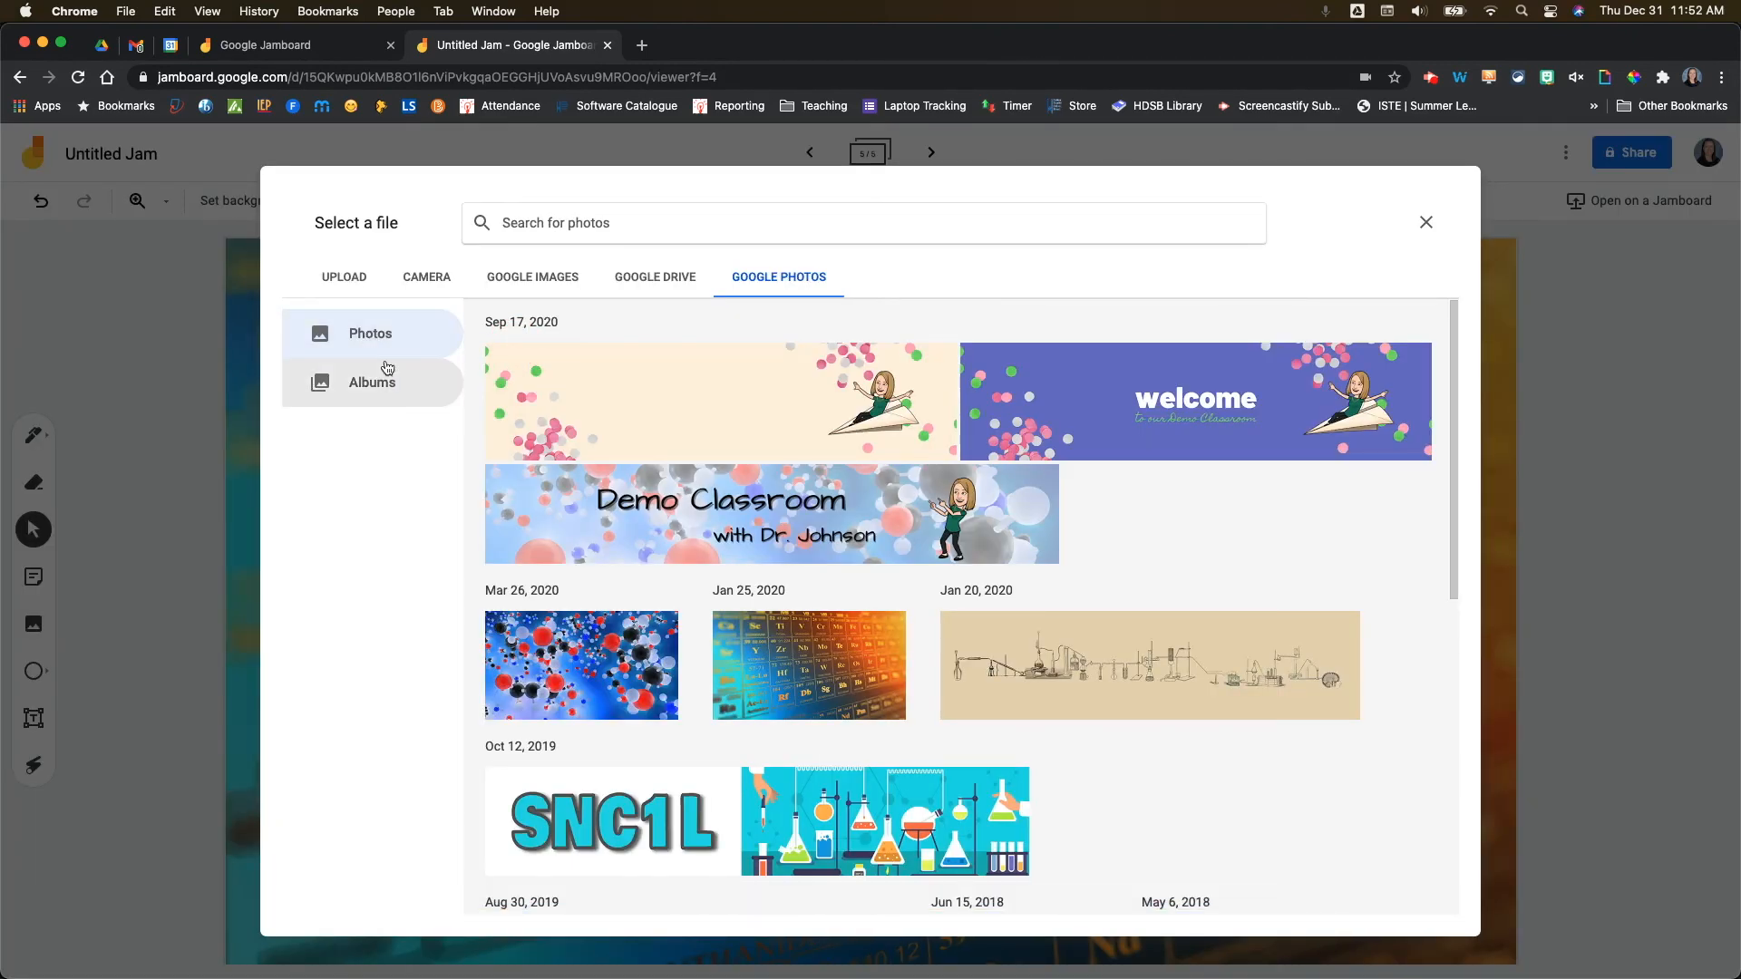
{"action": "left_click", "coordinate": [372, 383]}
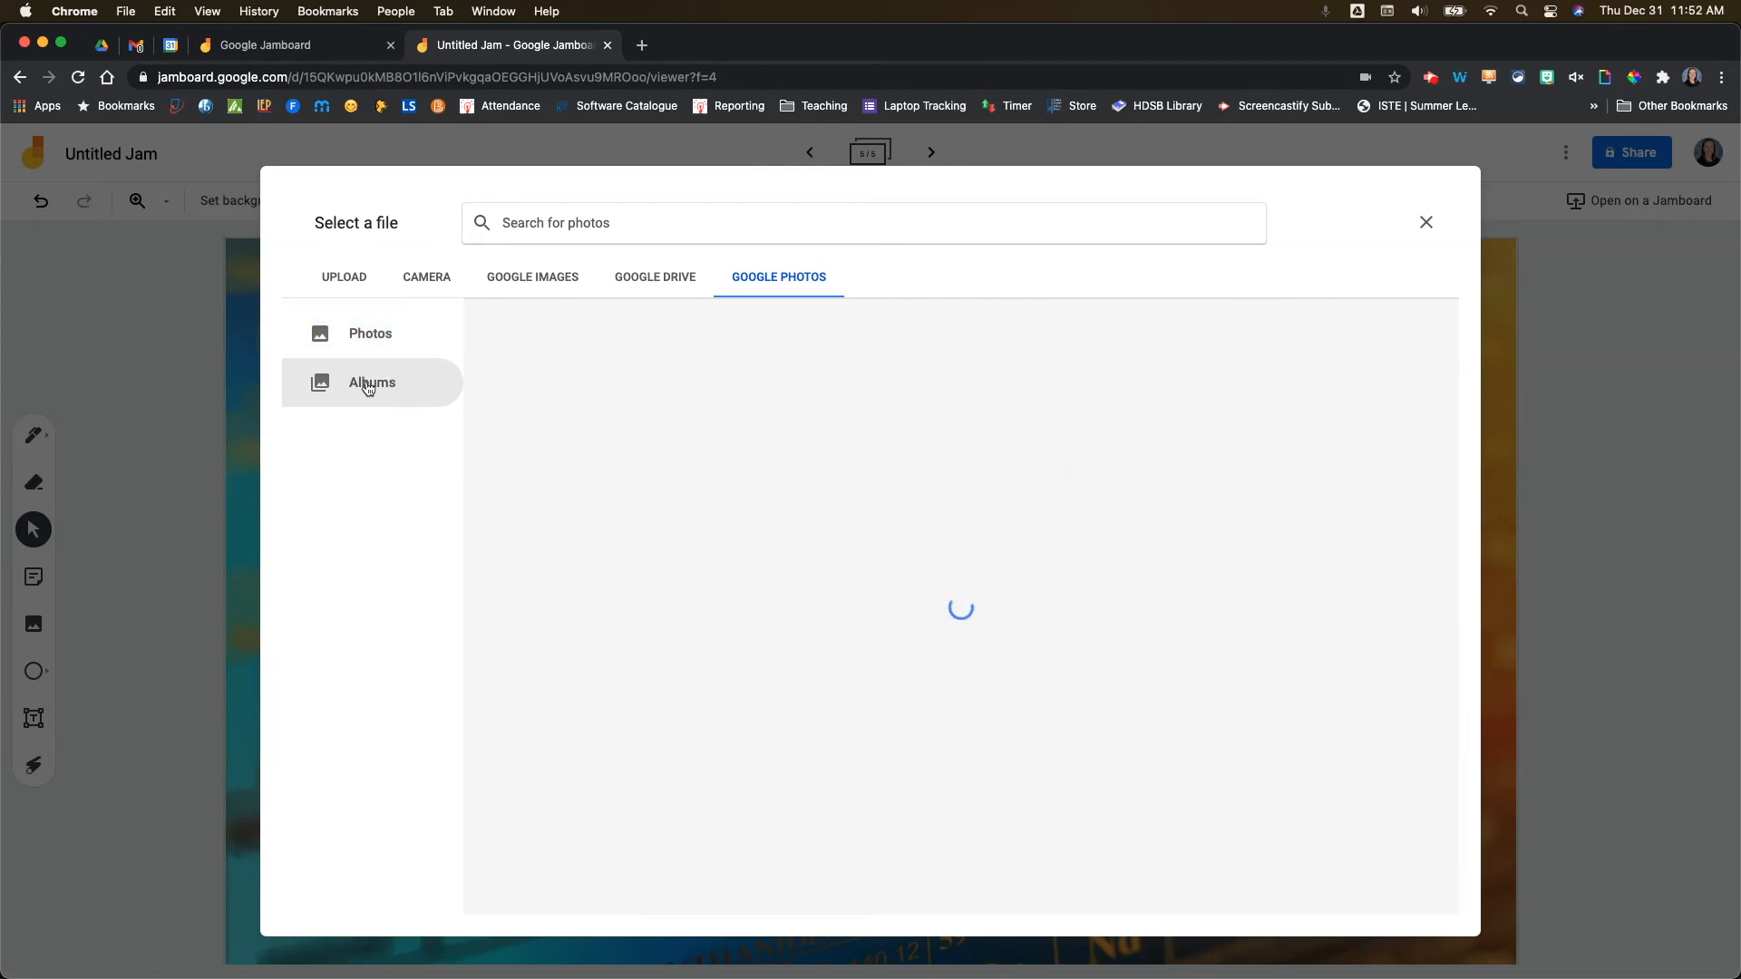
{"action": "left_click", "coordinate": [370, 333]}
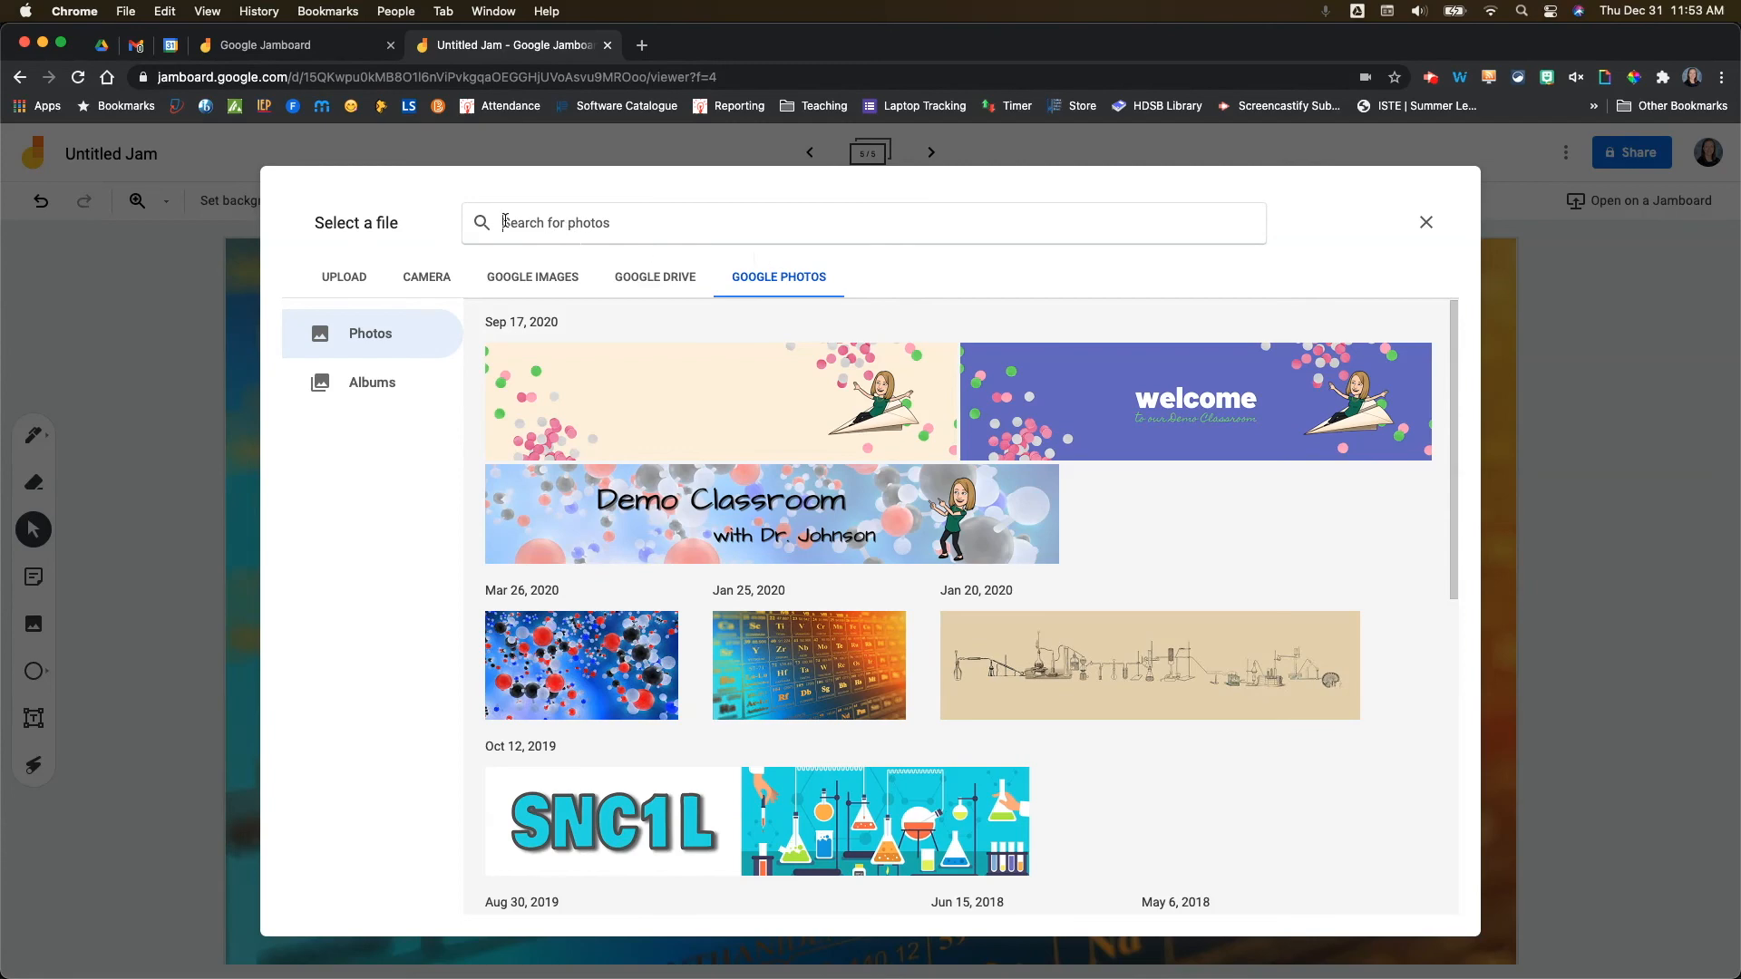
{"action": "left_click", "coordinate": [809, 665]}
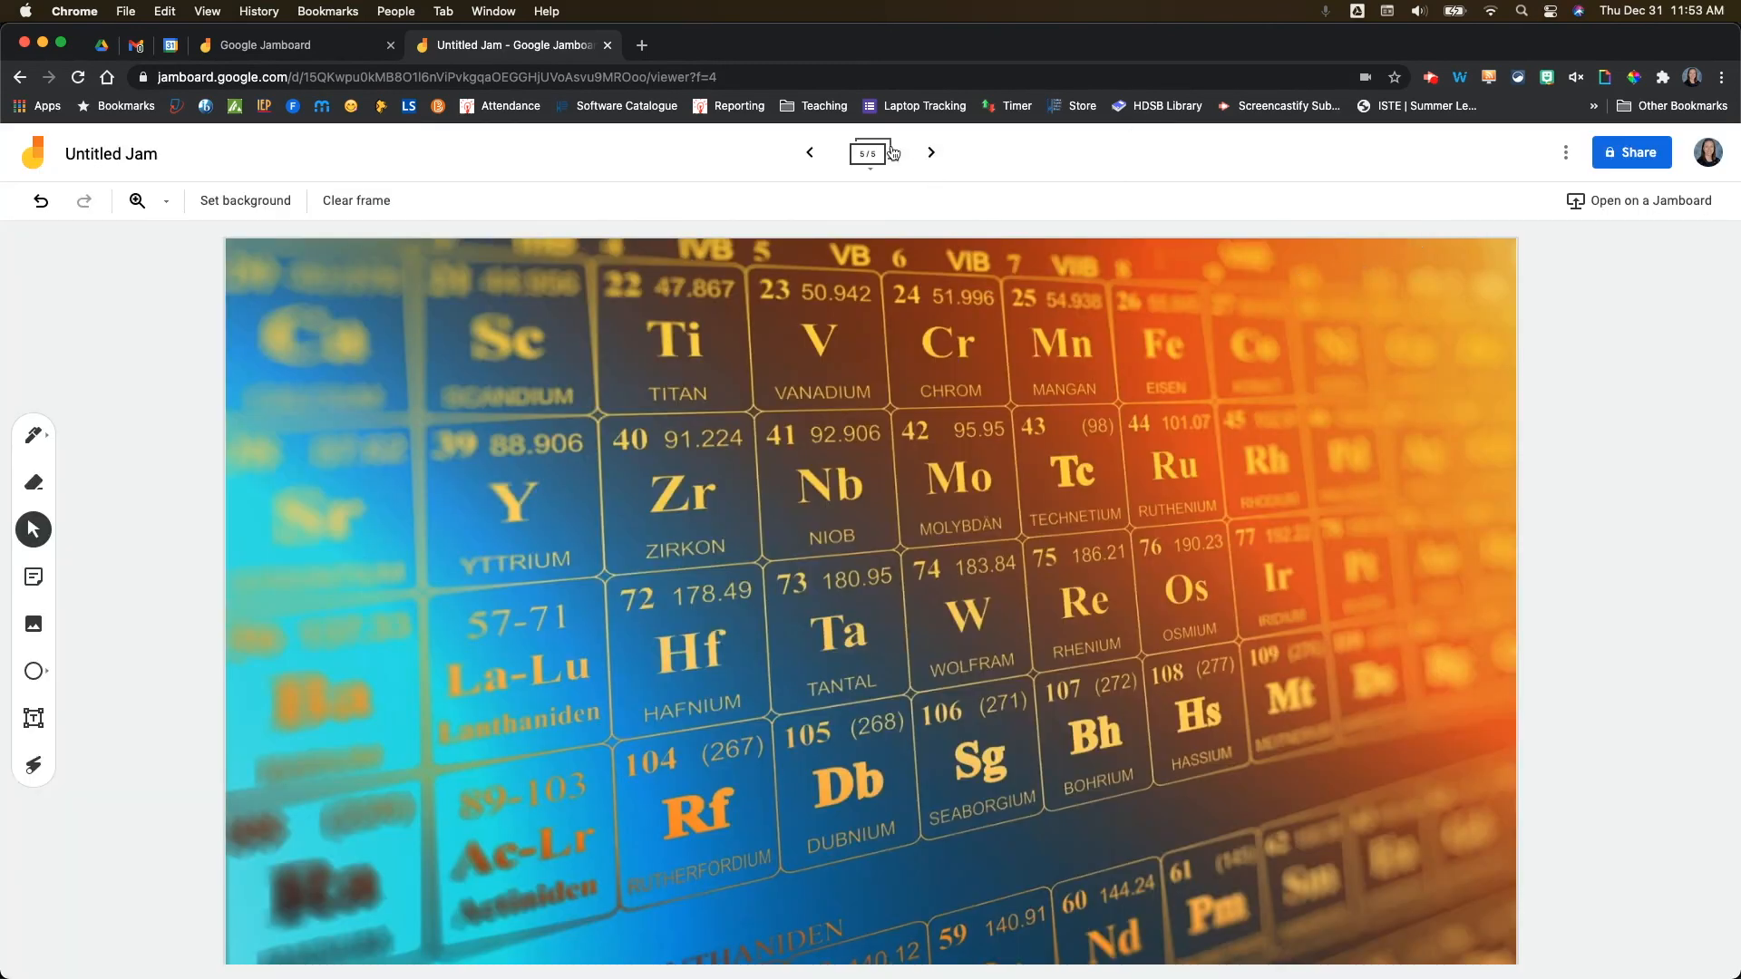
{"action": "left_click", "coordinate": [872, 153]}
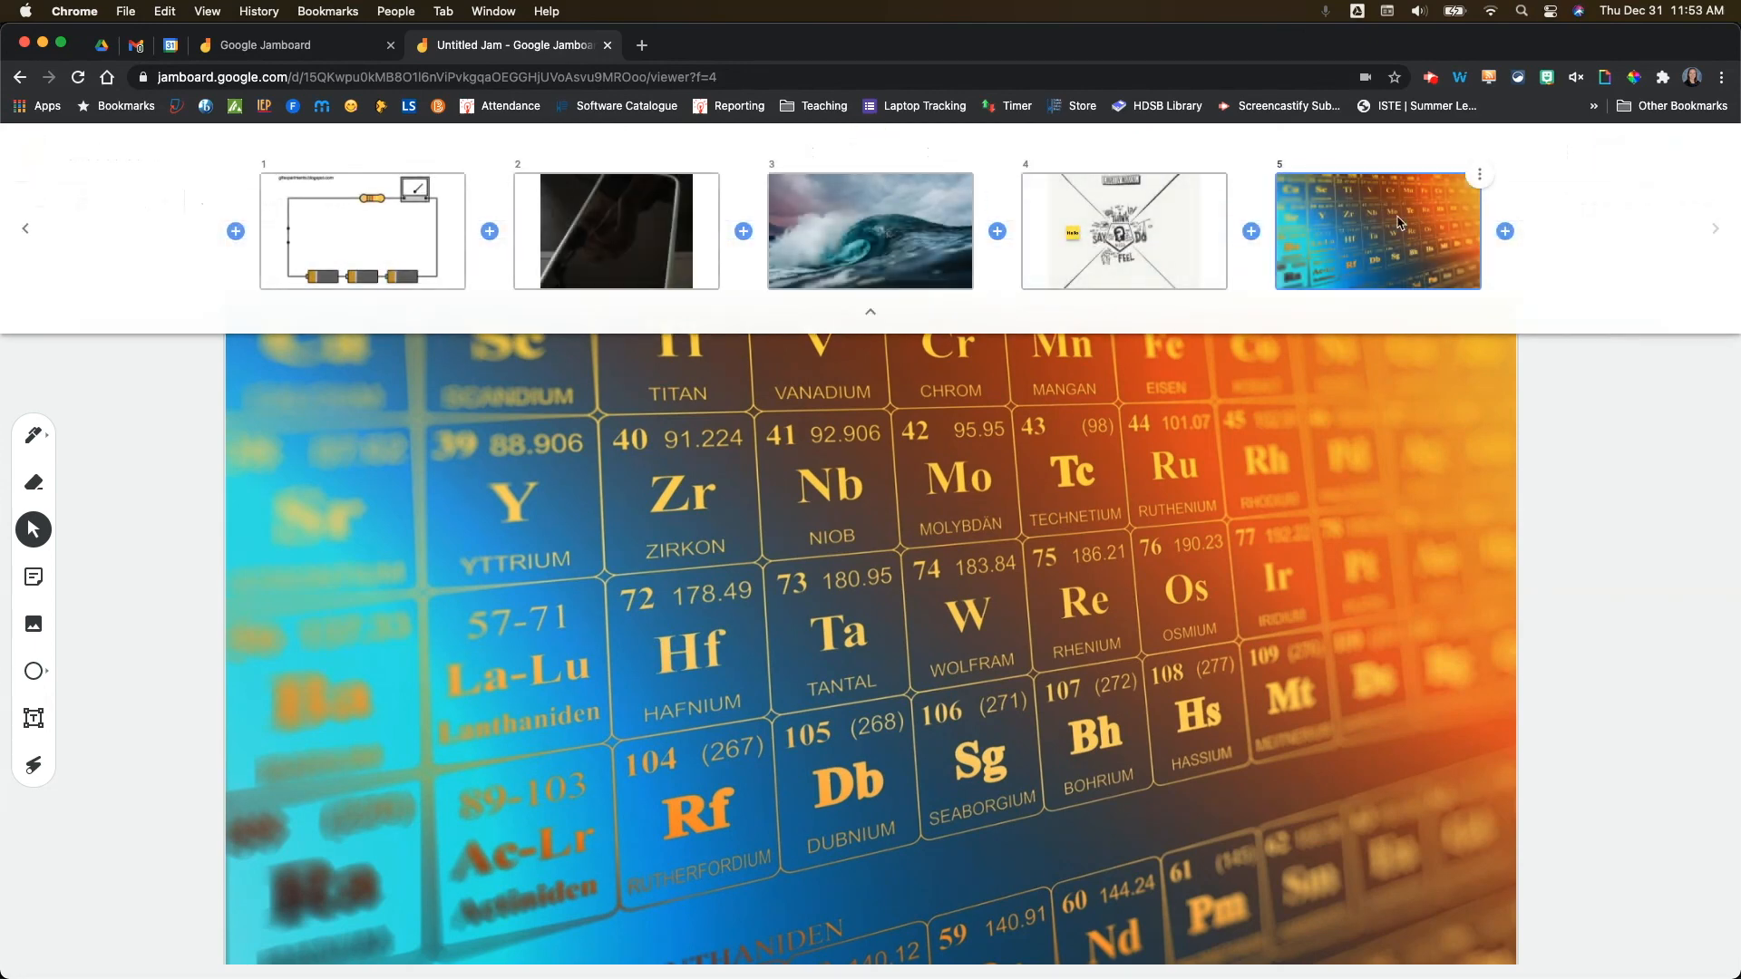
{"action": "mouse_move", "coordinate": [602, 252]}
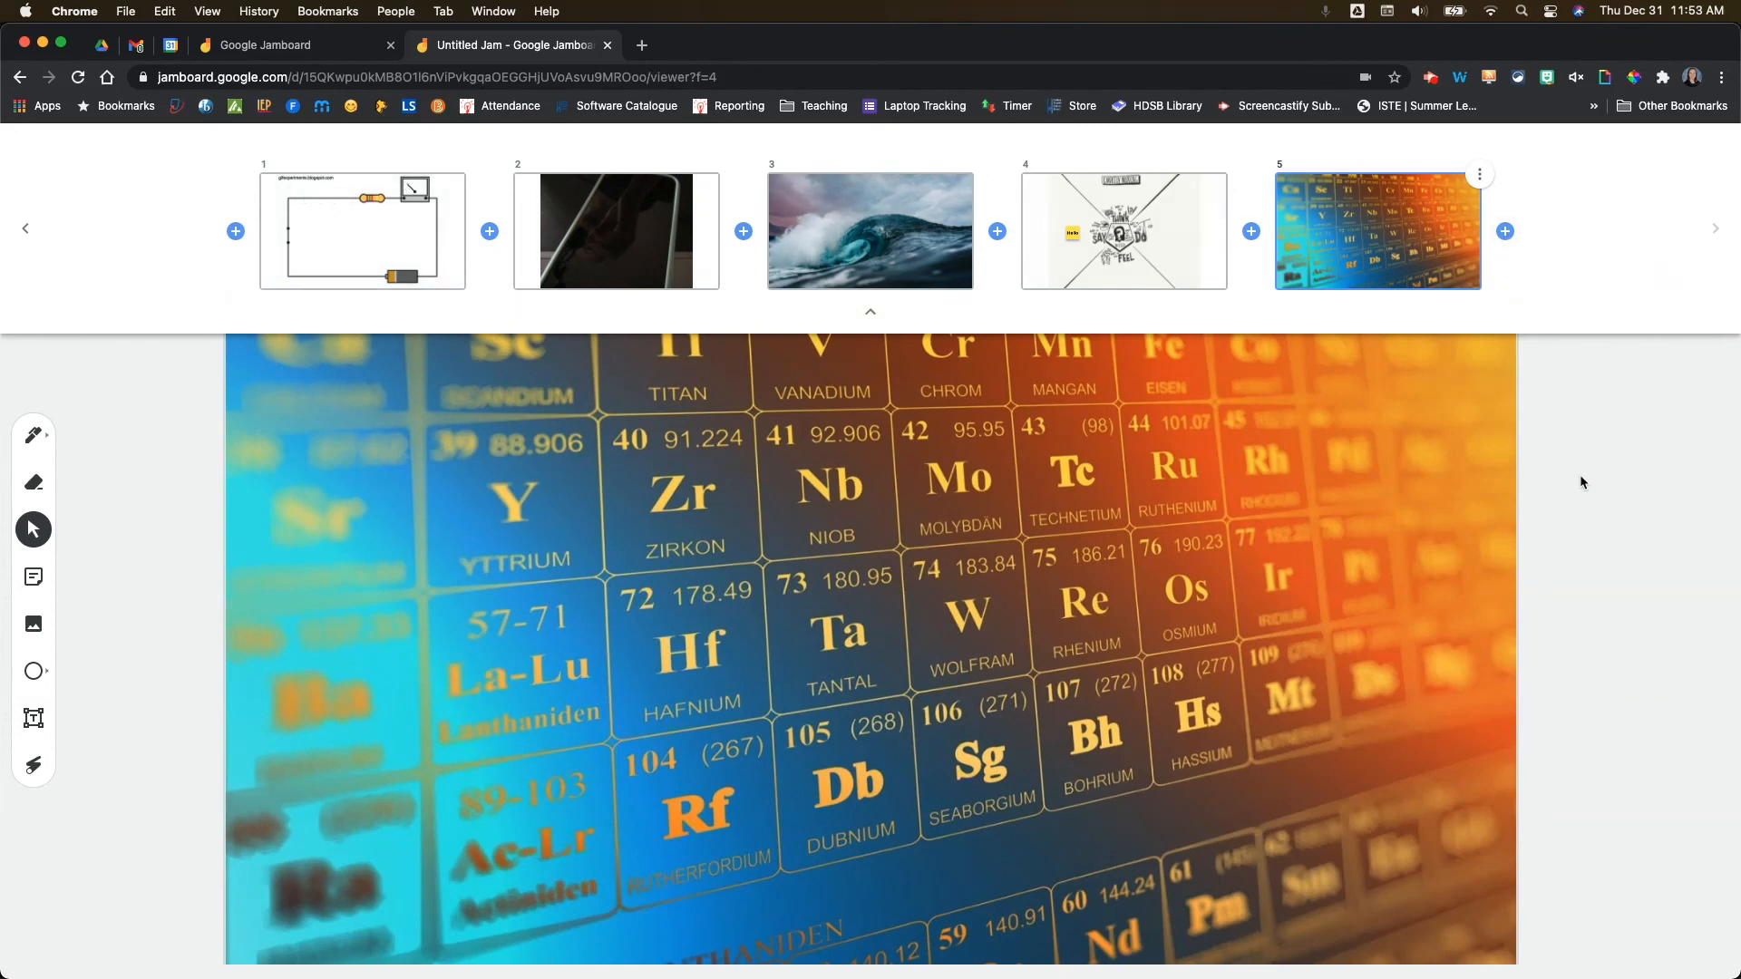
{"action": "left_click", "coordinate": [869, 312]}
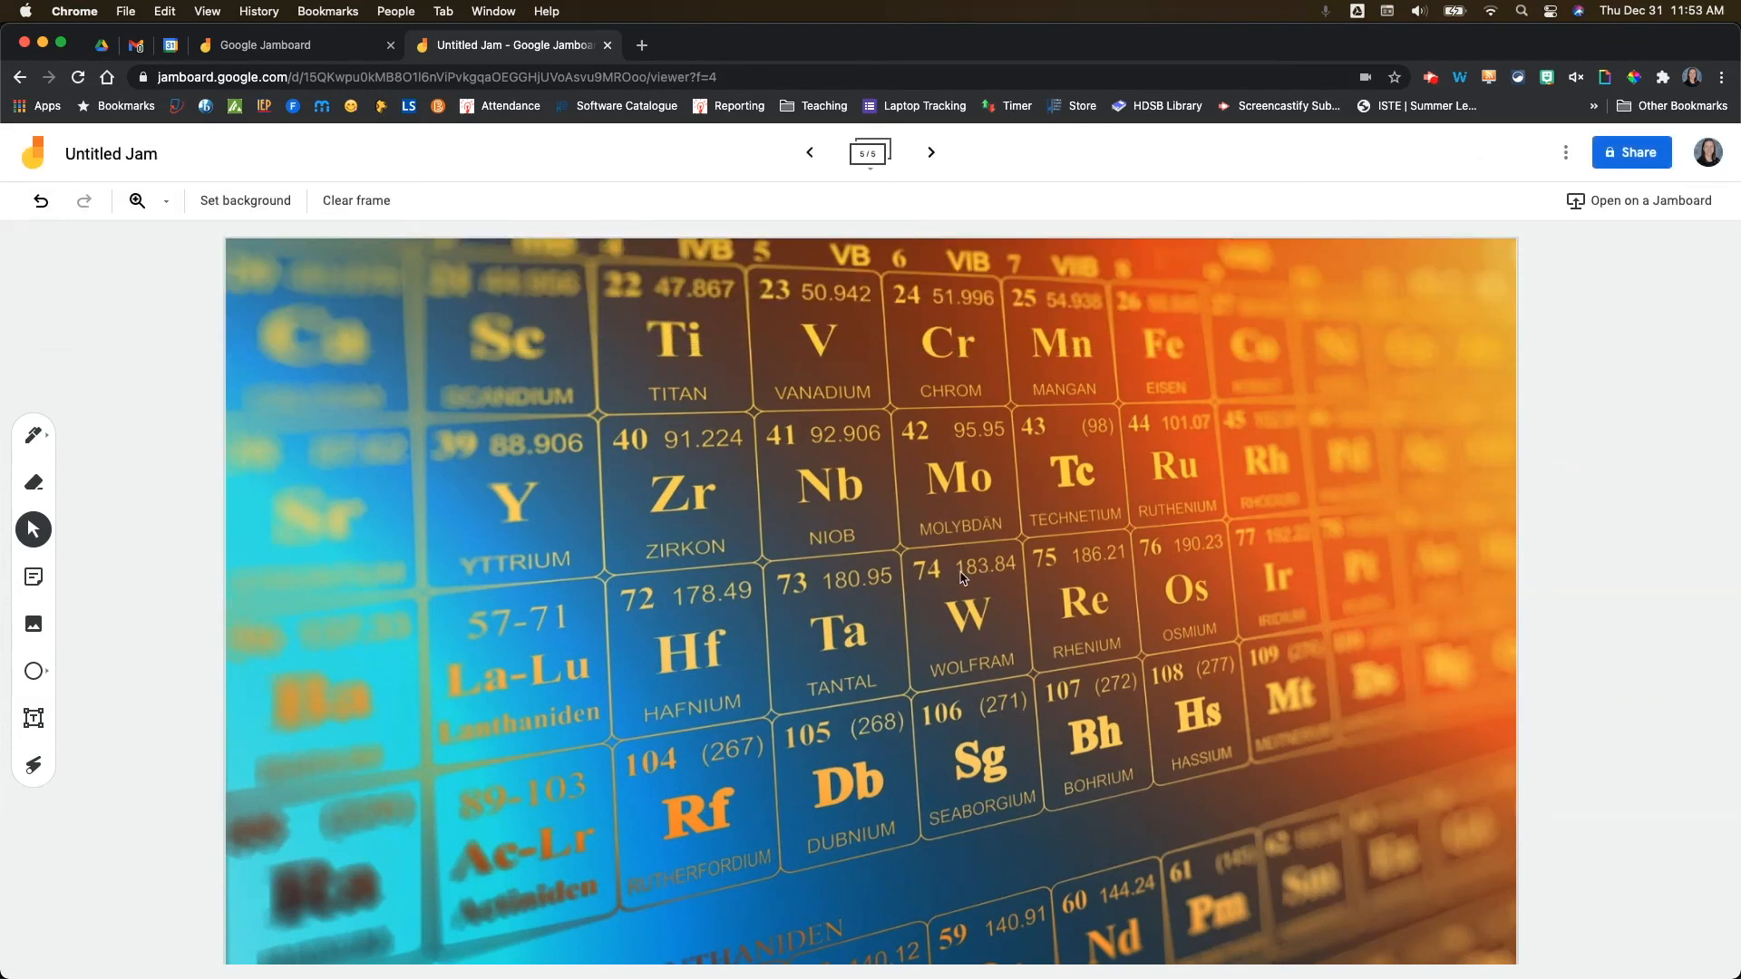
{"action": "mouse_move", "coordinate": [919, 600]}
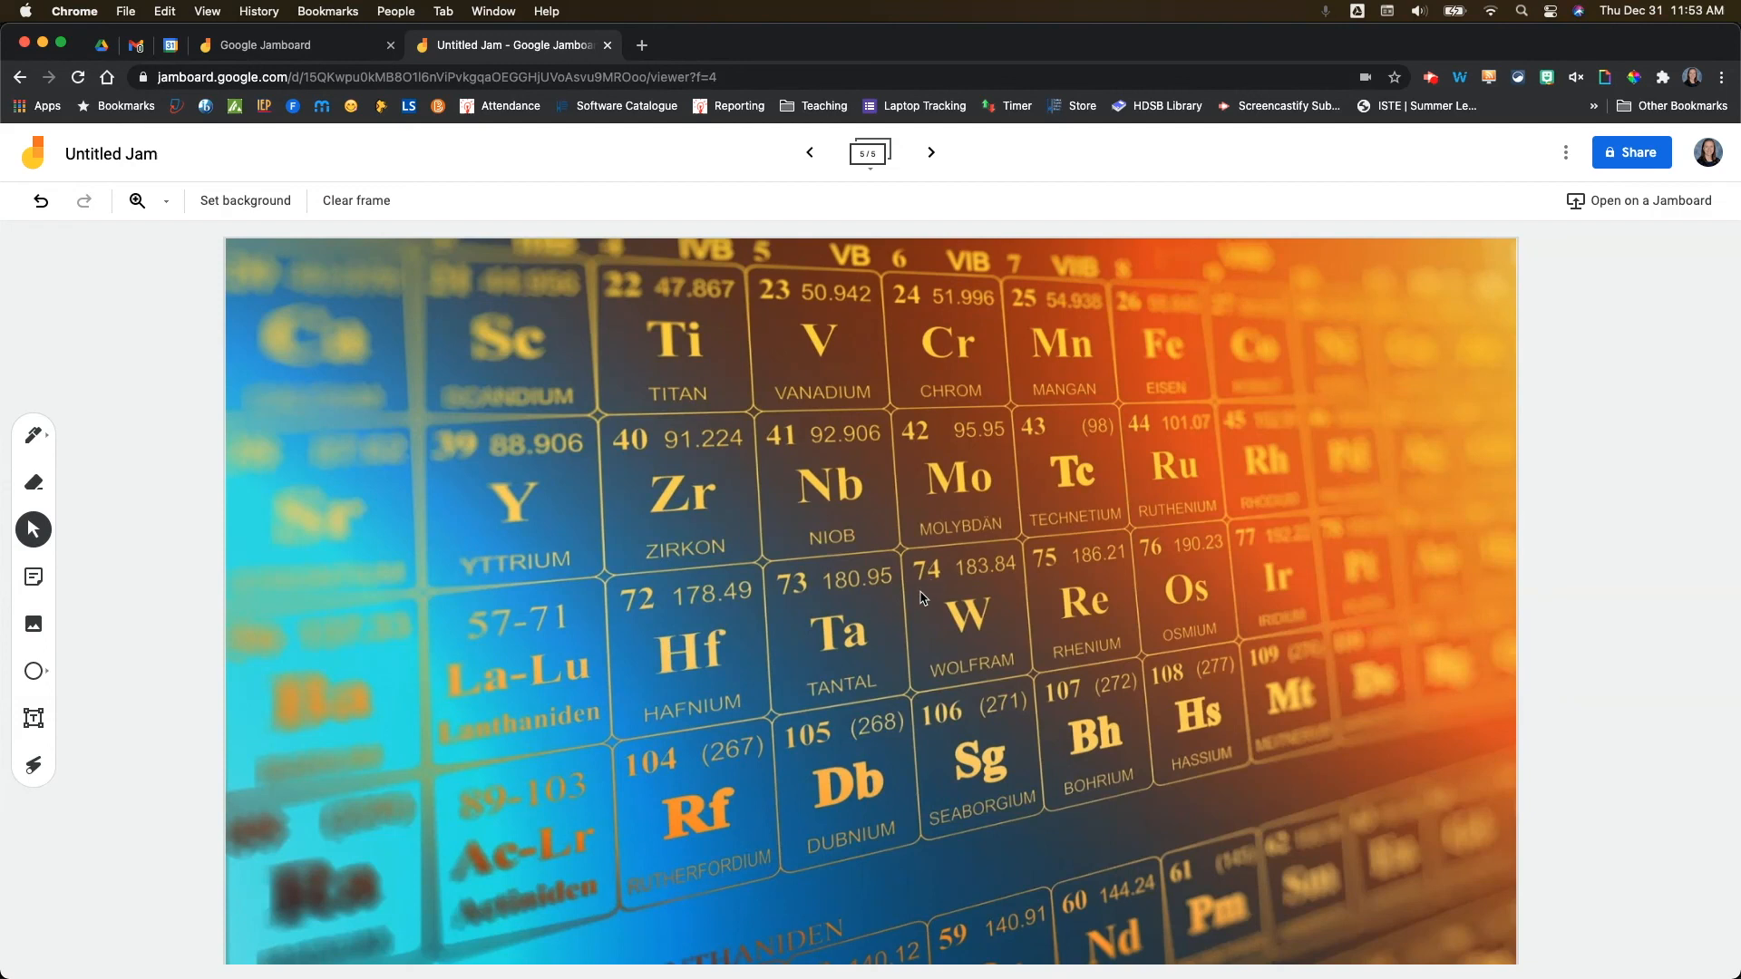